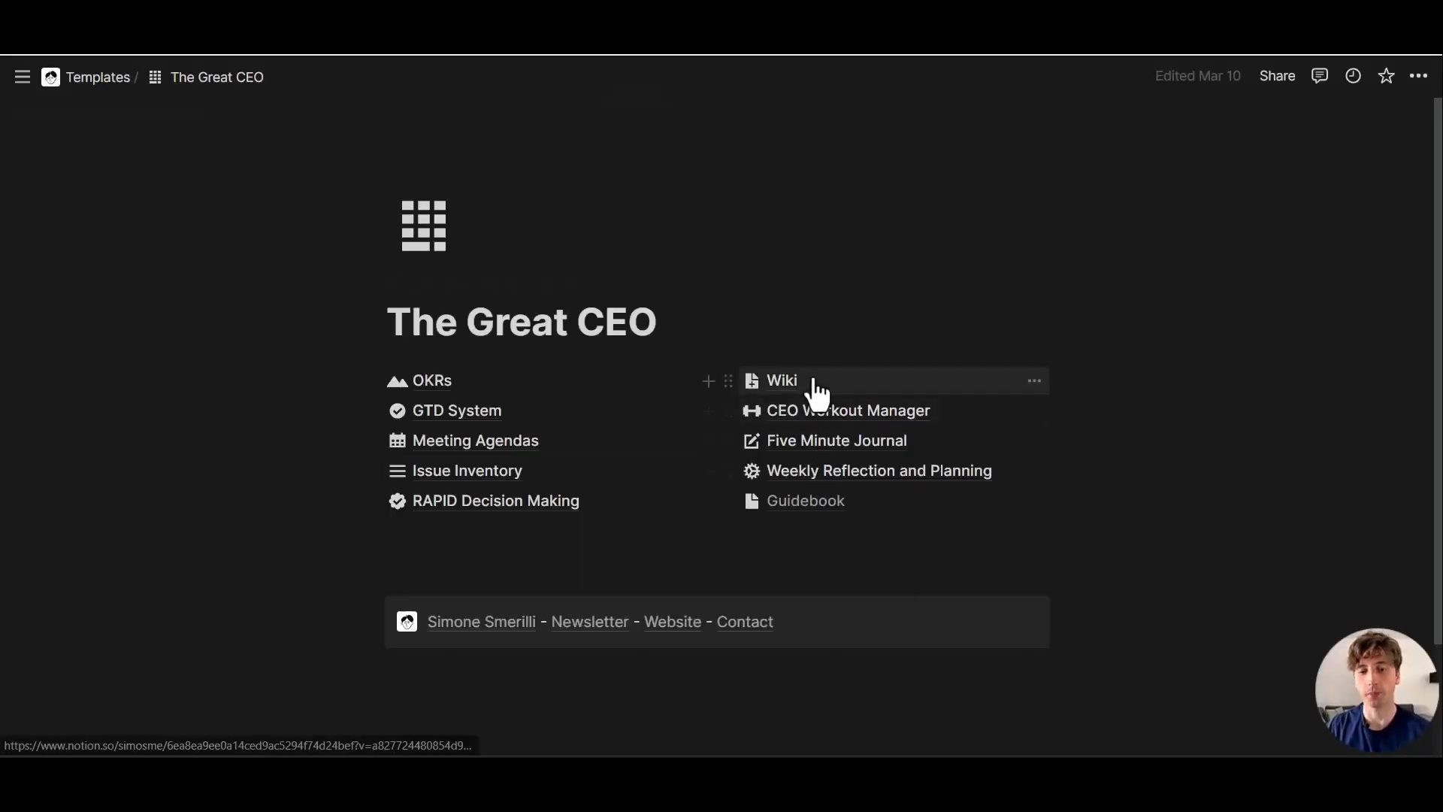
mouse_move(847, 411)
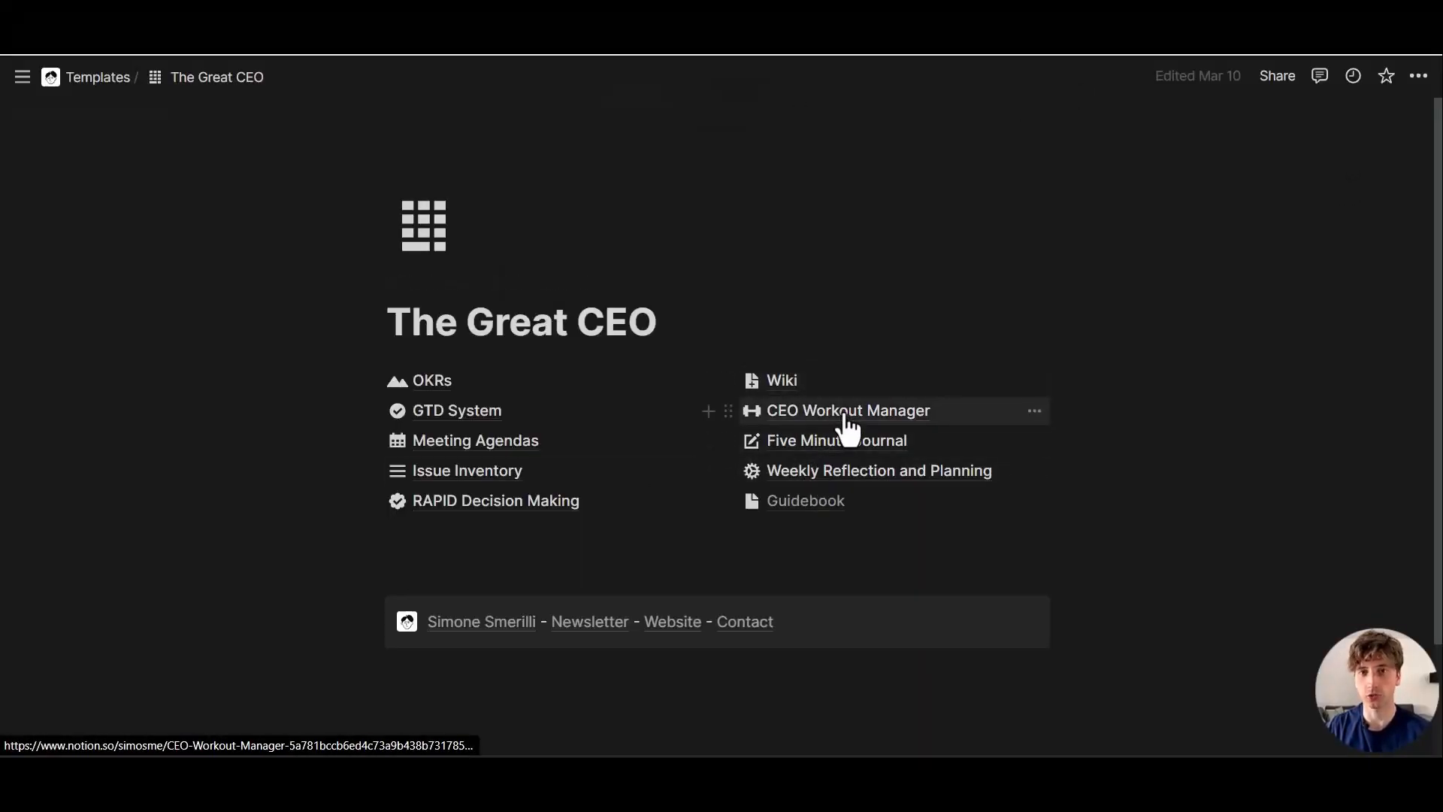
mouse_move(1158, 371)
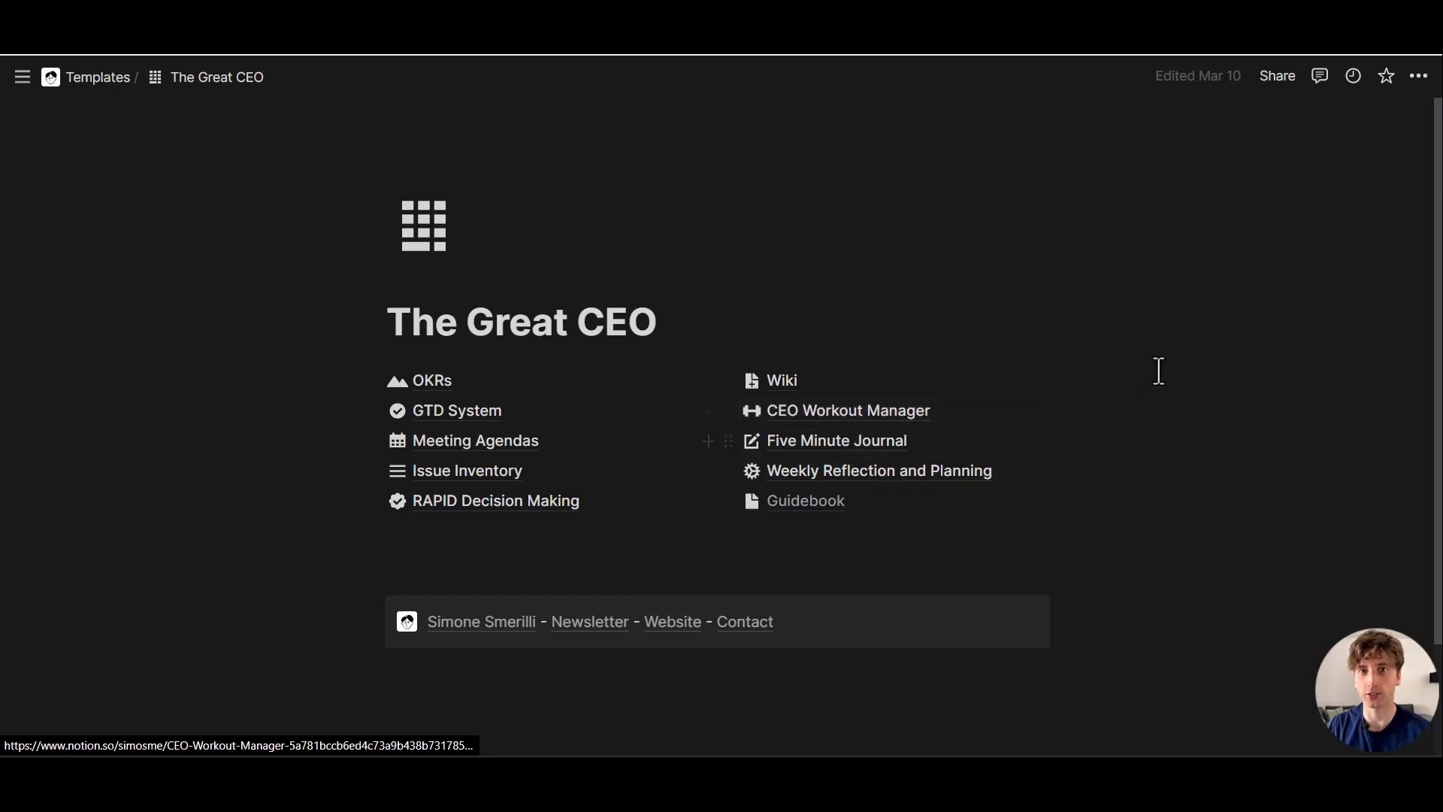
Open the Wiki page from The Great CEO template, landing on the Product Wiki home
click(1418, 77)
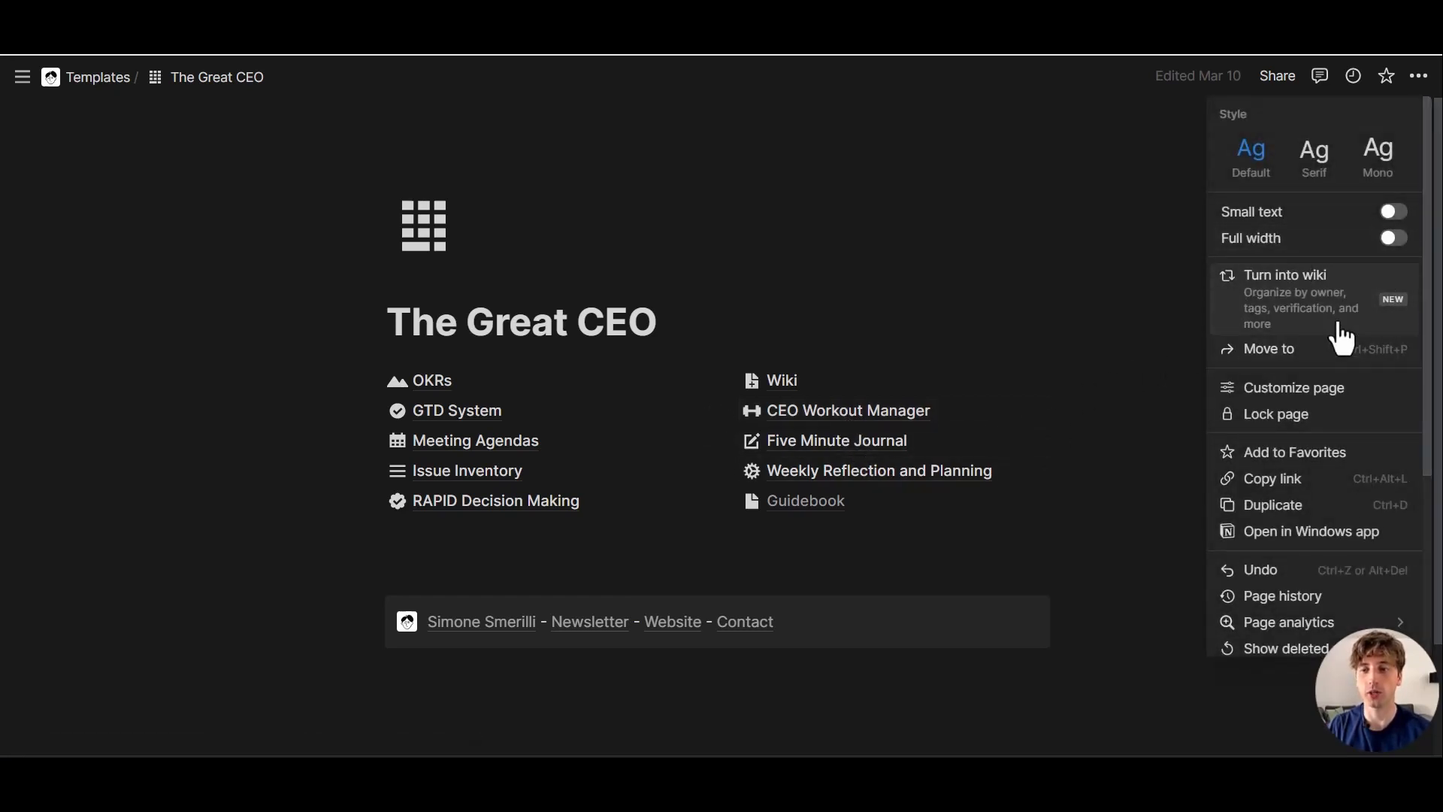
mouse_move(1390, 322)
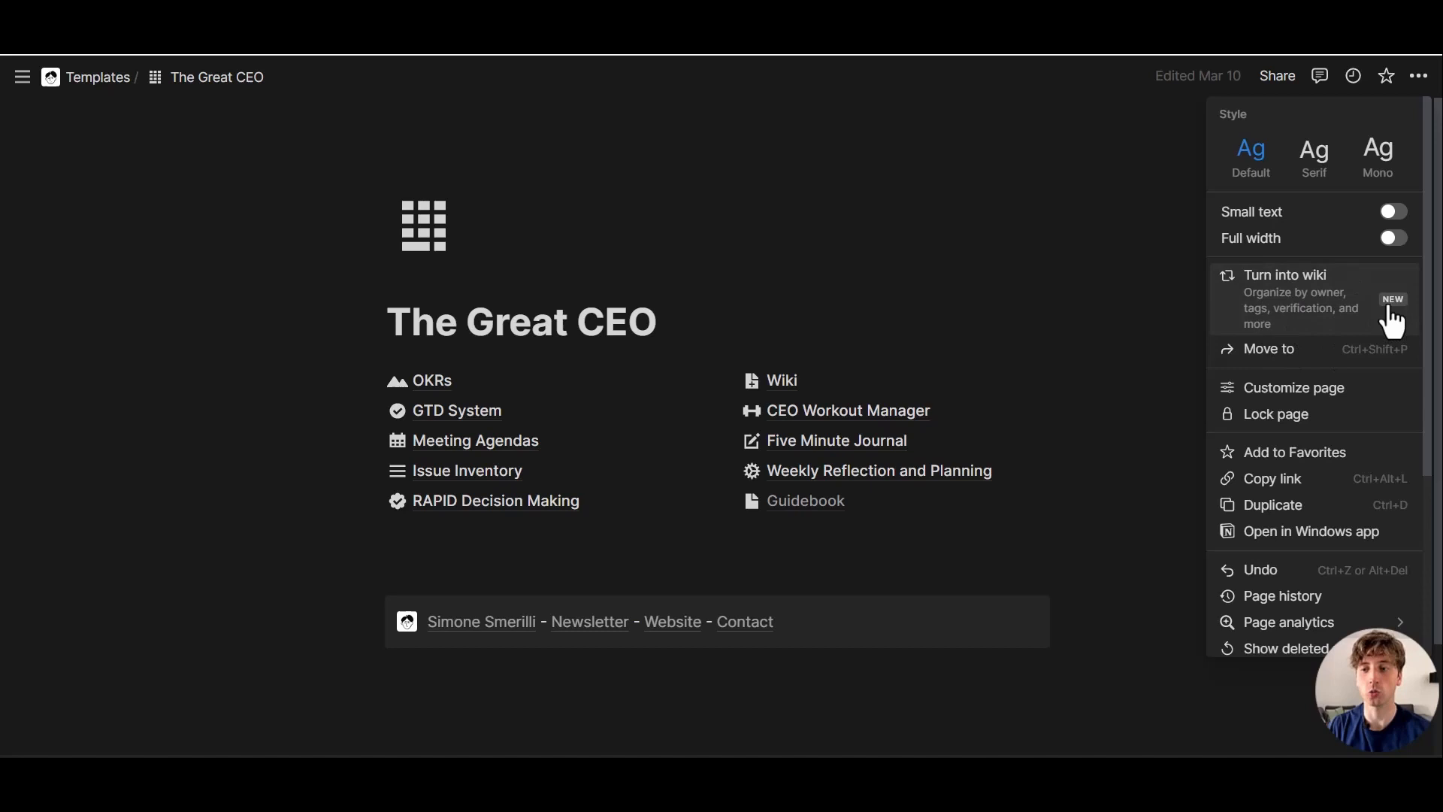
mouse_move(1293, 294)
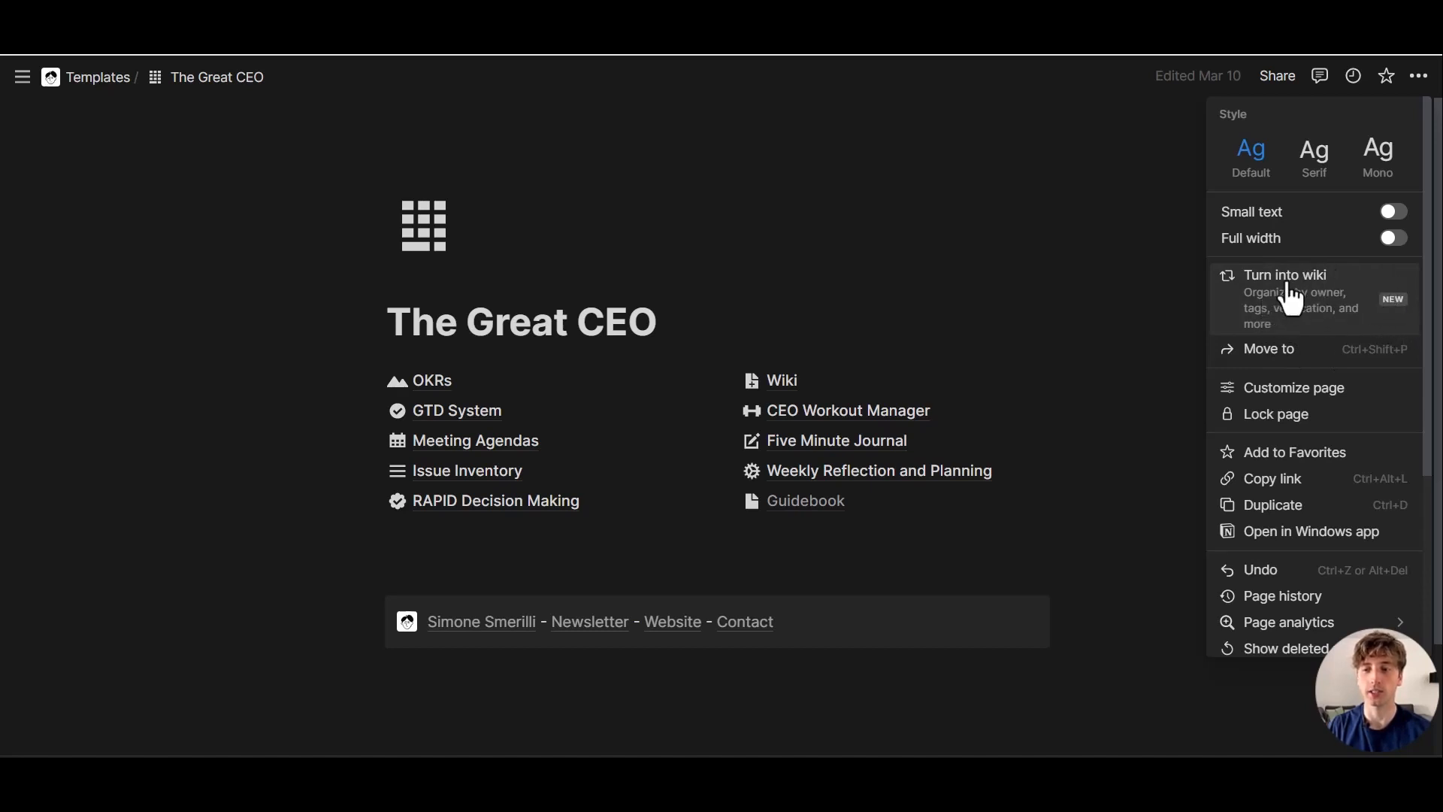
mouse_move(1270, 327)
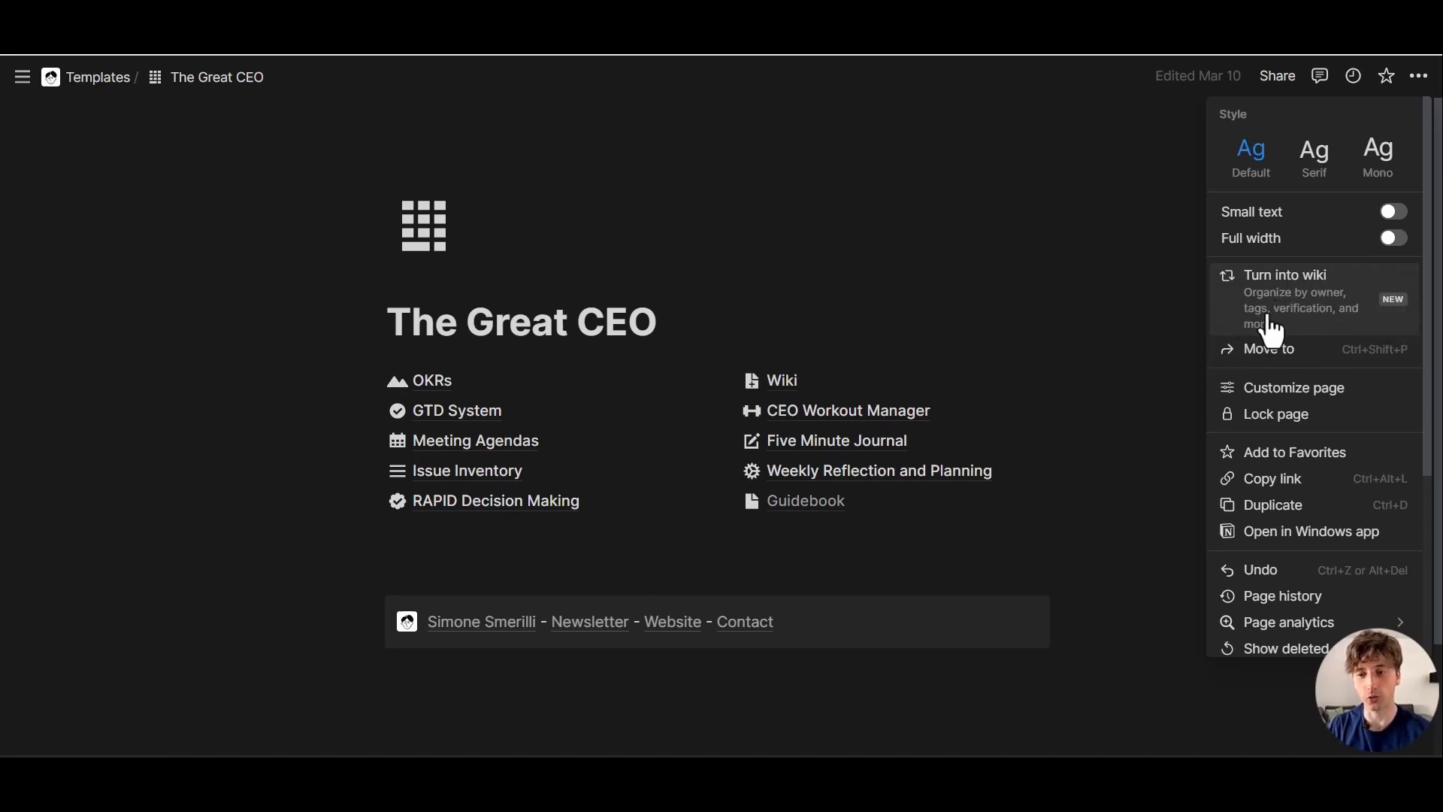
mouse_move(1045, 196)
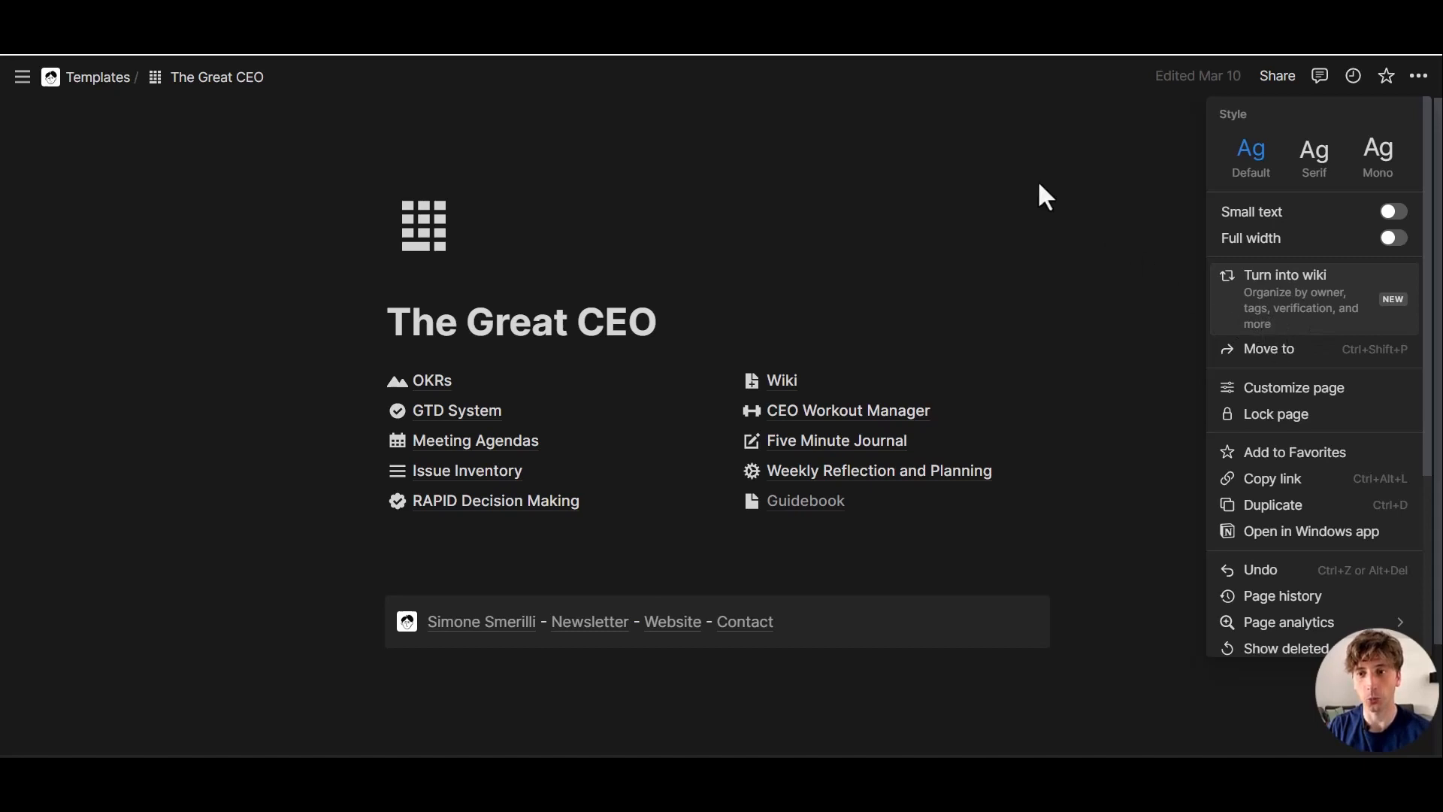
mouse_move(990, 145)
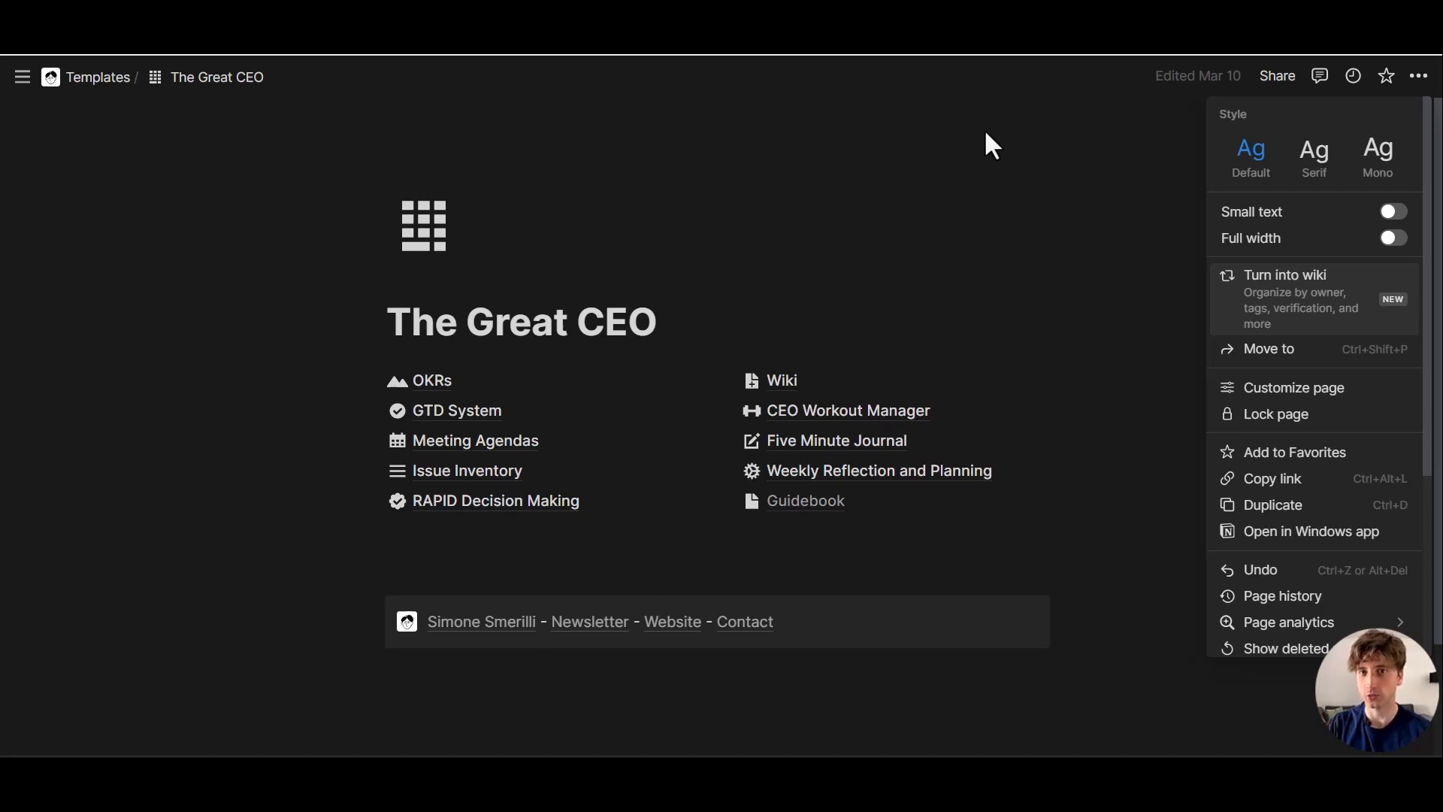
mouse_move(989, 171)
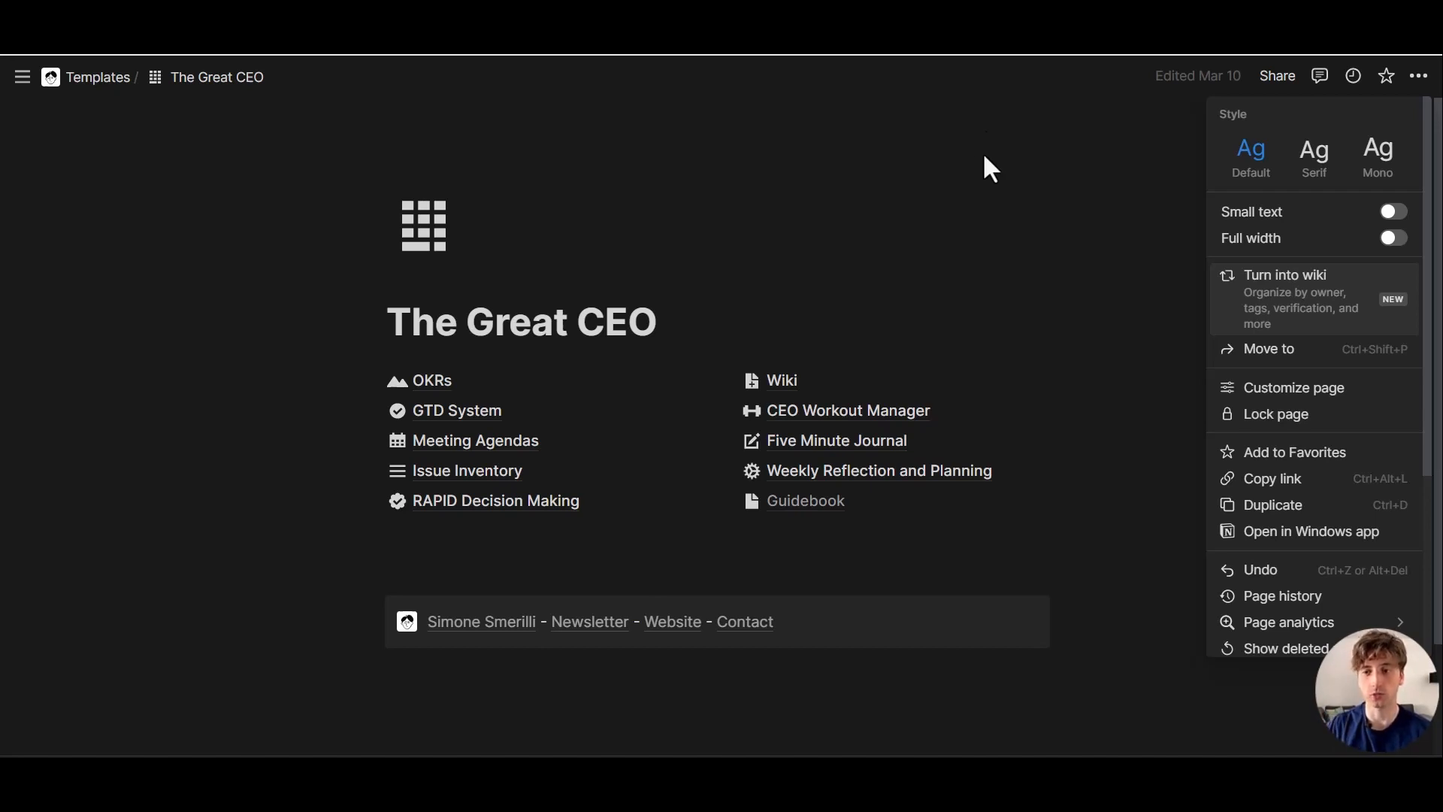
mouse_move(1293, 304)
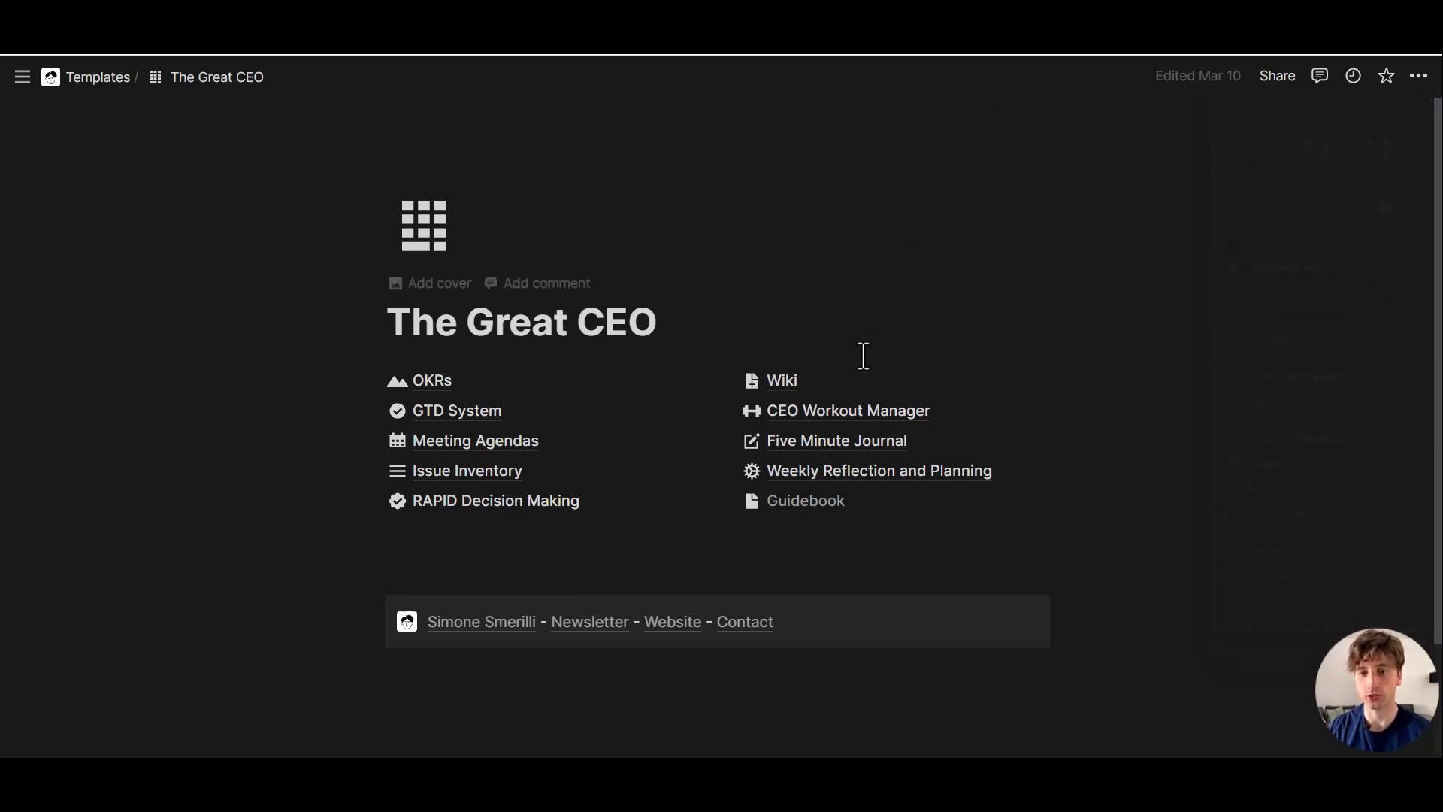
click(779, 380)
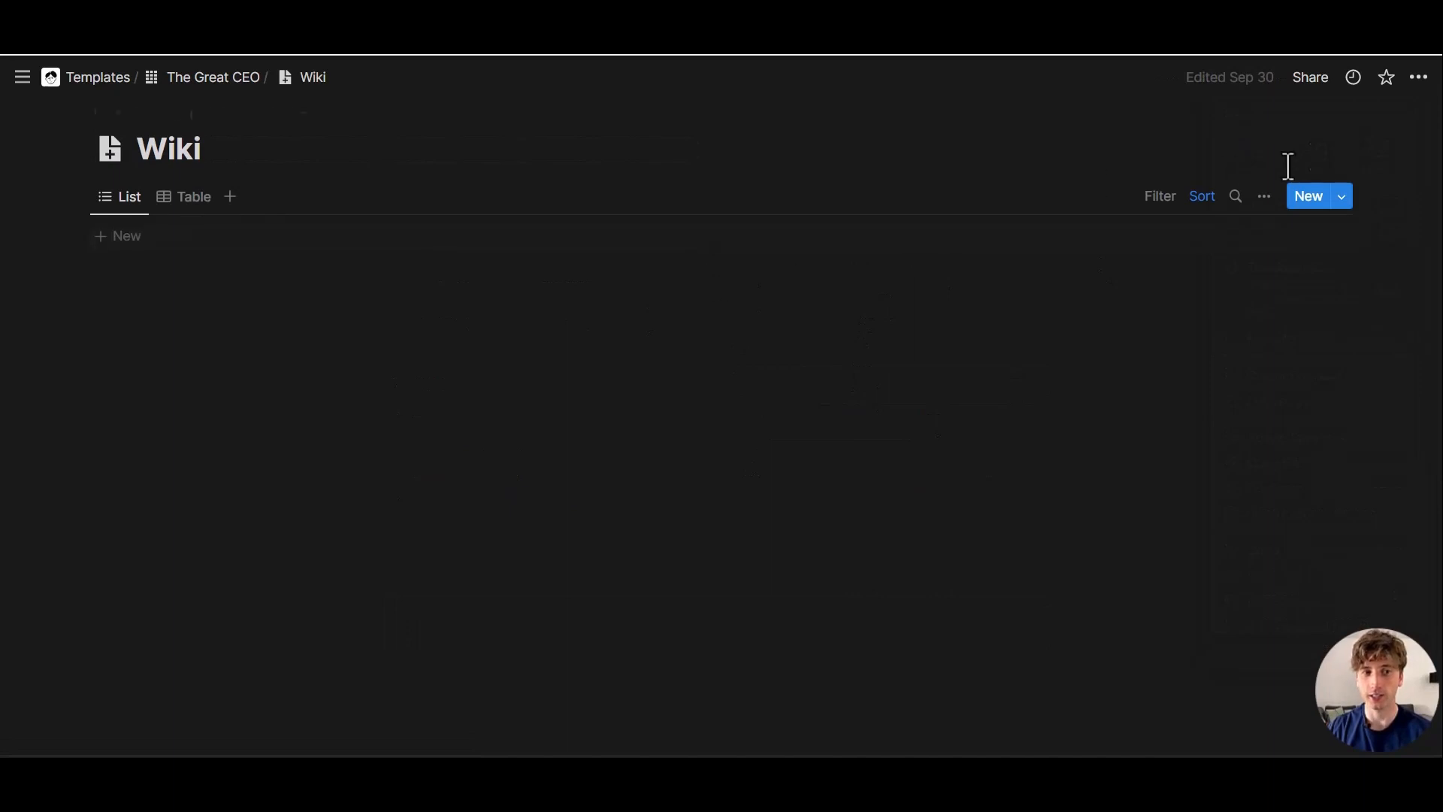
click(1264, 196)
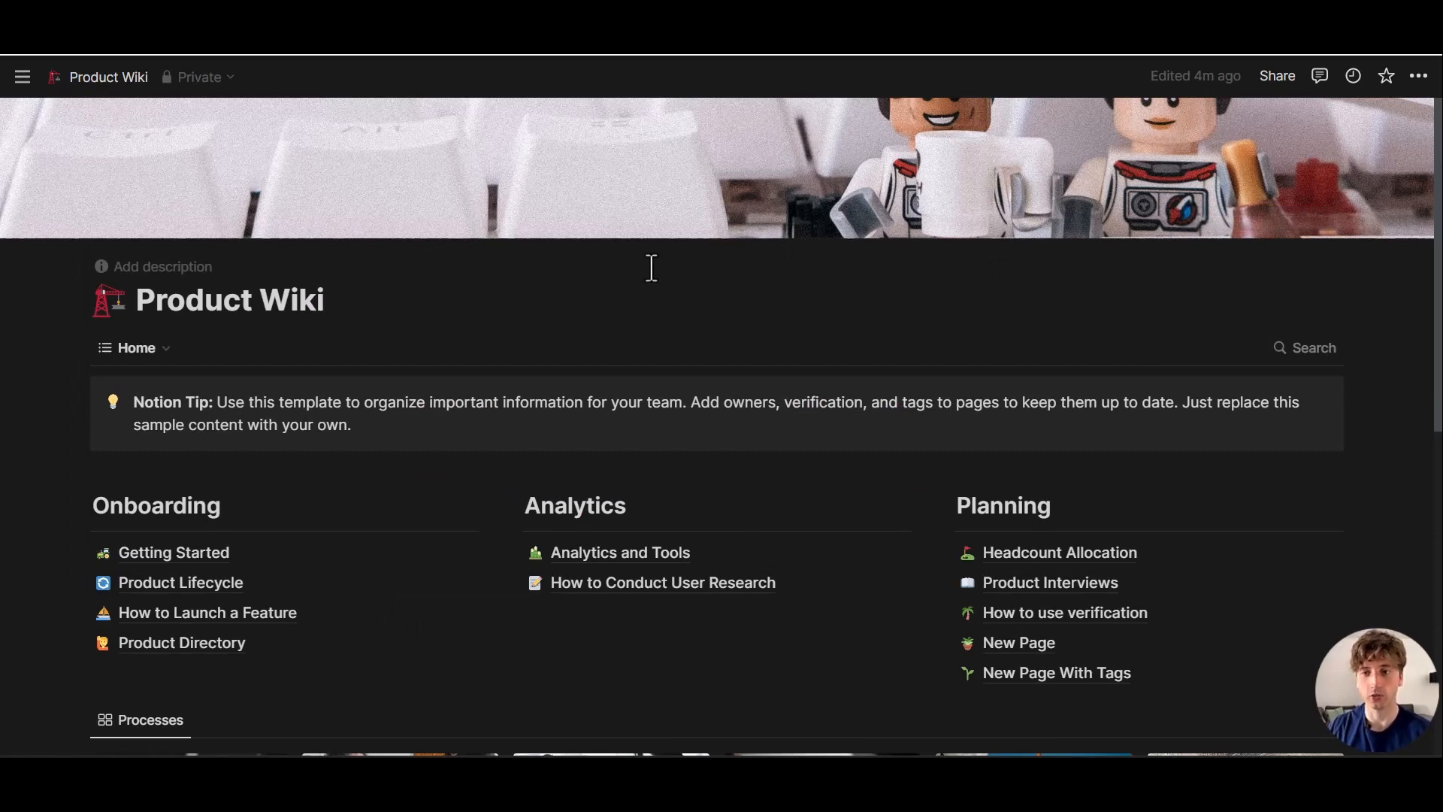
mouse_move(787, 324)
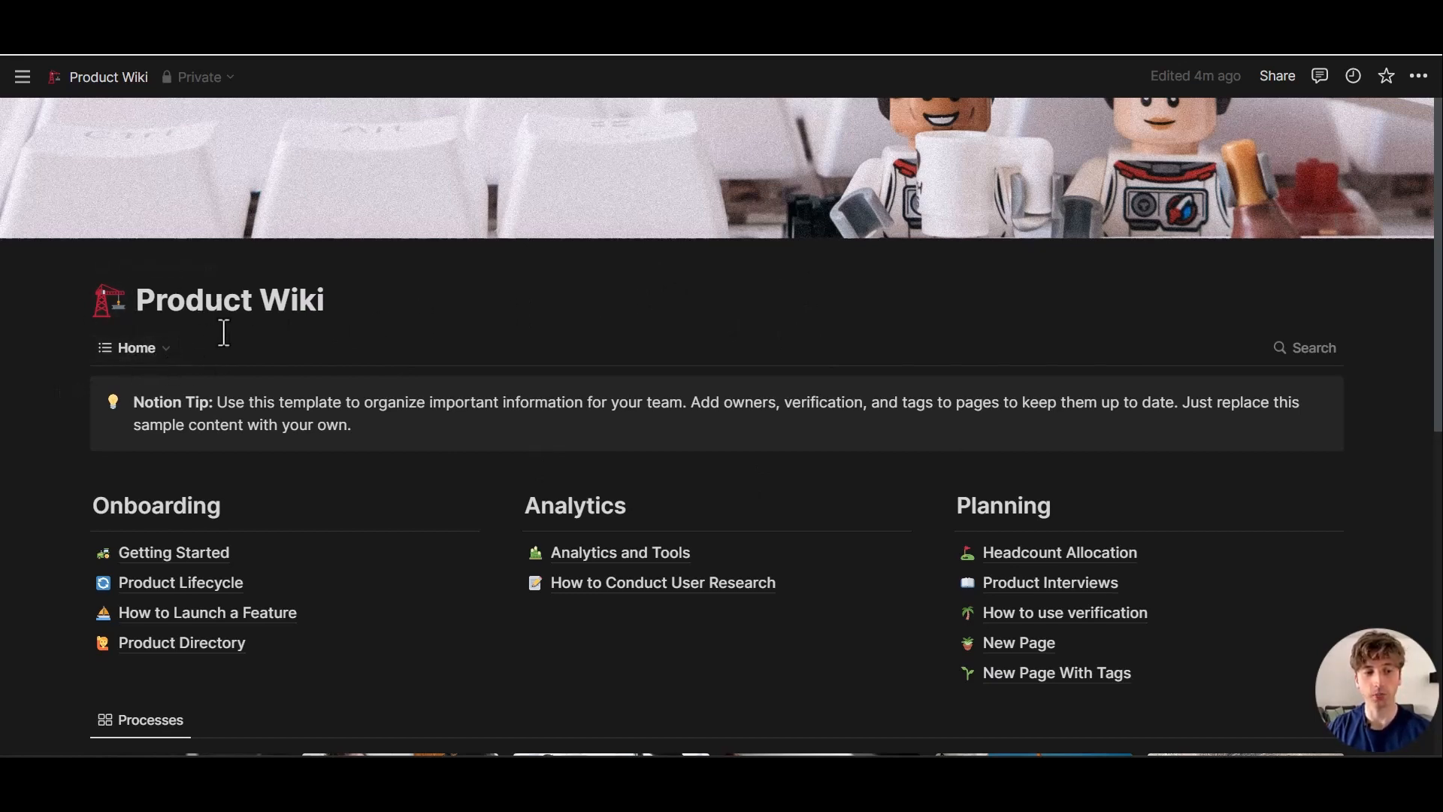
Reveal the workspace sidebar beside the Product Wiki home page
click(135, 347)
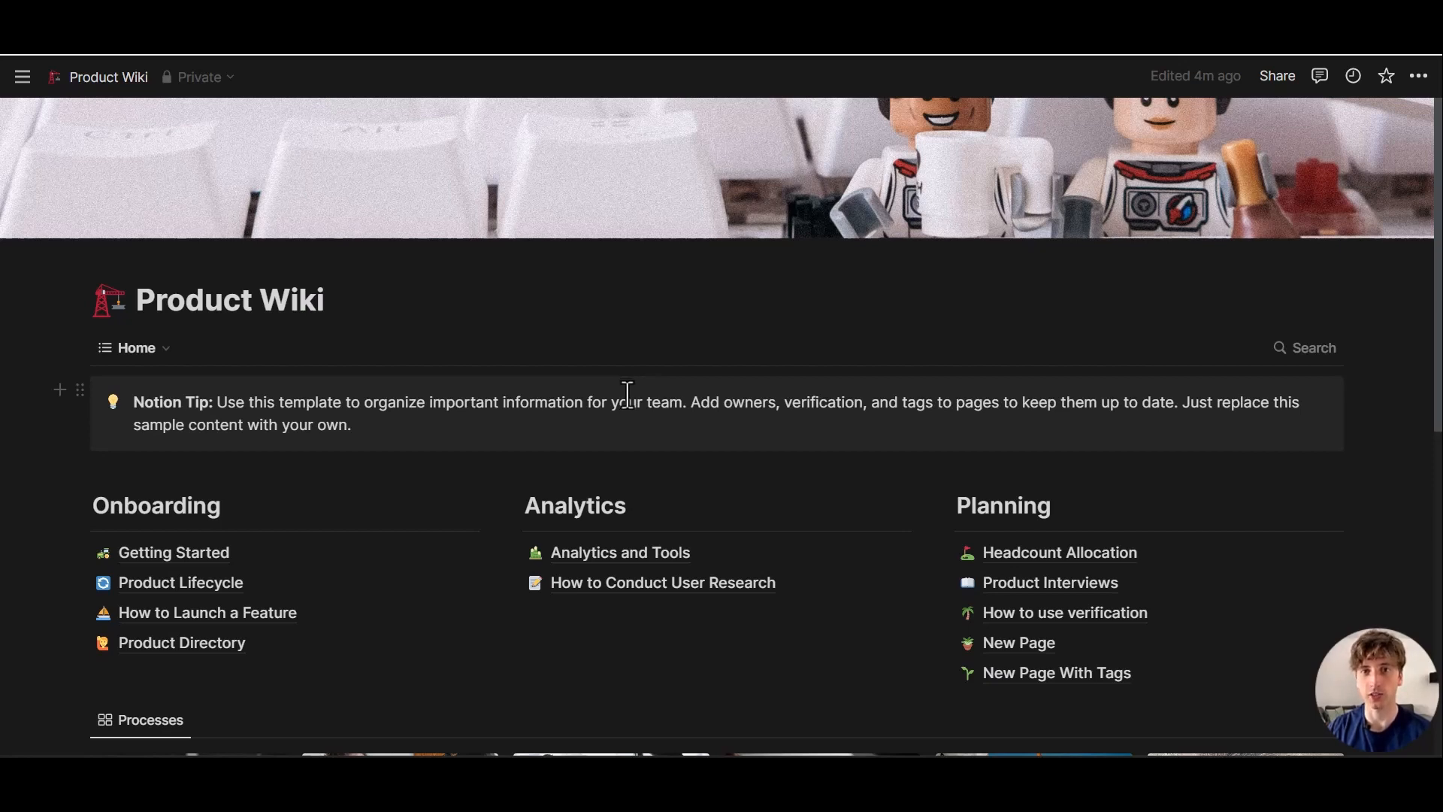
mouse_move(1181, 359)
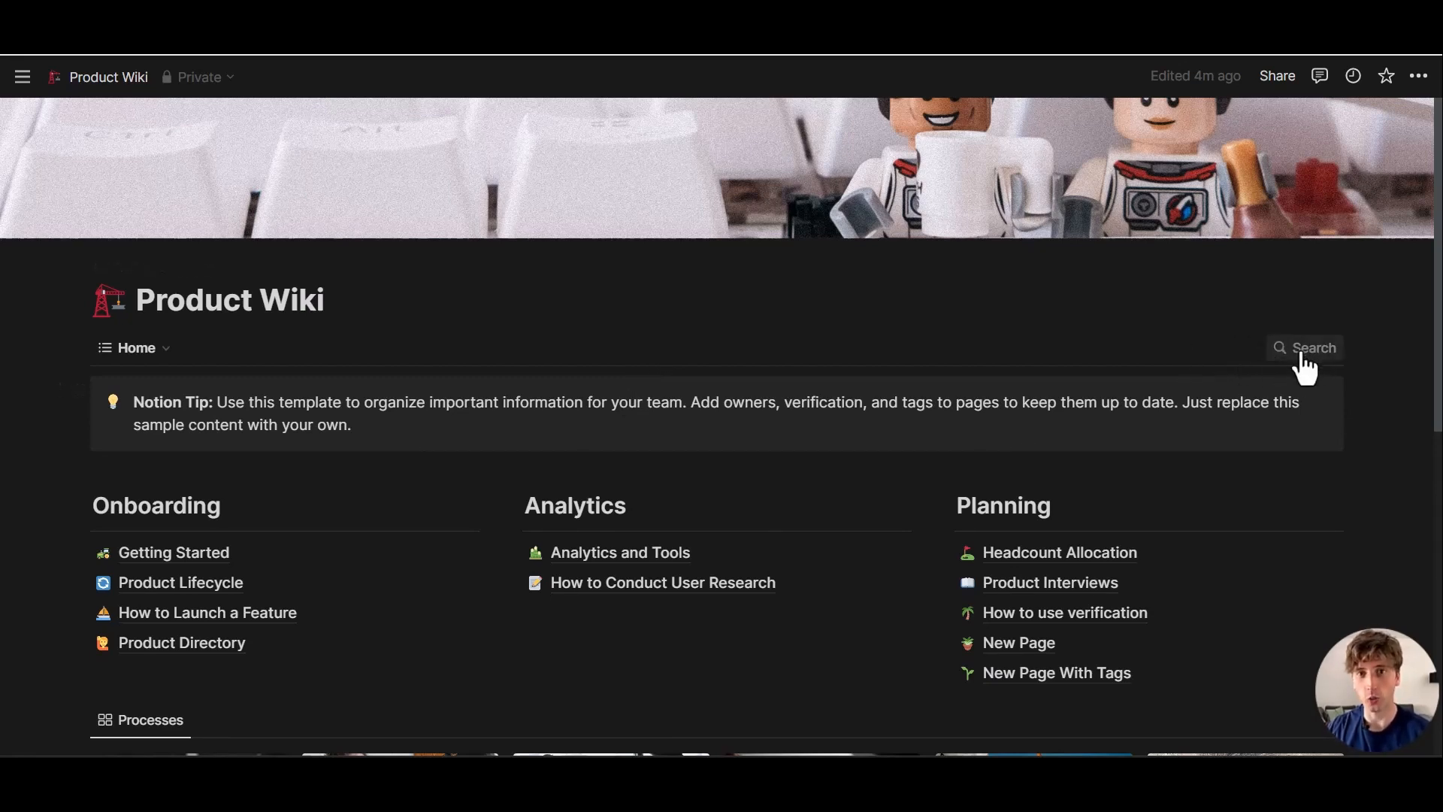
mouse_move(721, 353)
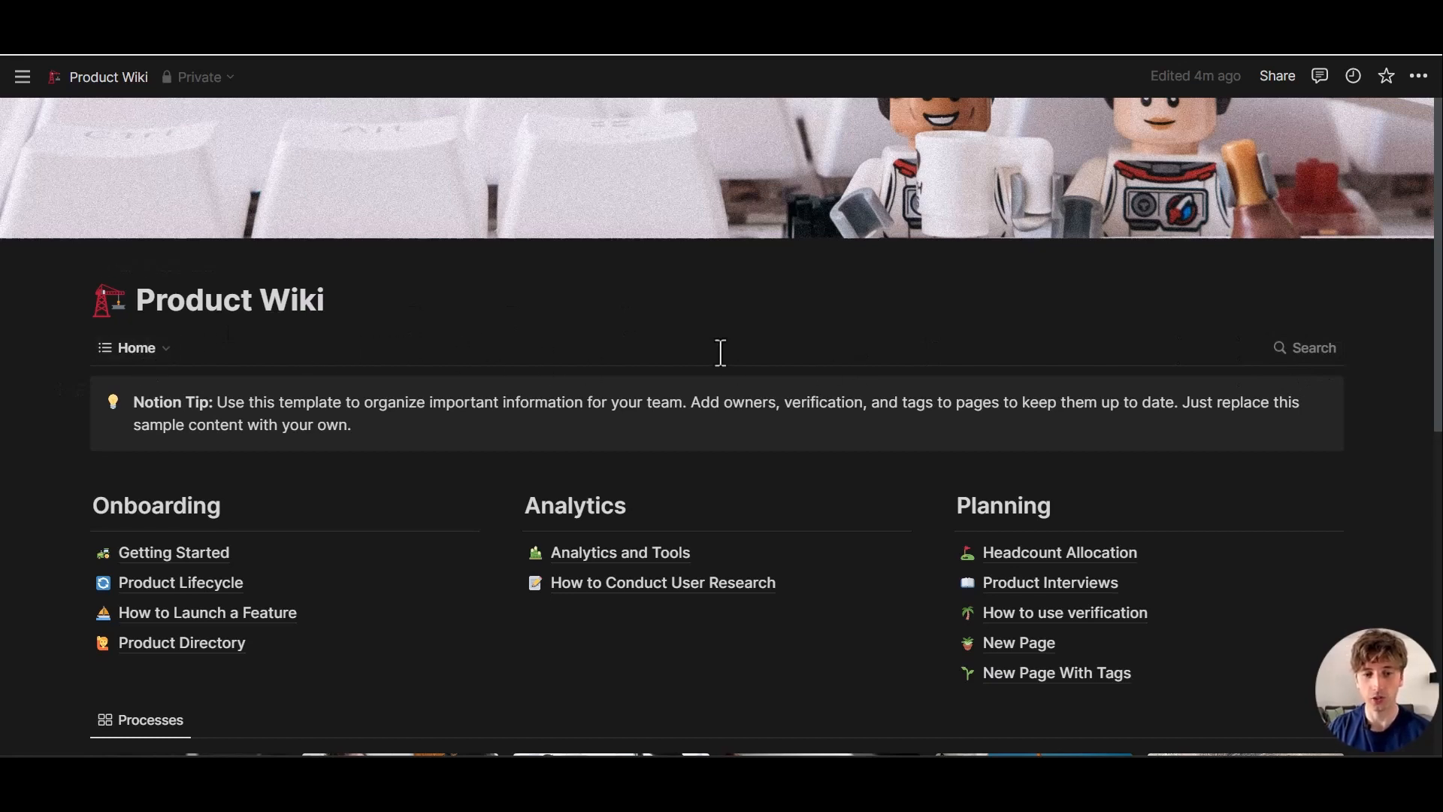
mouse_move(1344, 474)
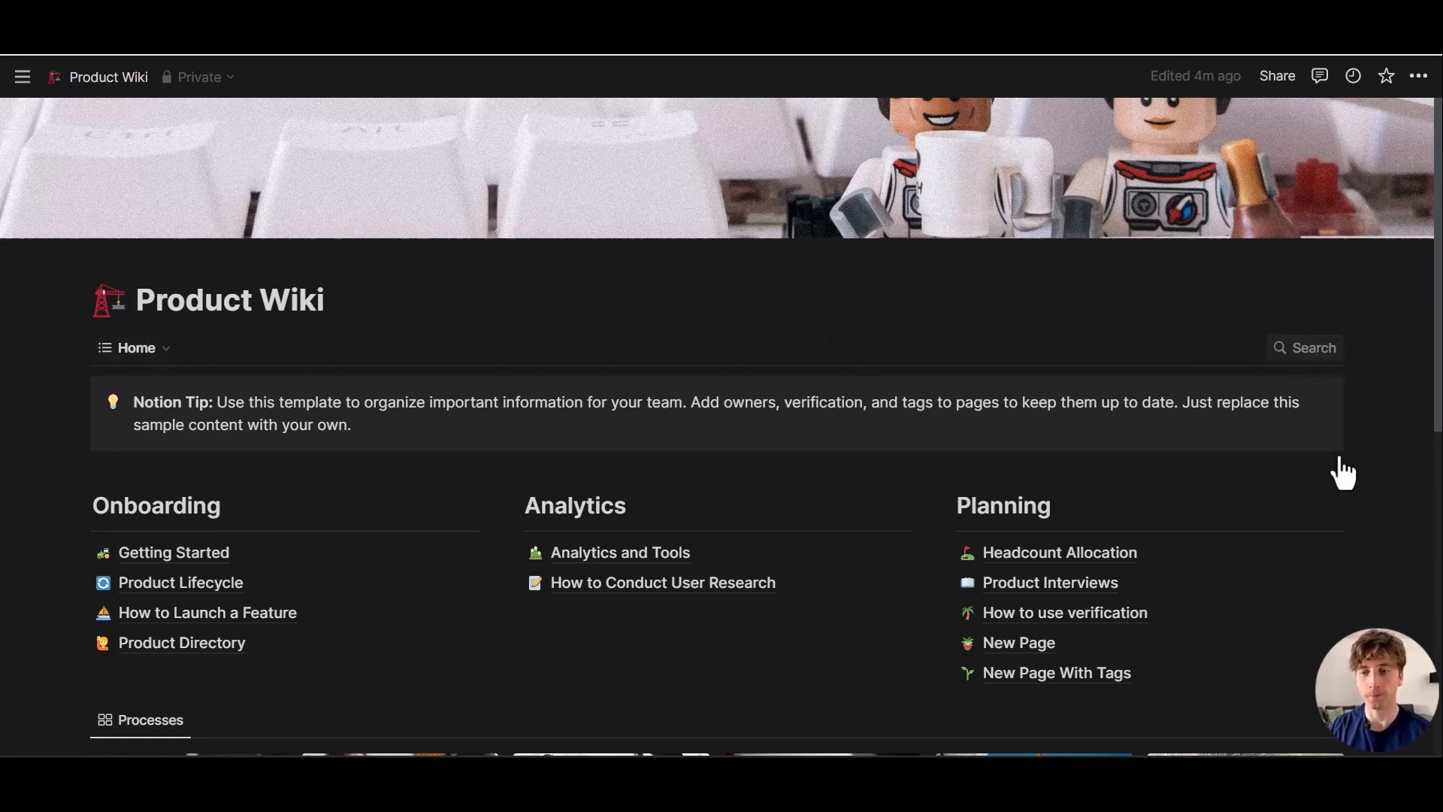
click(1313, 347)
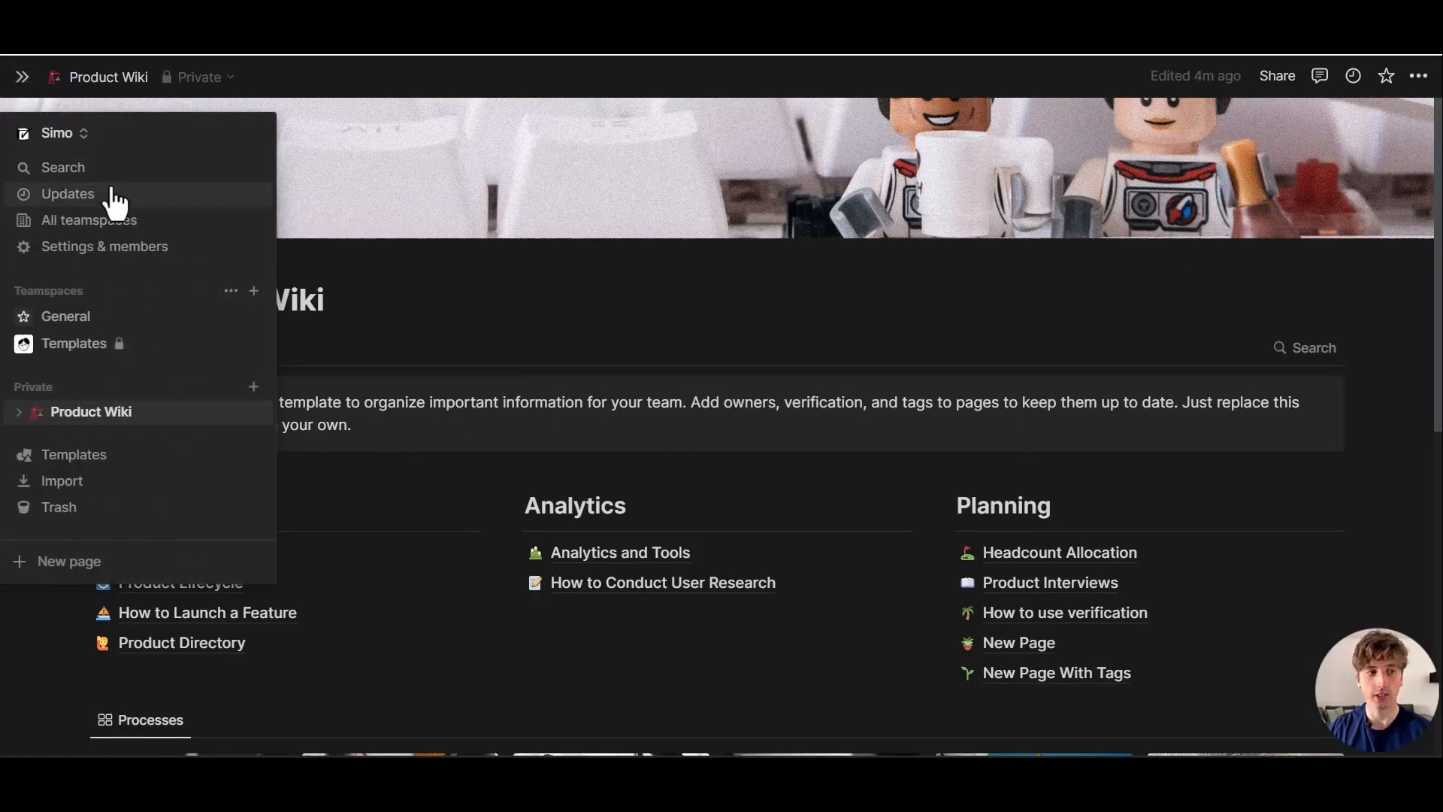
Search within Product Wiki's pages, then dismiss the search without opening a result
click(63, 166)
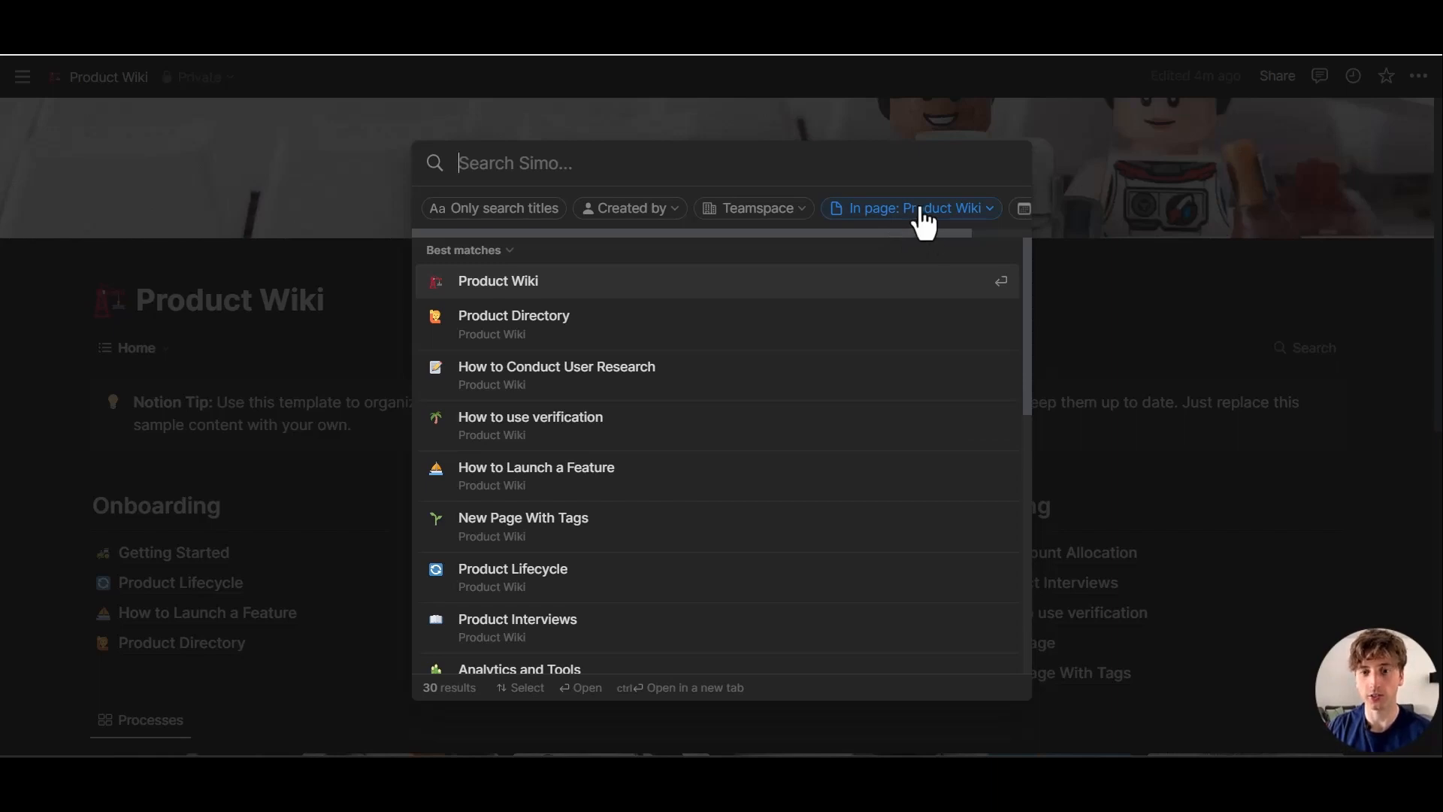
mouse_move(930, 225)
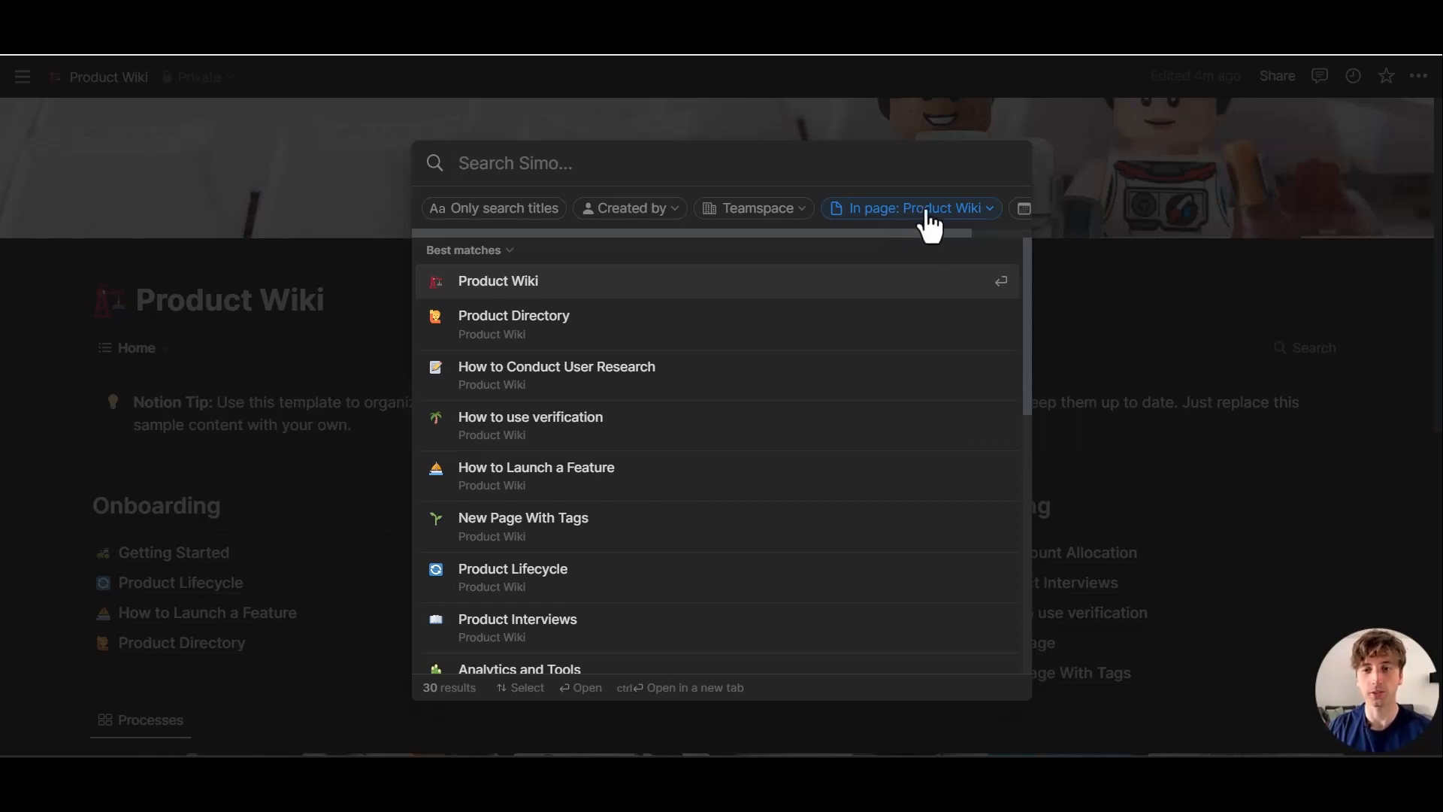
key(Escape)
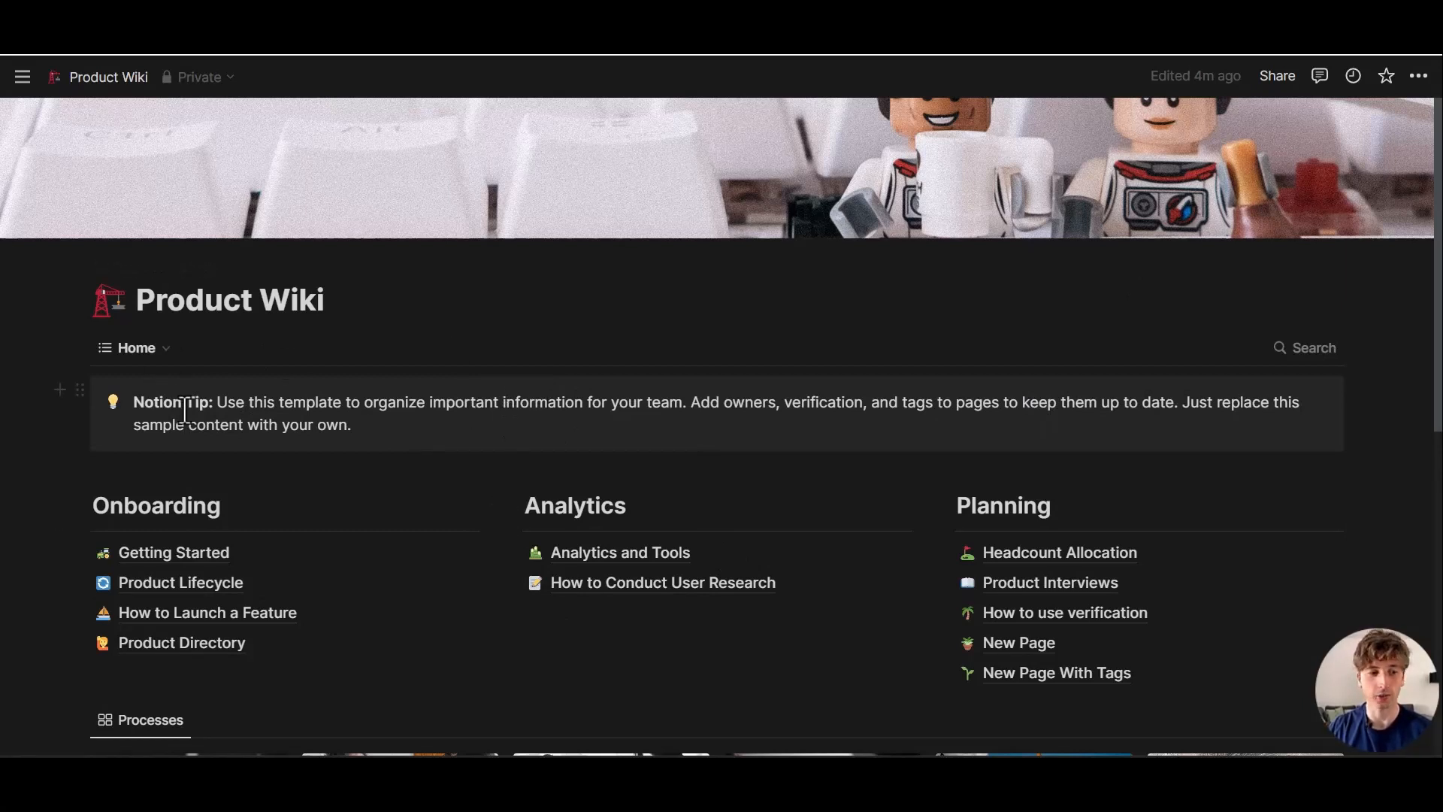
Scroll the Product Wiki down to its Processes gallery of process-tagged cards
scroll(down, 3)
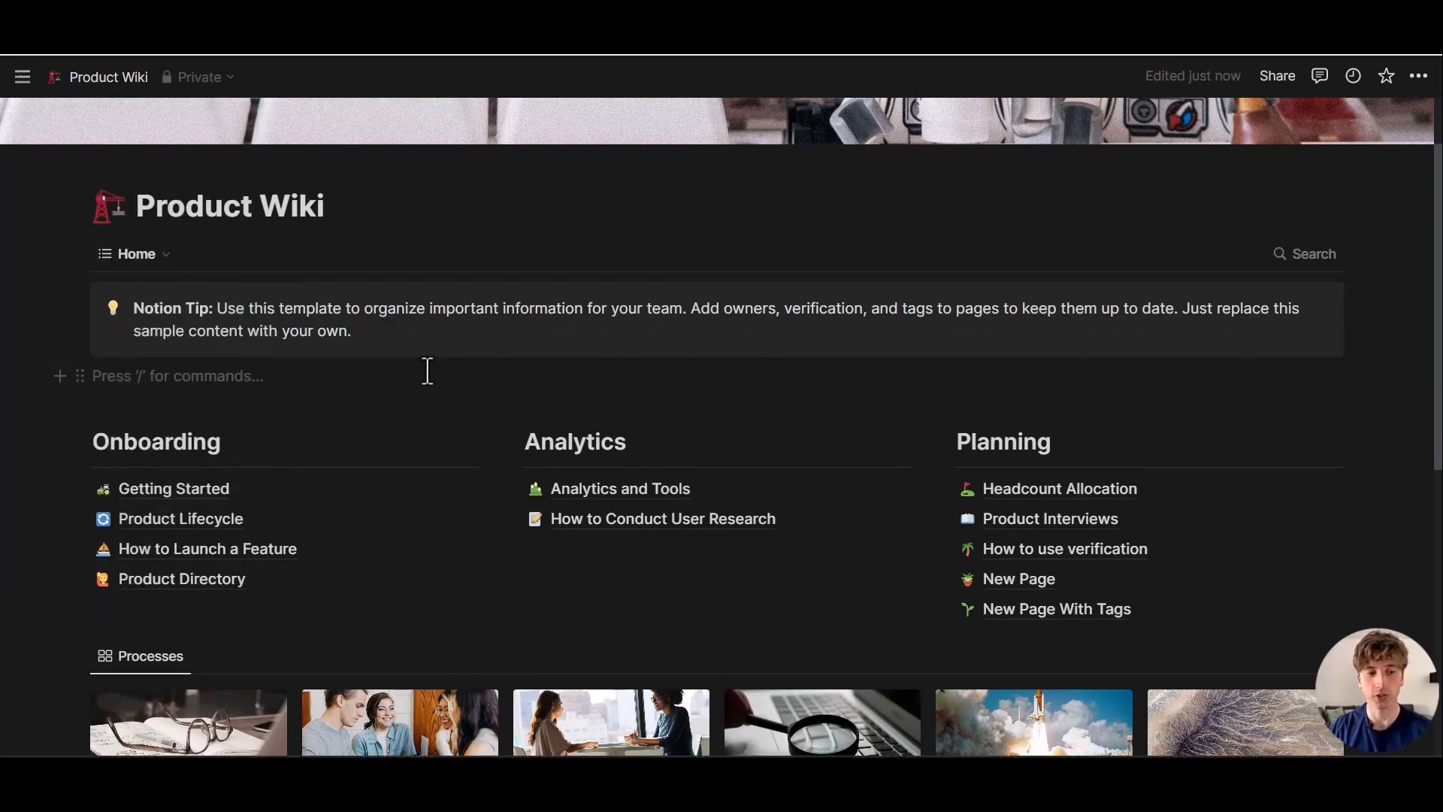
text(/)
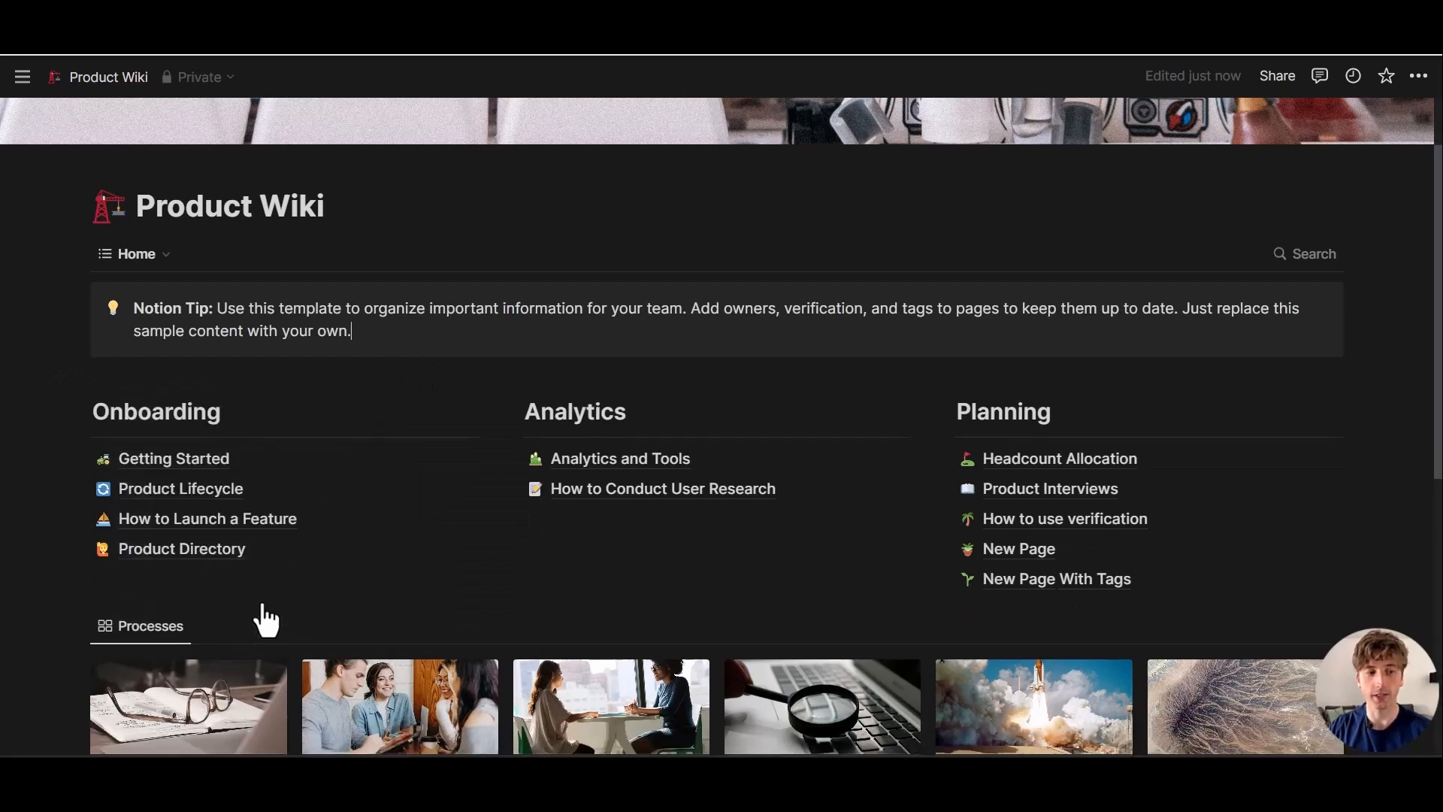
mouse_move(614, 396)
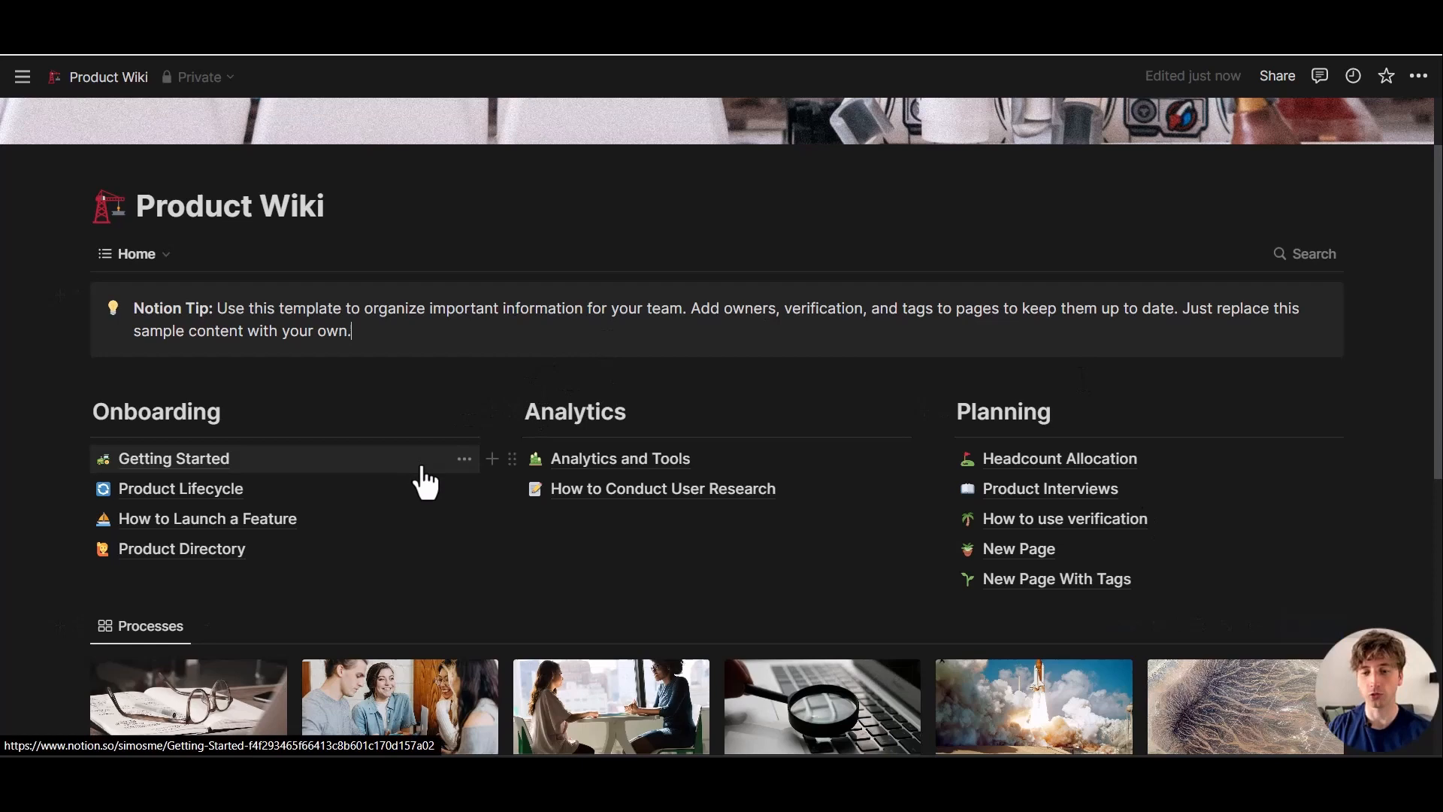
mouse_move(421, 483)
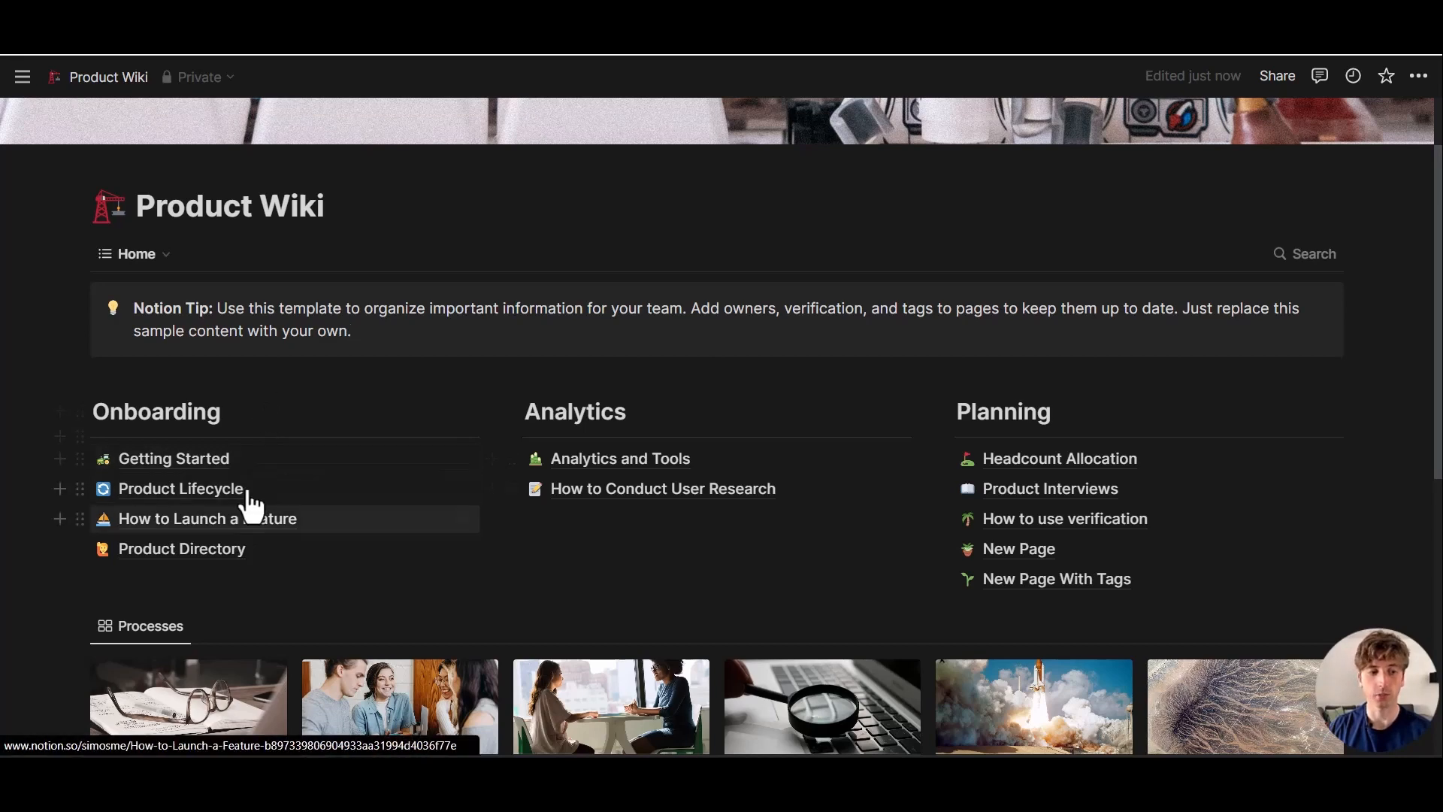
click(174, 459)
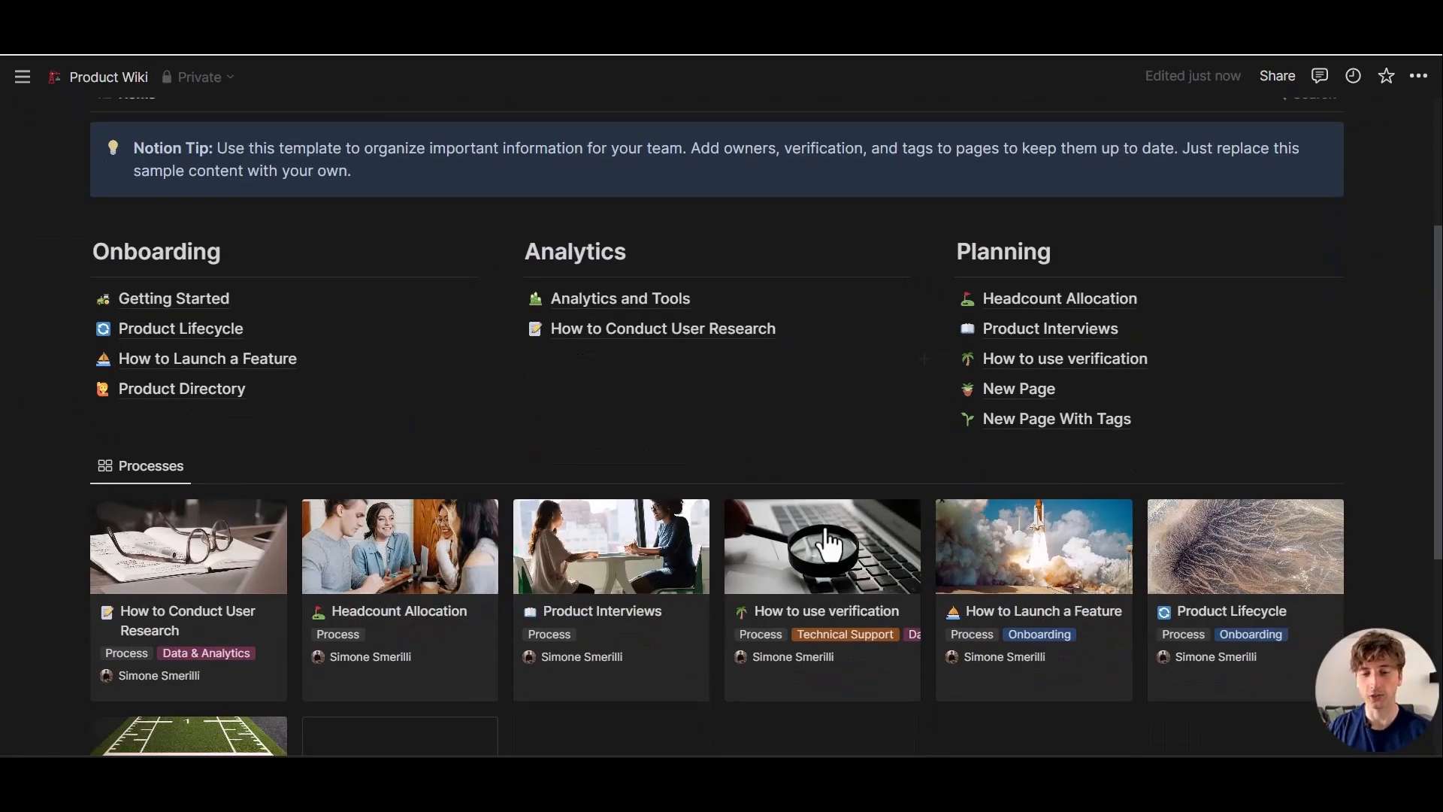
scroll(down, 3)
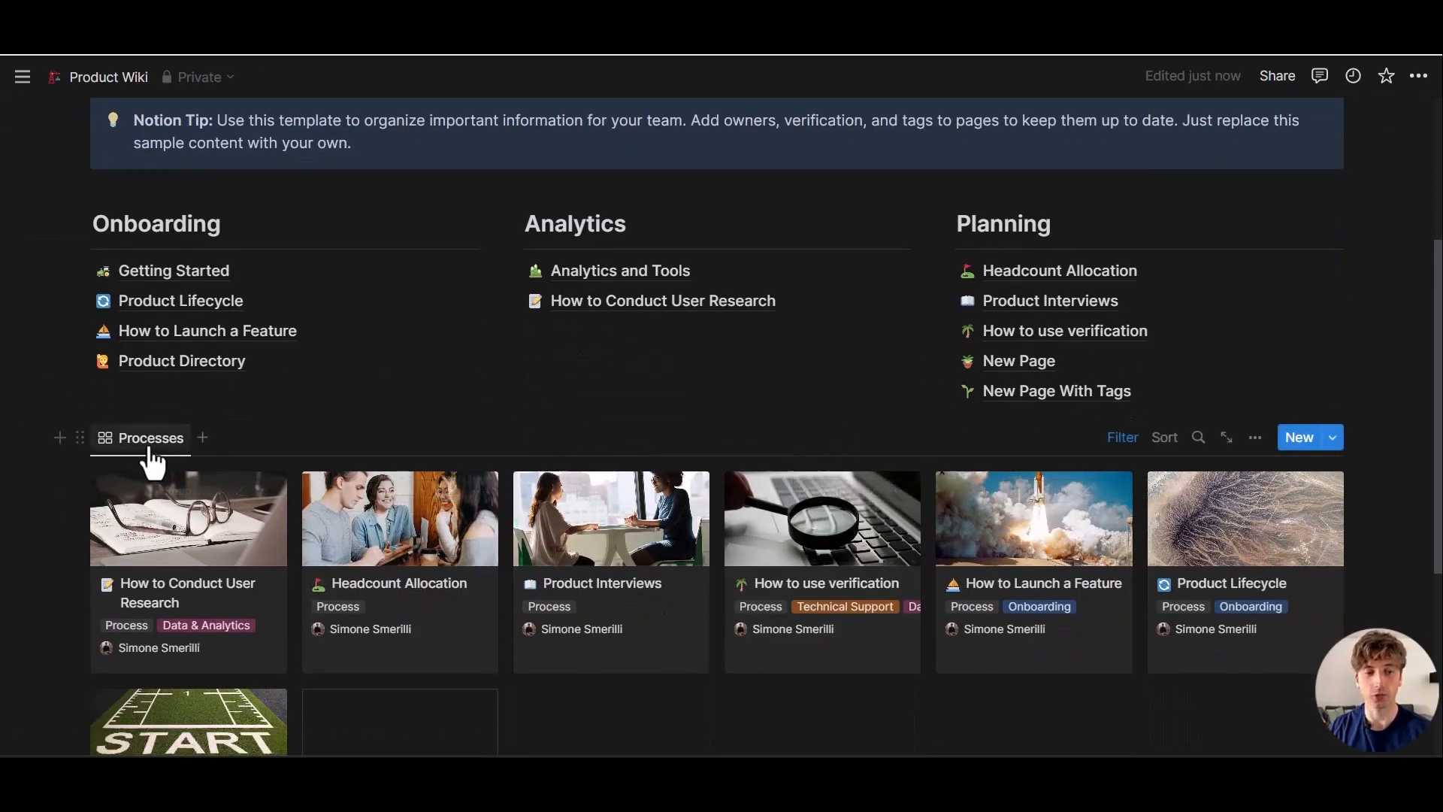
click(150, 437)
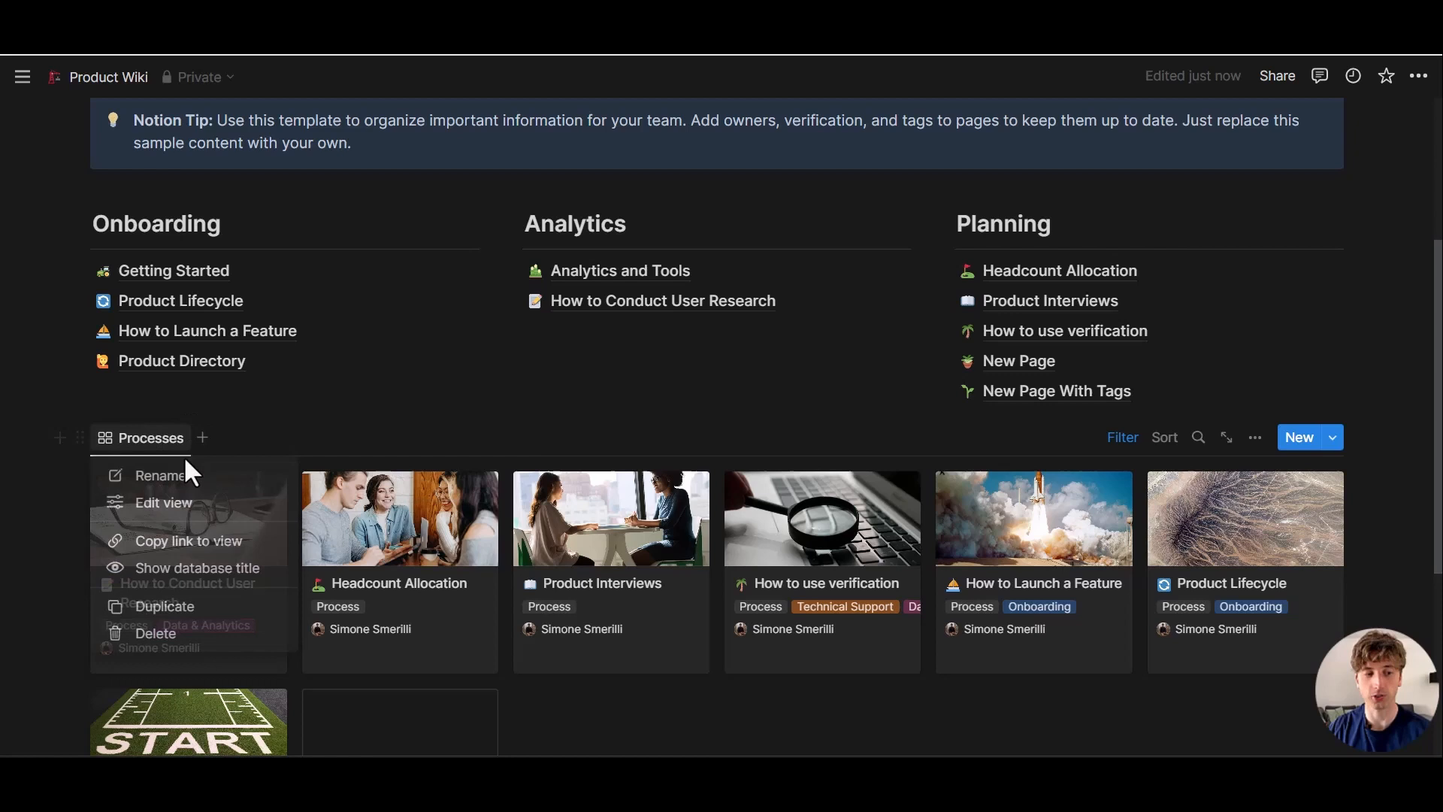
click(197, 566)
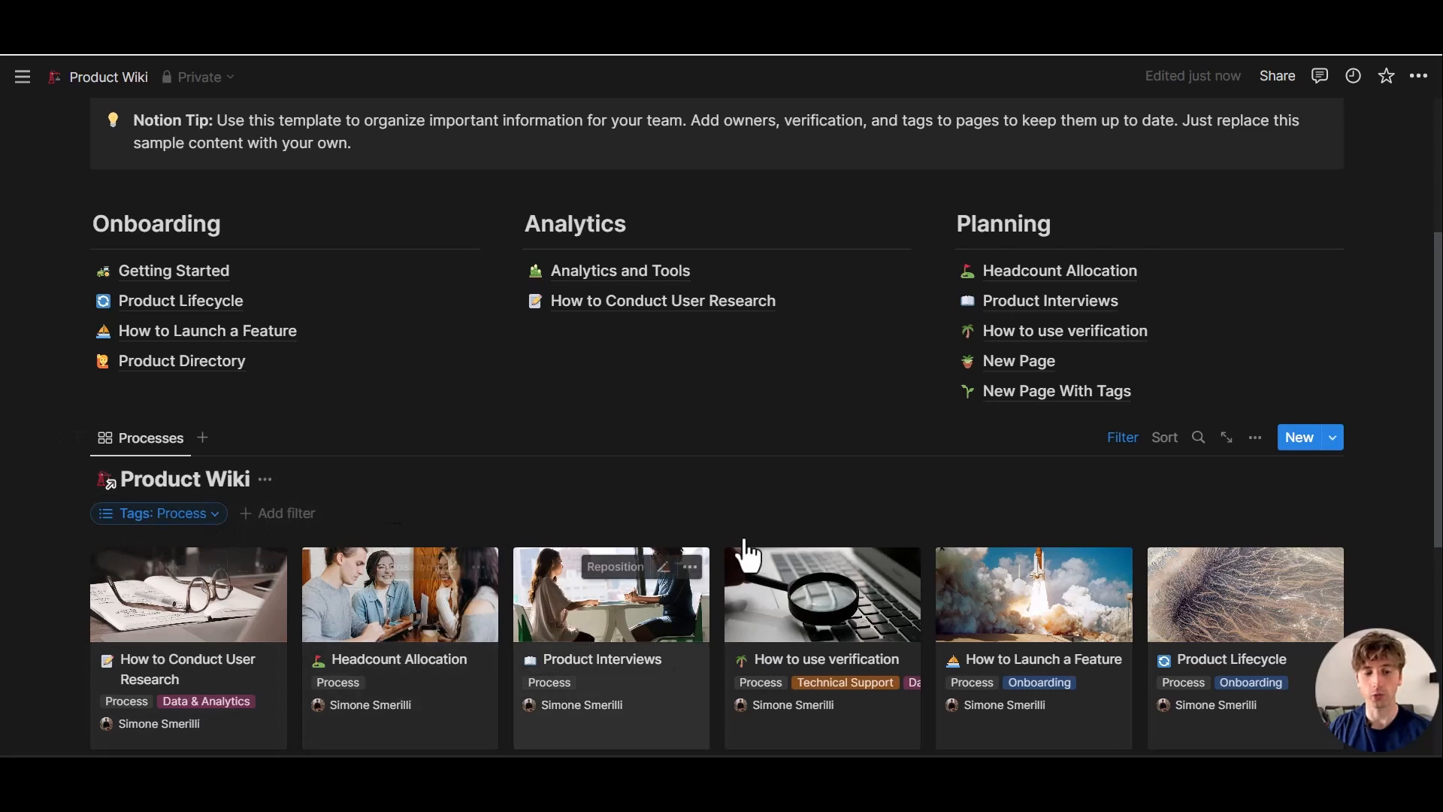
scroll(down, 3)
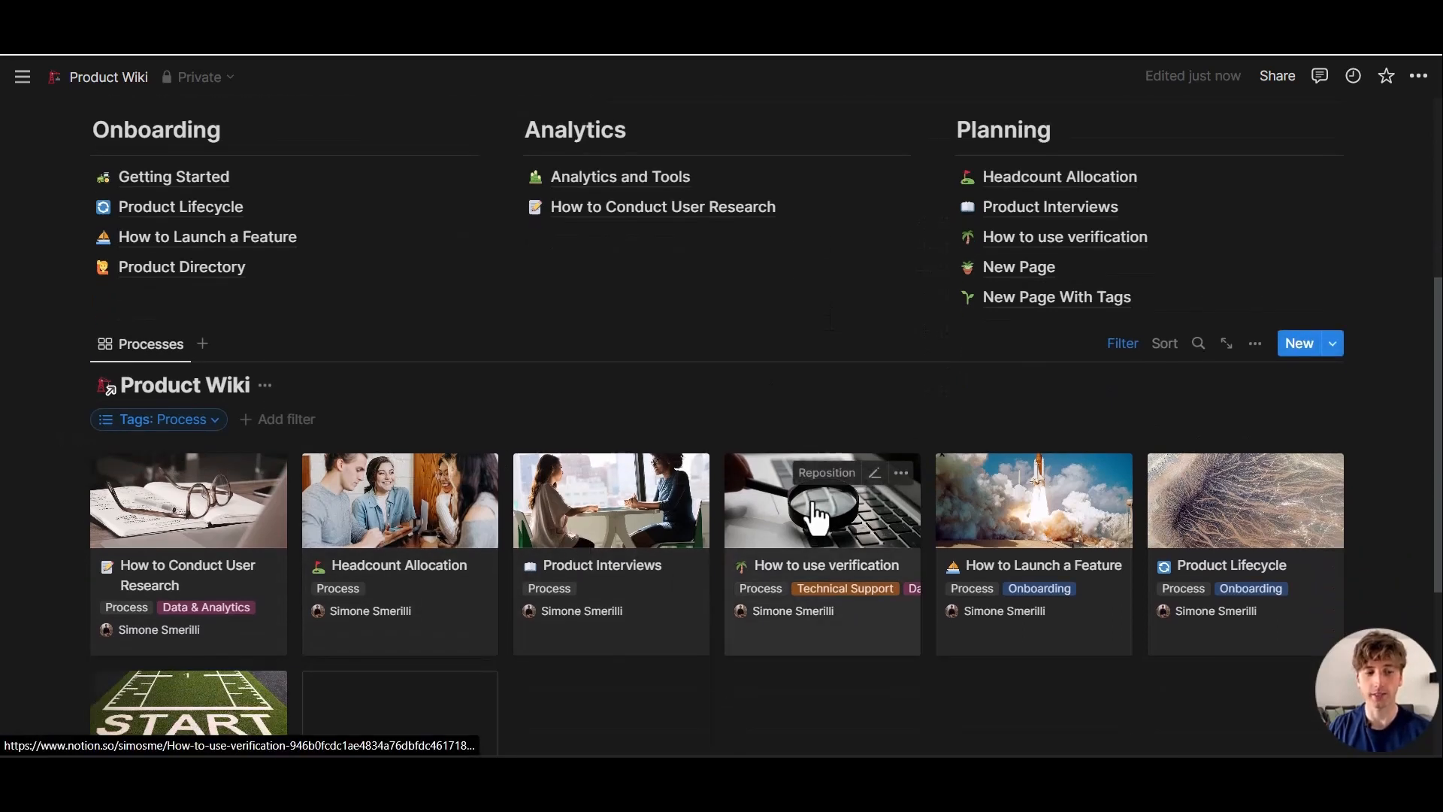
scroll(down, 3)
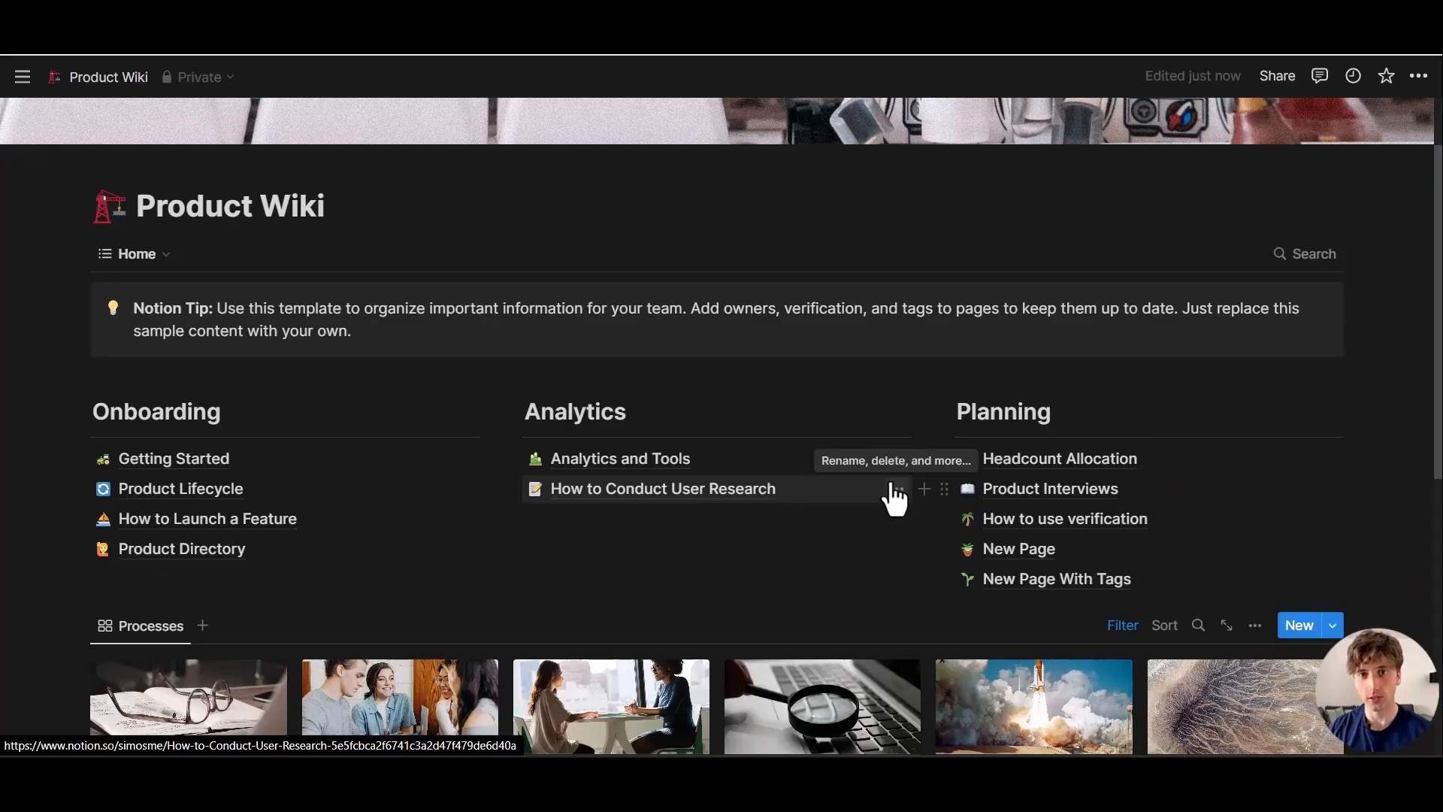
mouse_move(892, 492)
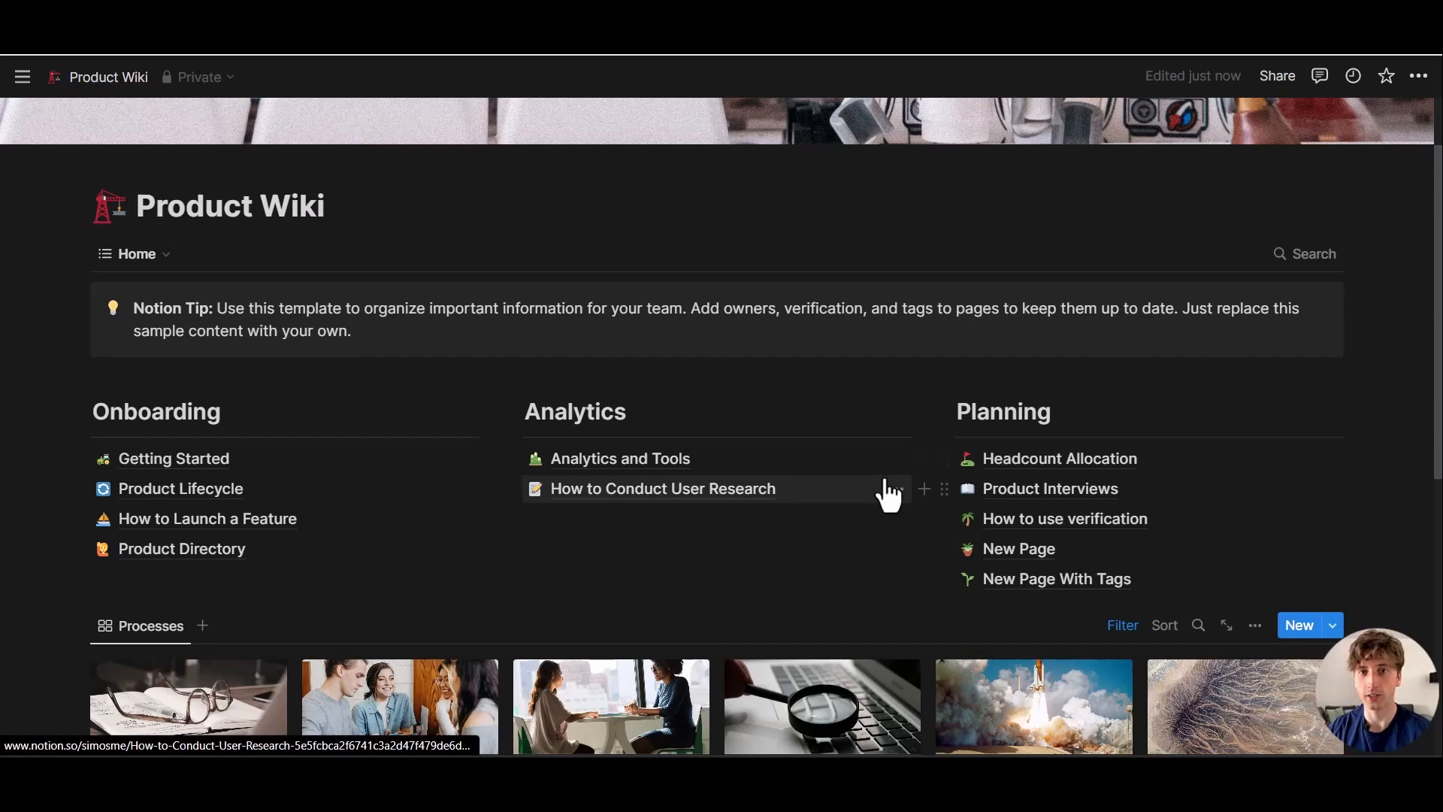
Switch the Product Wiki from Home to the All pages table view and look through its rows
click(135, 254)
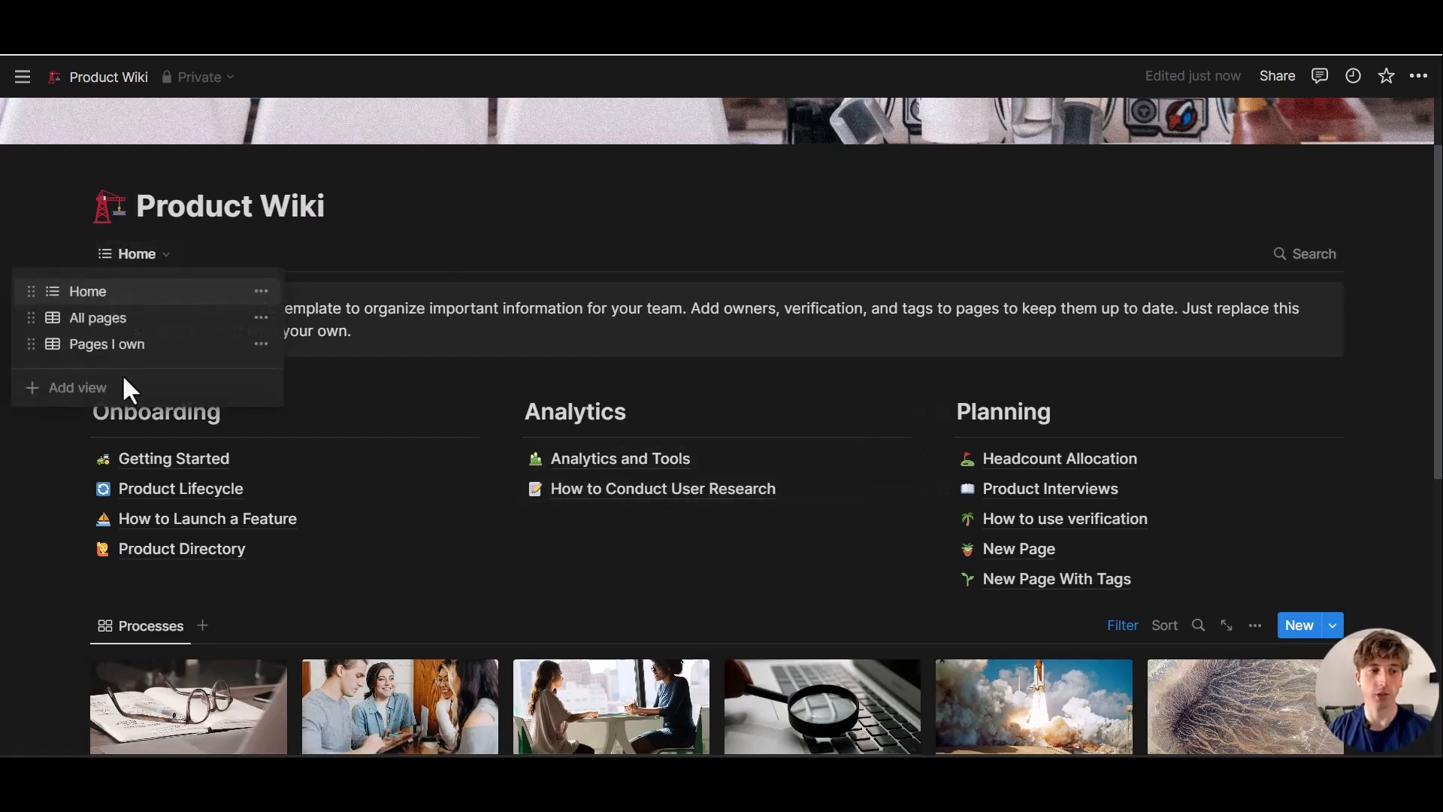
click(98, 317)
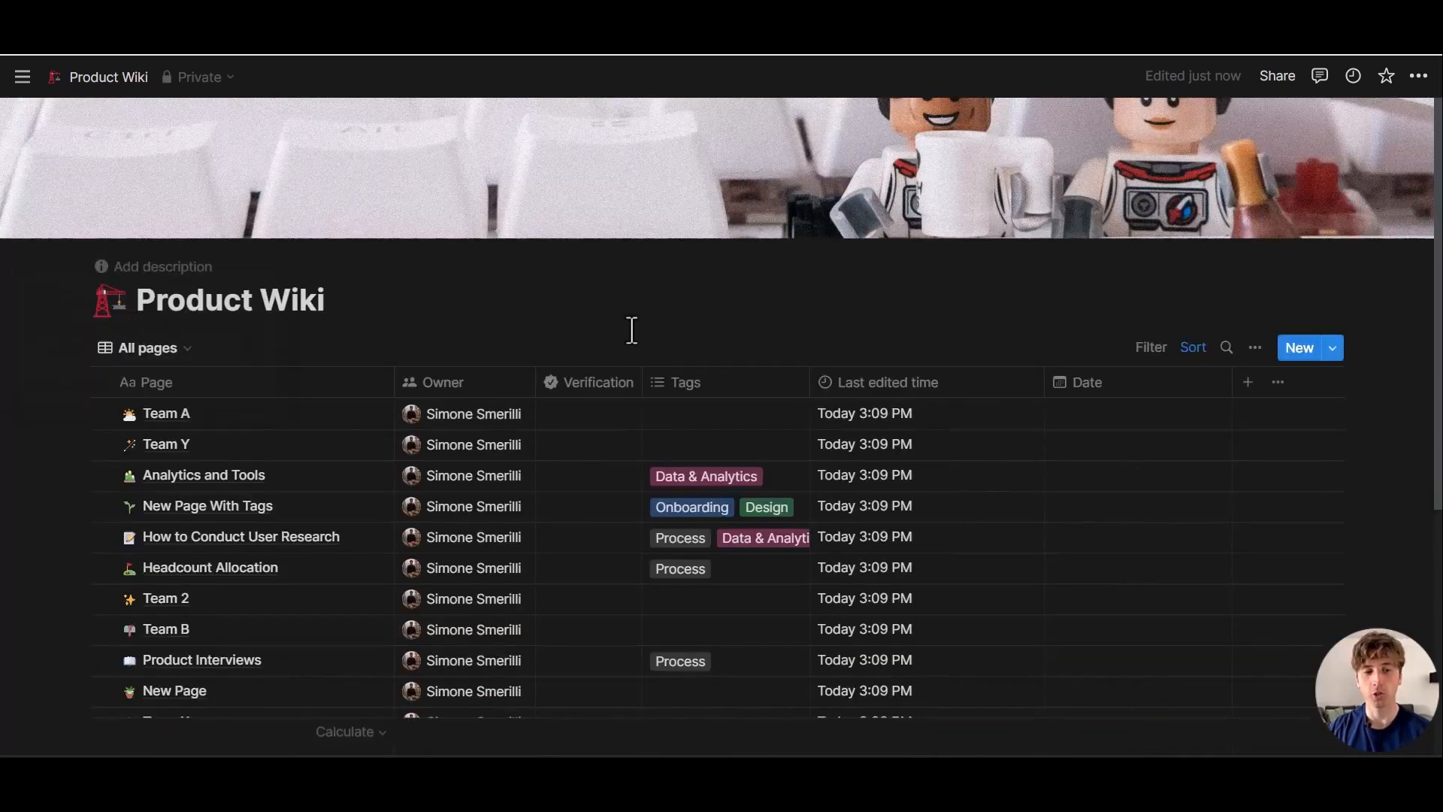
scroll(down, 3)
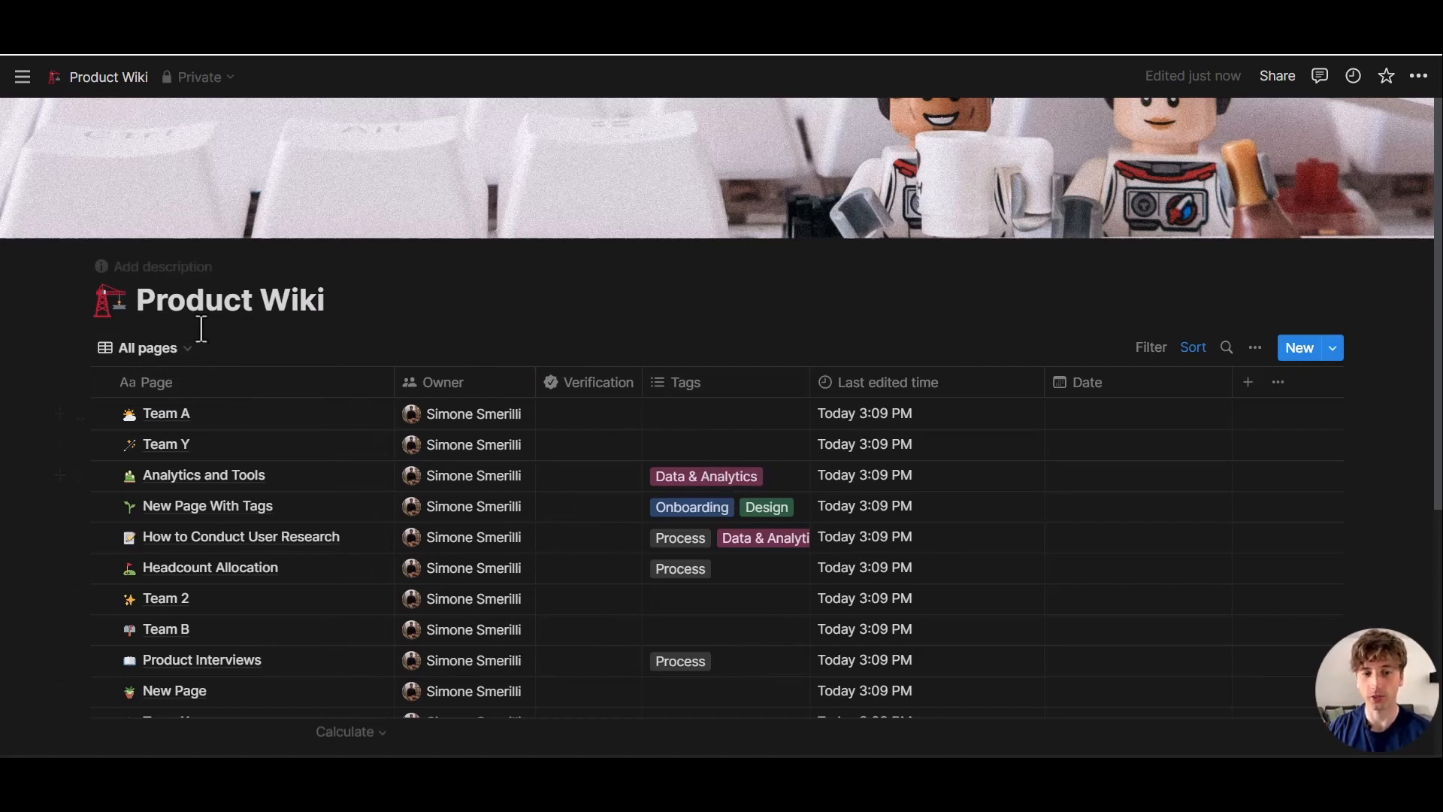
Create a new wiki page titled 'Test simone' with body text 'this is'
click(147, 348)
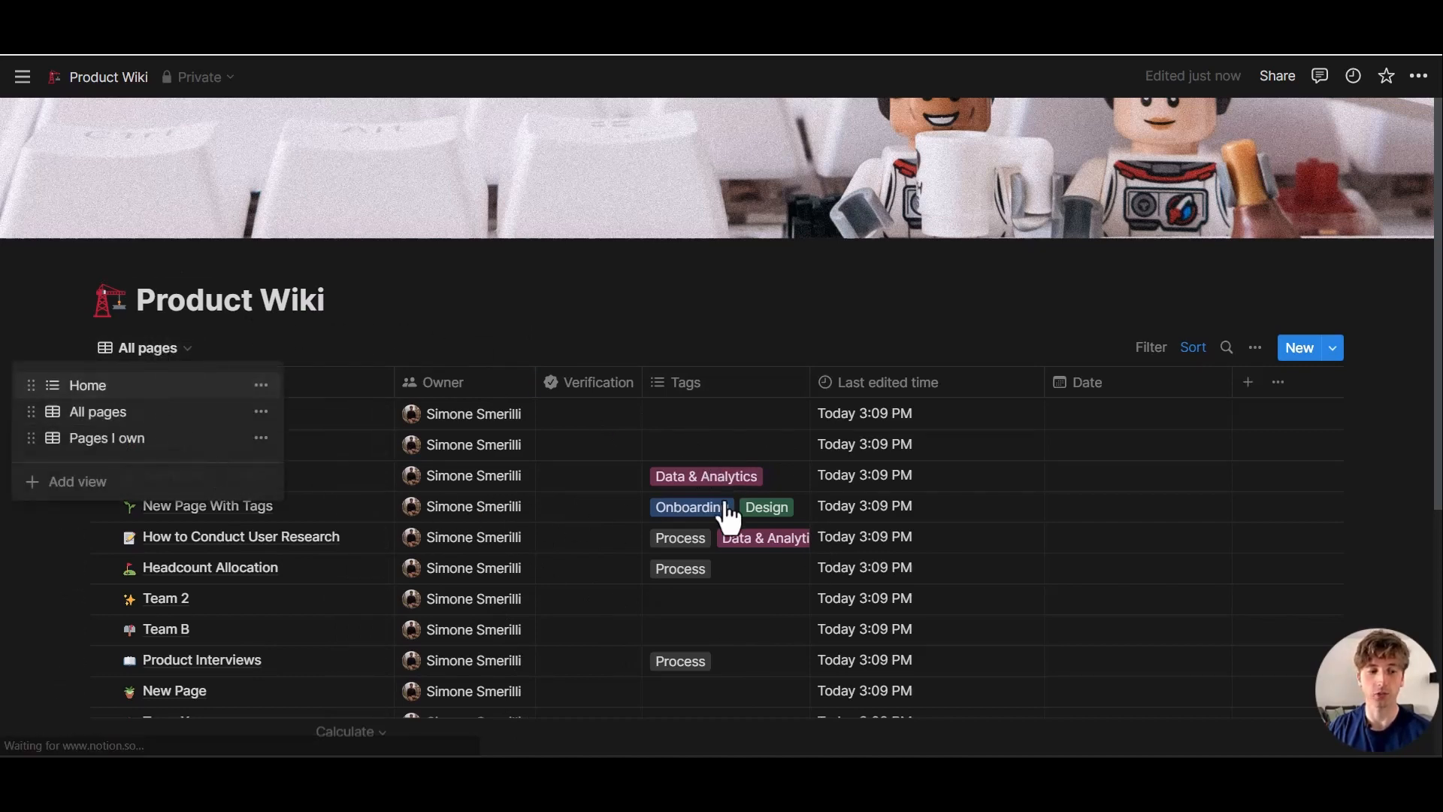
click(87, 385)
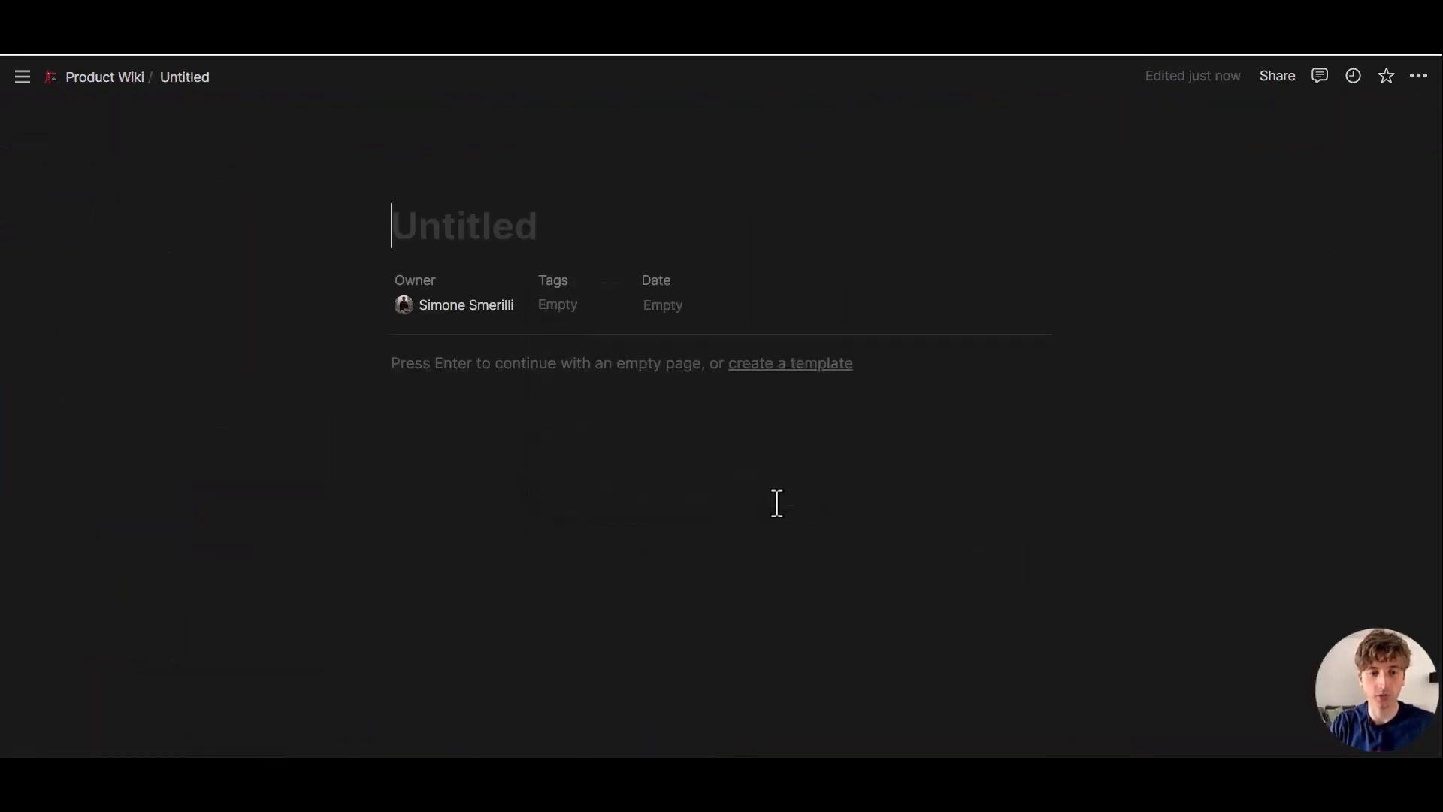
text(Test simone)
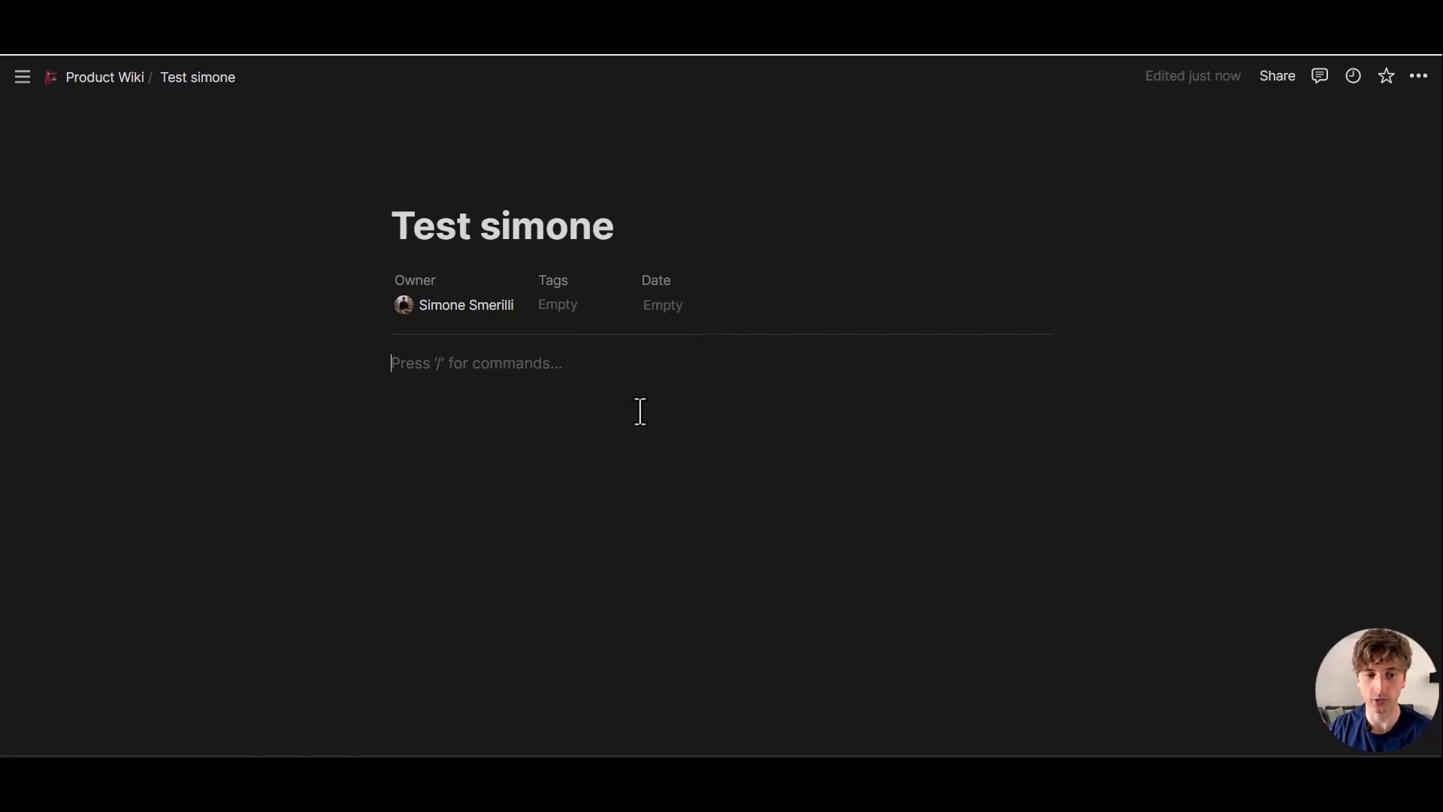
text(this is)
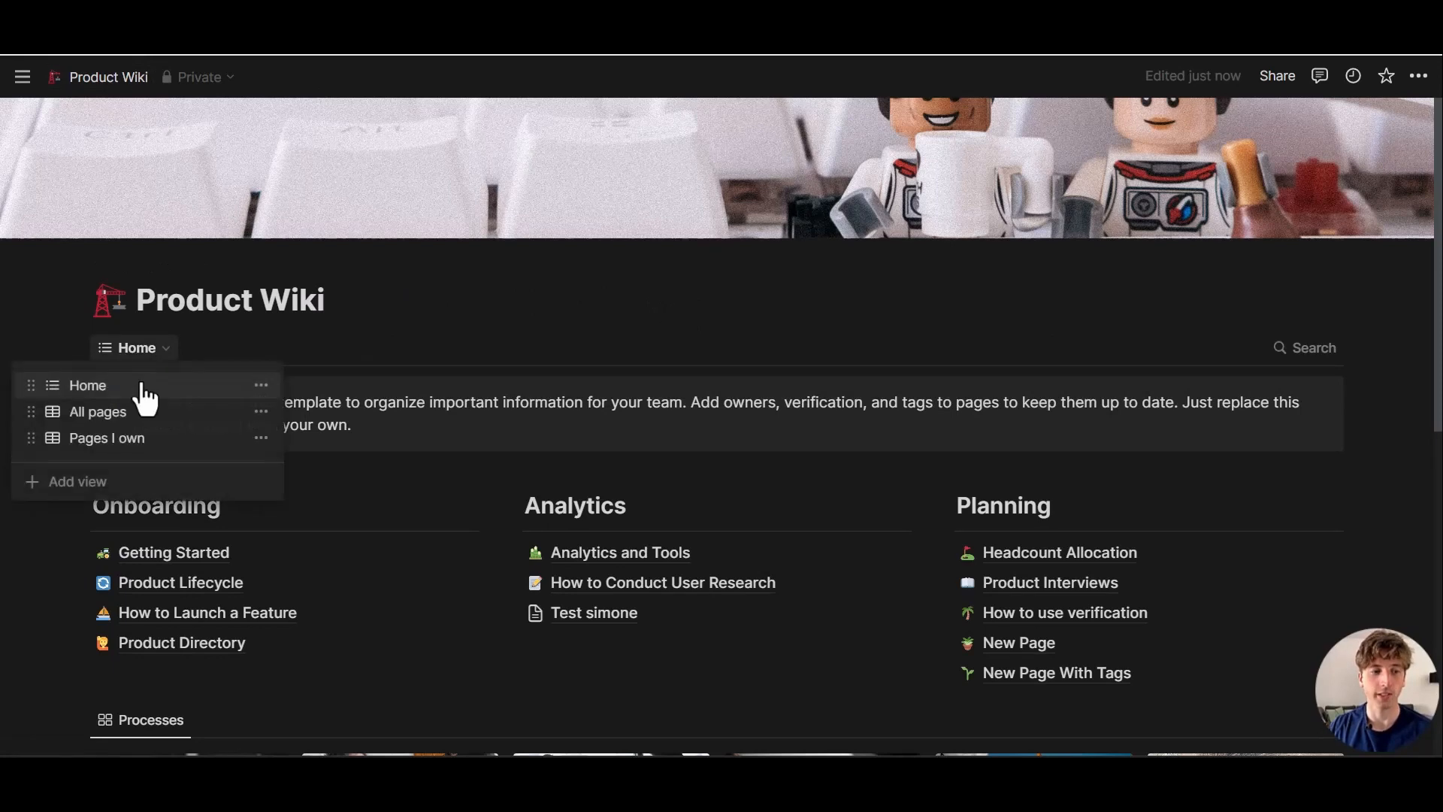
click(98, 411)
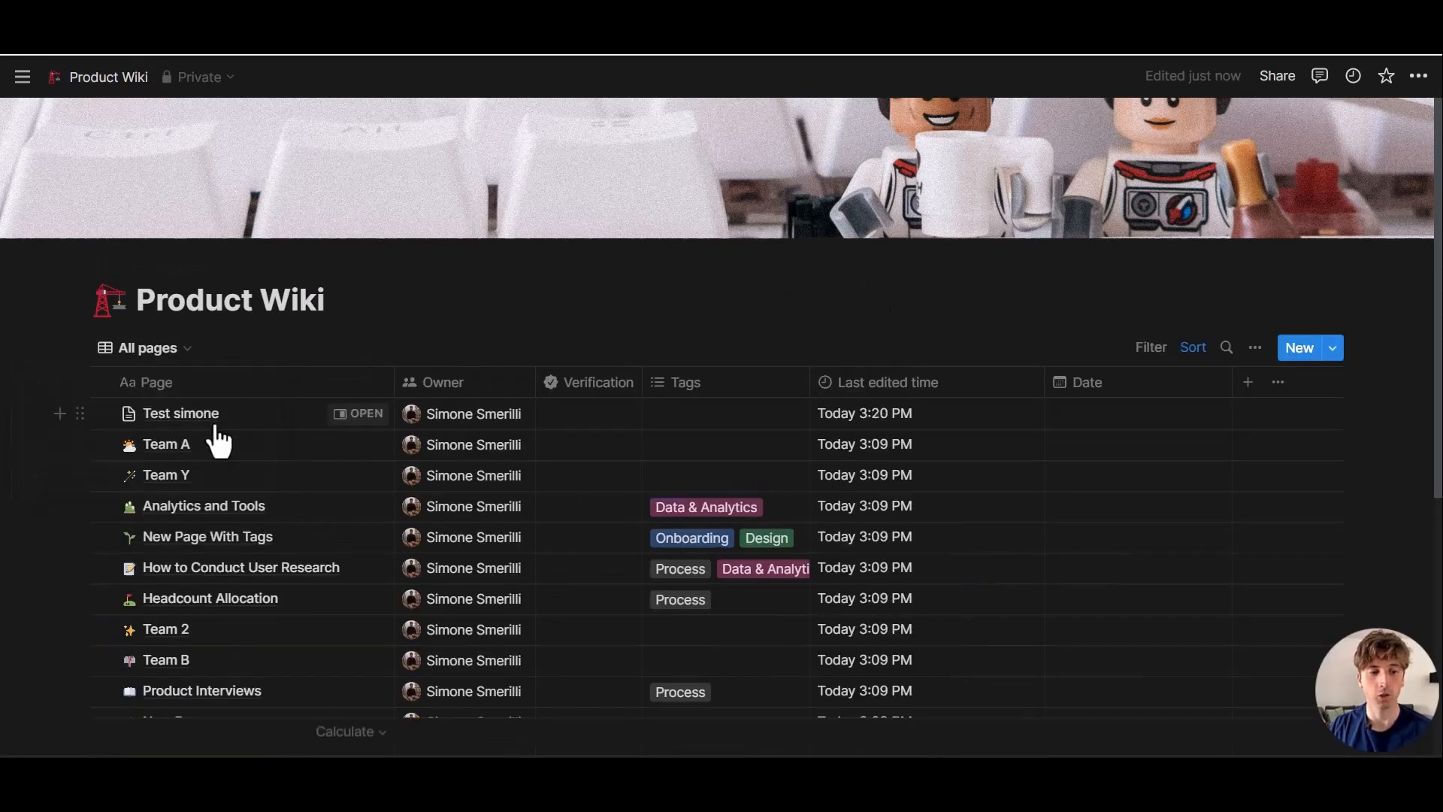
click(180, 413)
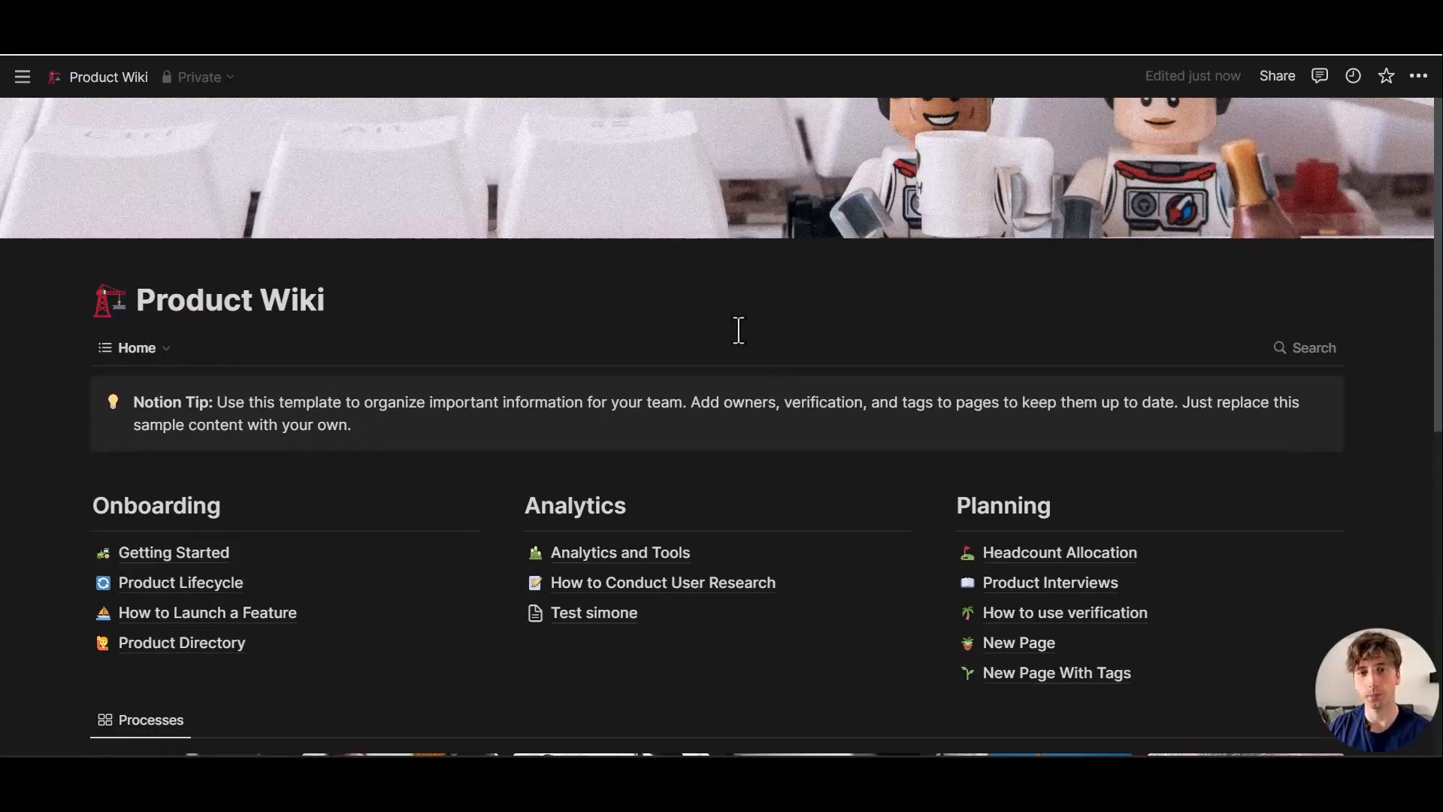
mouse_move(288, 562)
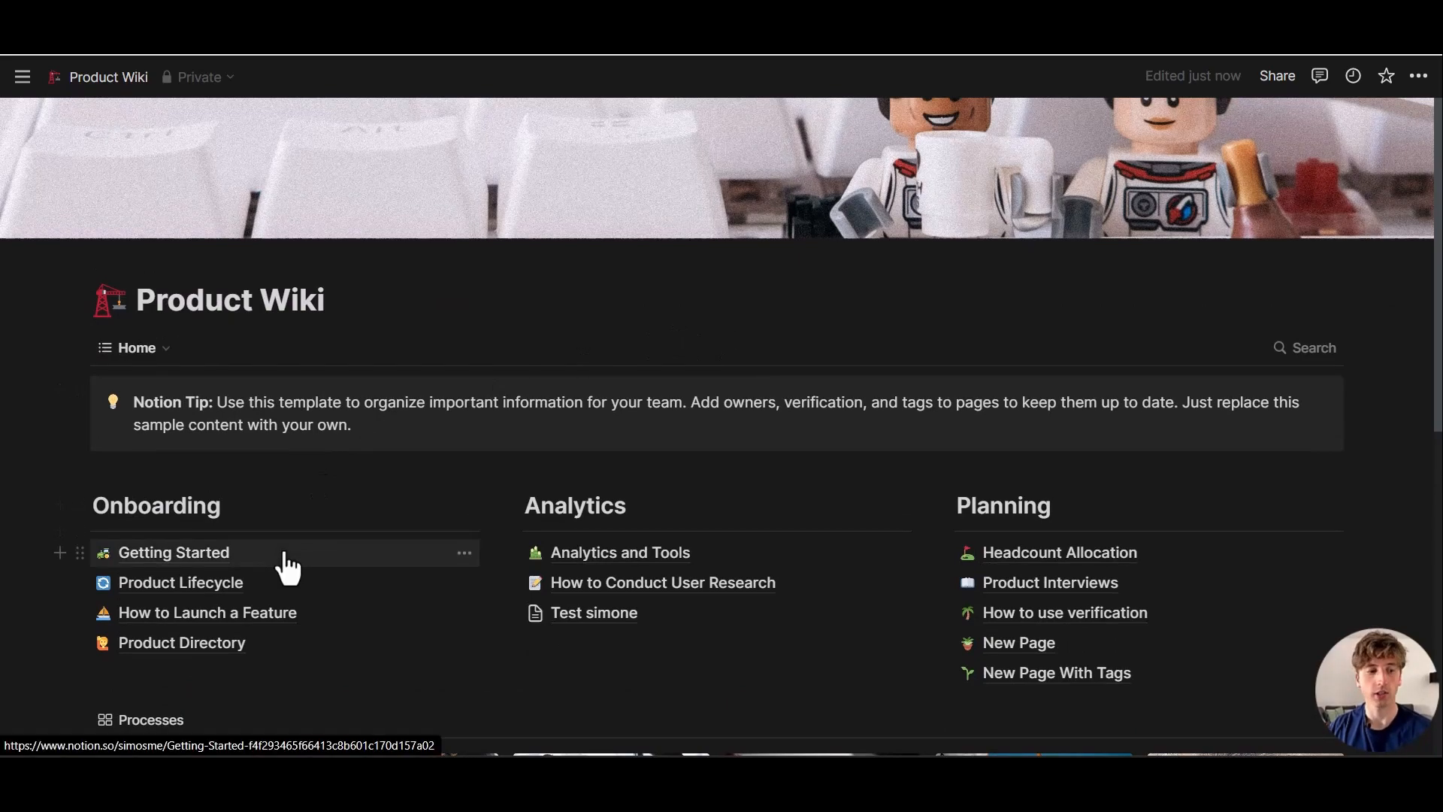
Open the Getting Started page from the Onboarding section
click(173, 552)
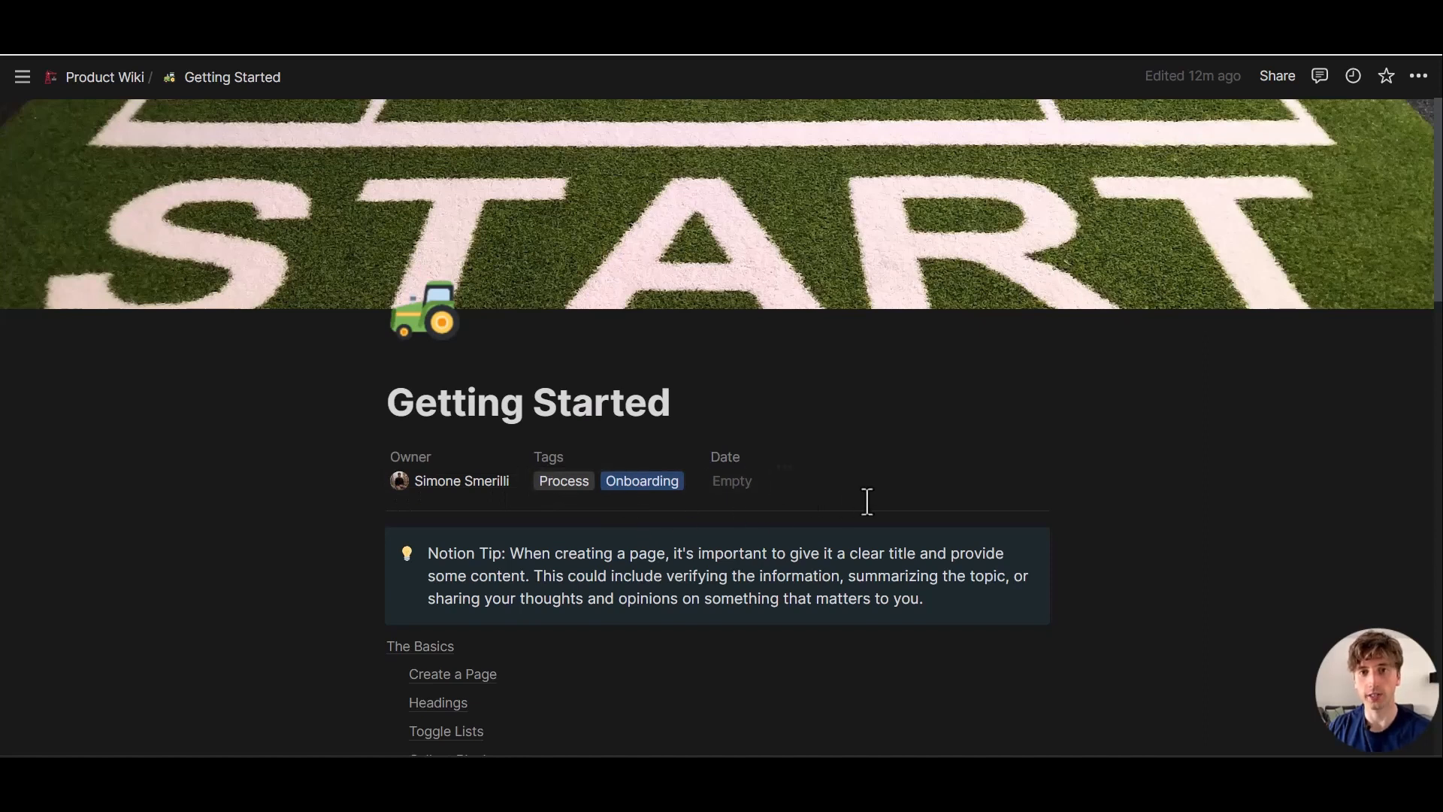
mouse_move(526, 442)
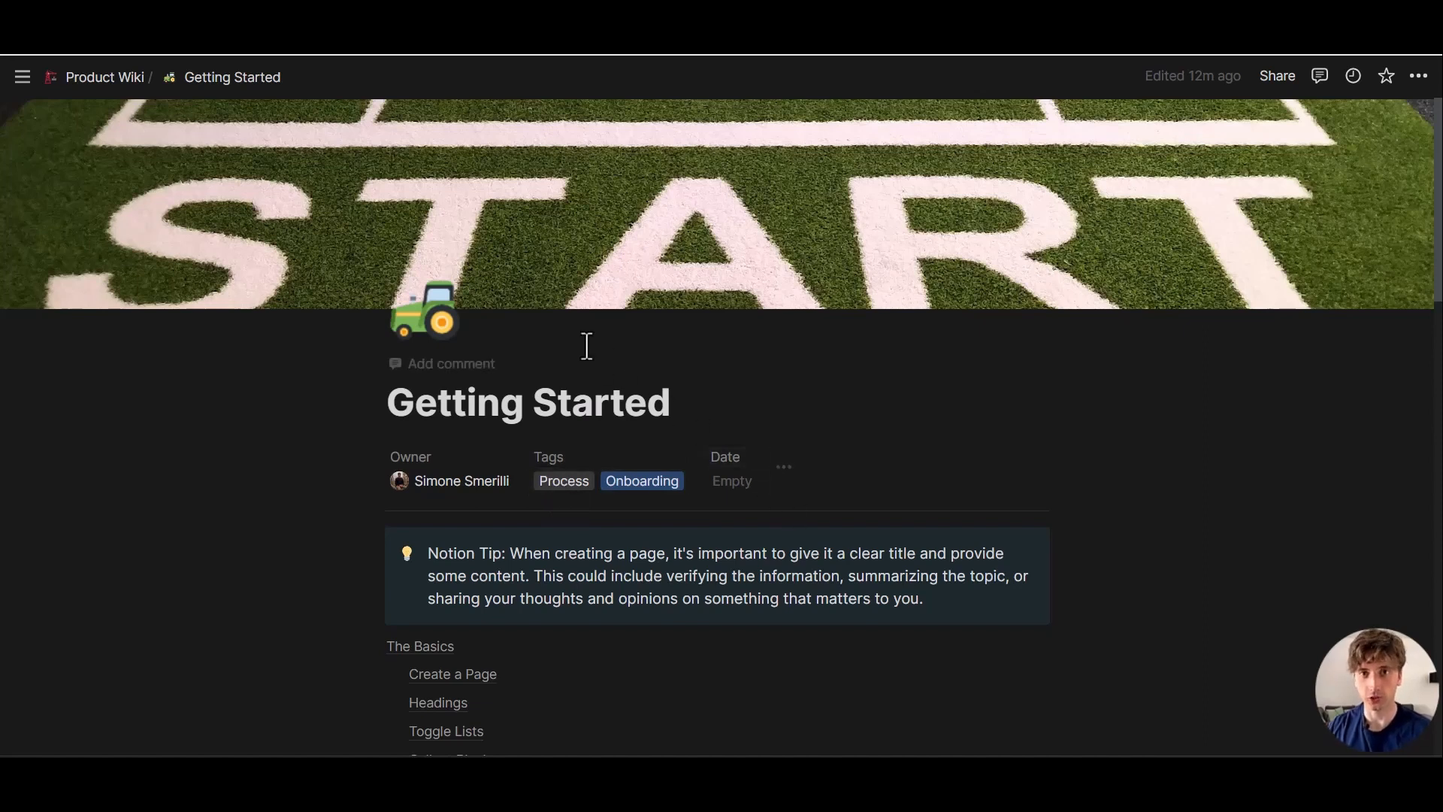
mouse_move(555, 512)
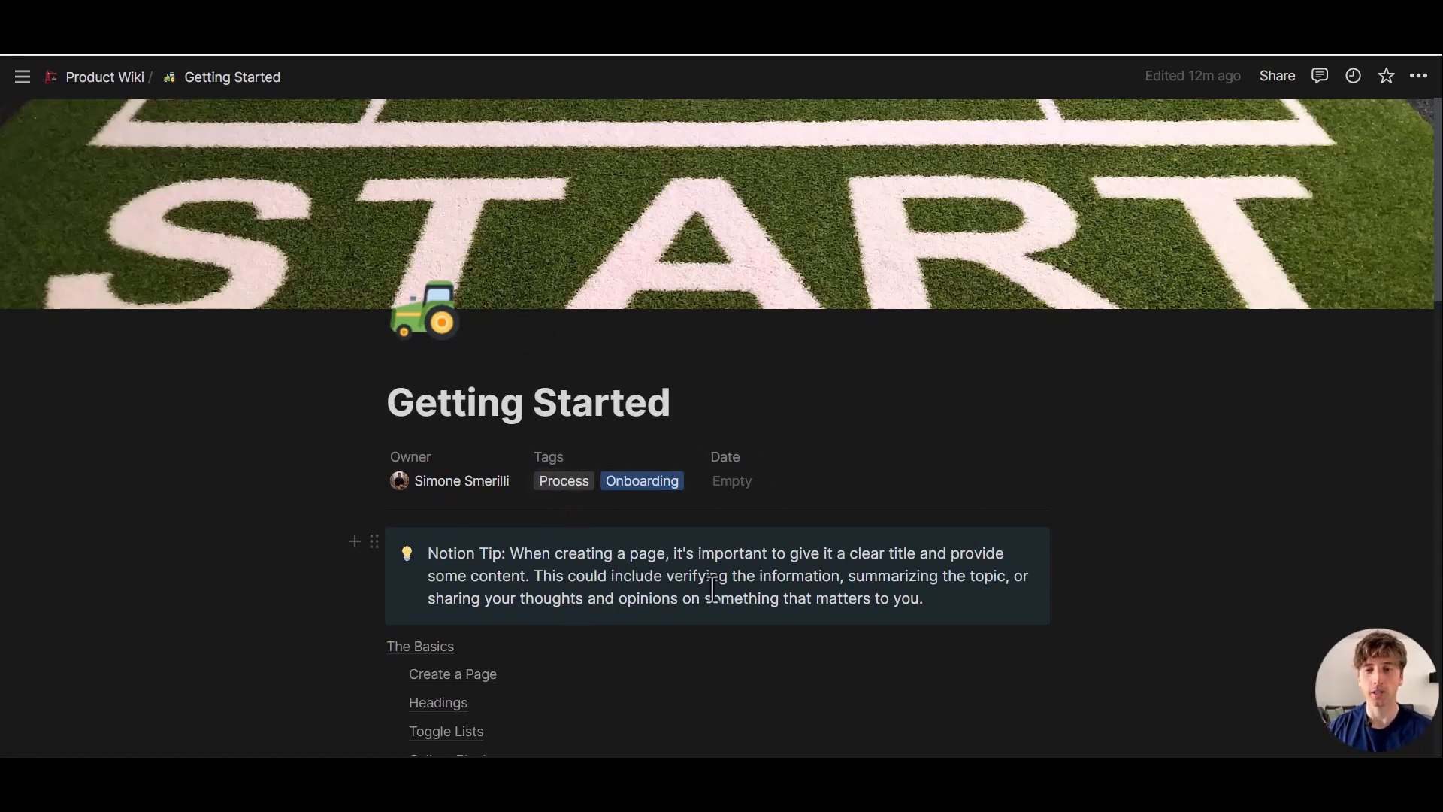
mouse_move(707, 553)
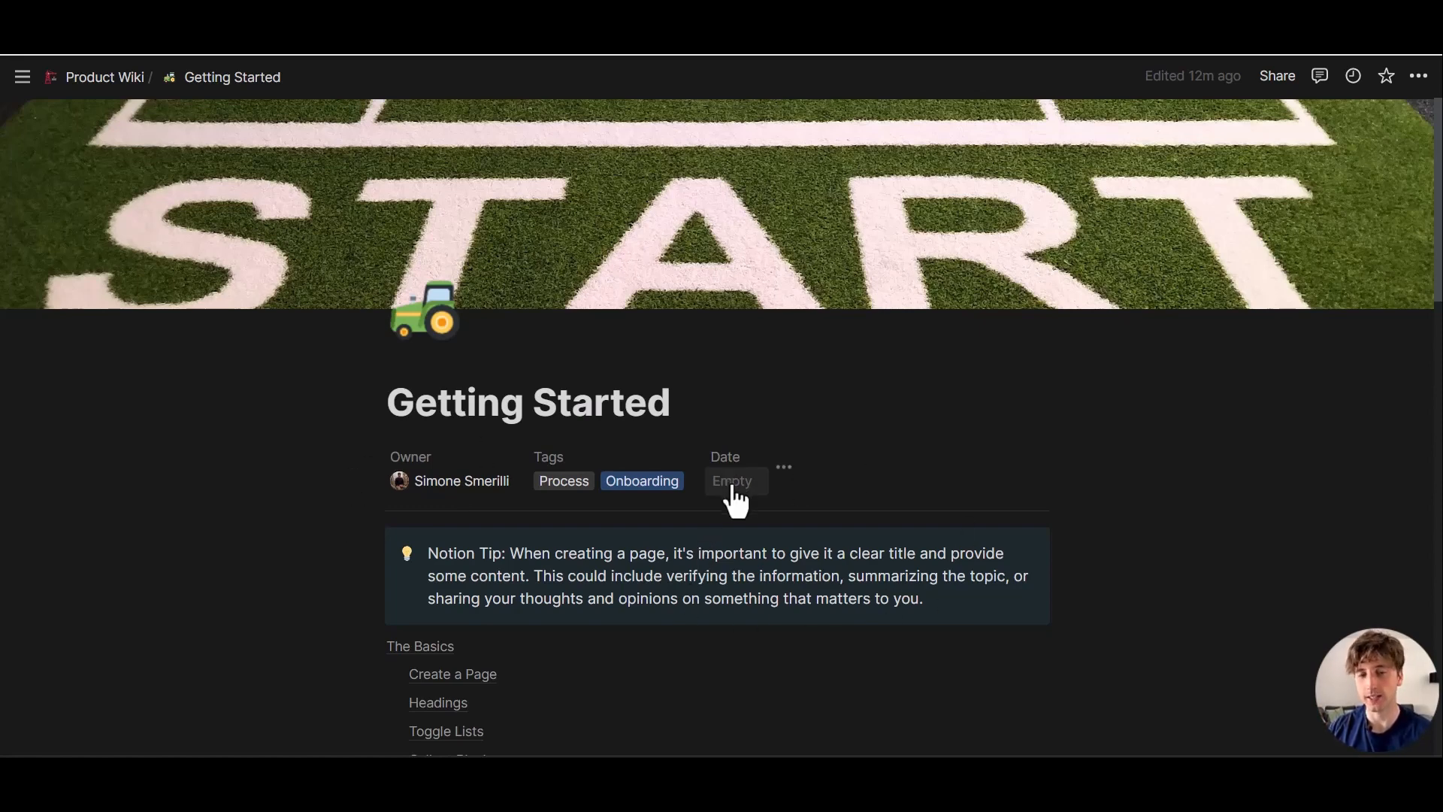
mouse_move(1141, 479)
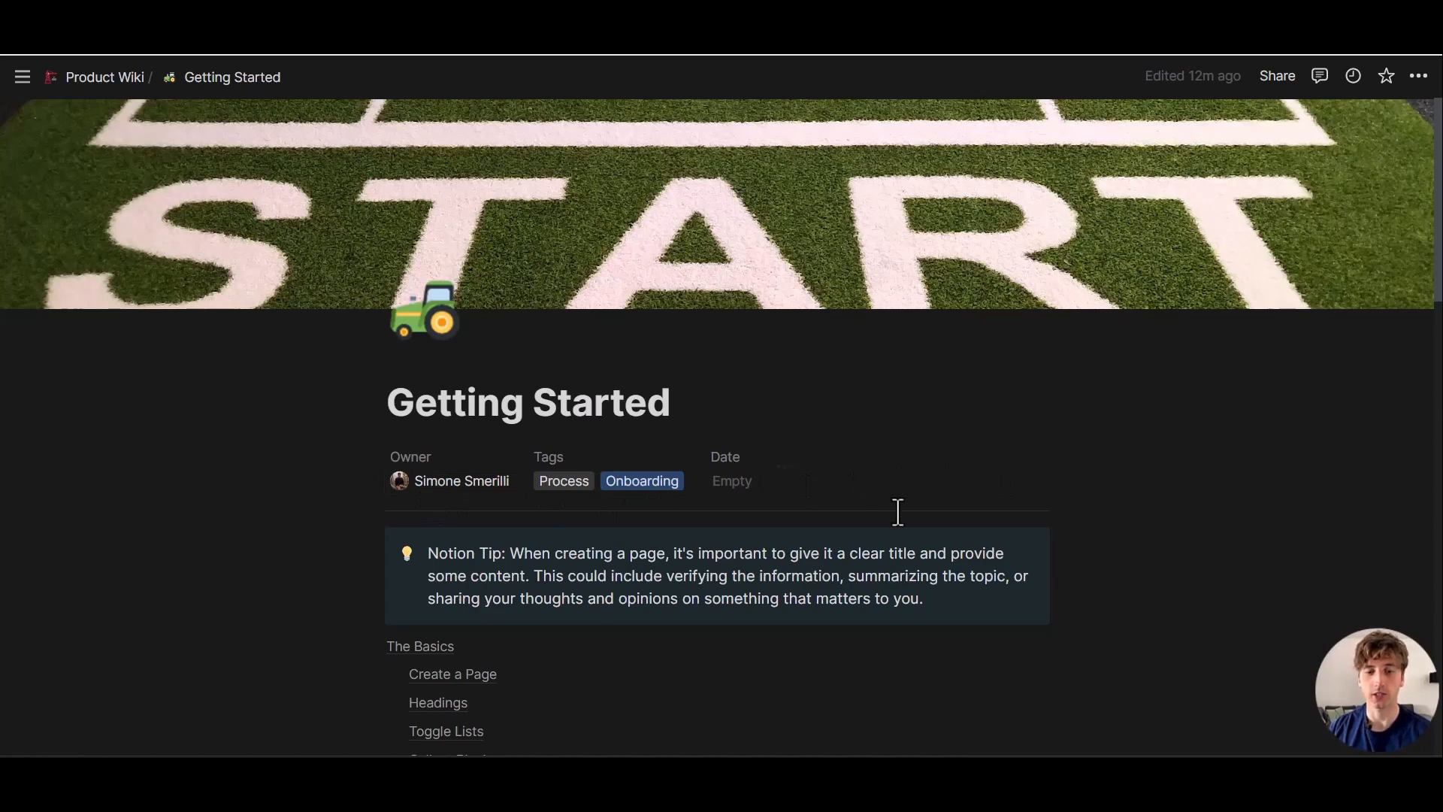
mouse_move(783, 469)
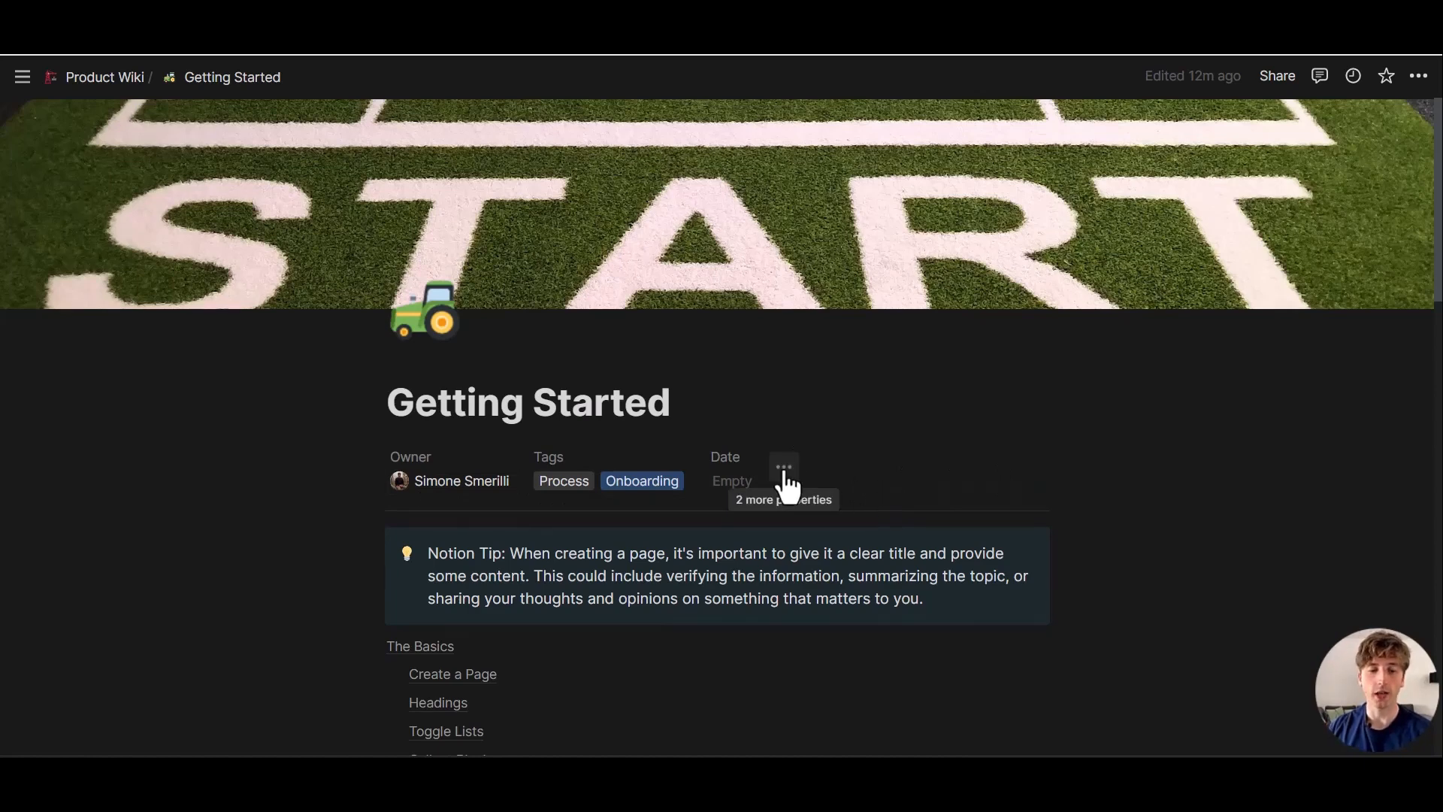
Show the hidden Verification property on Getting Started and view its duration options
click(783, 467)
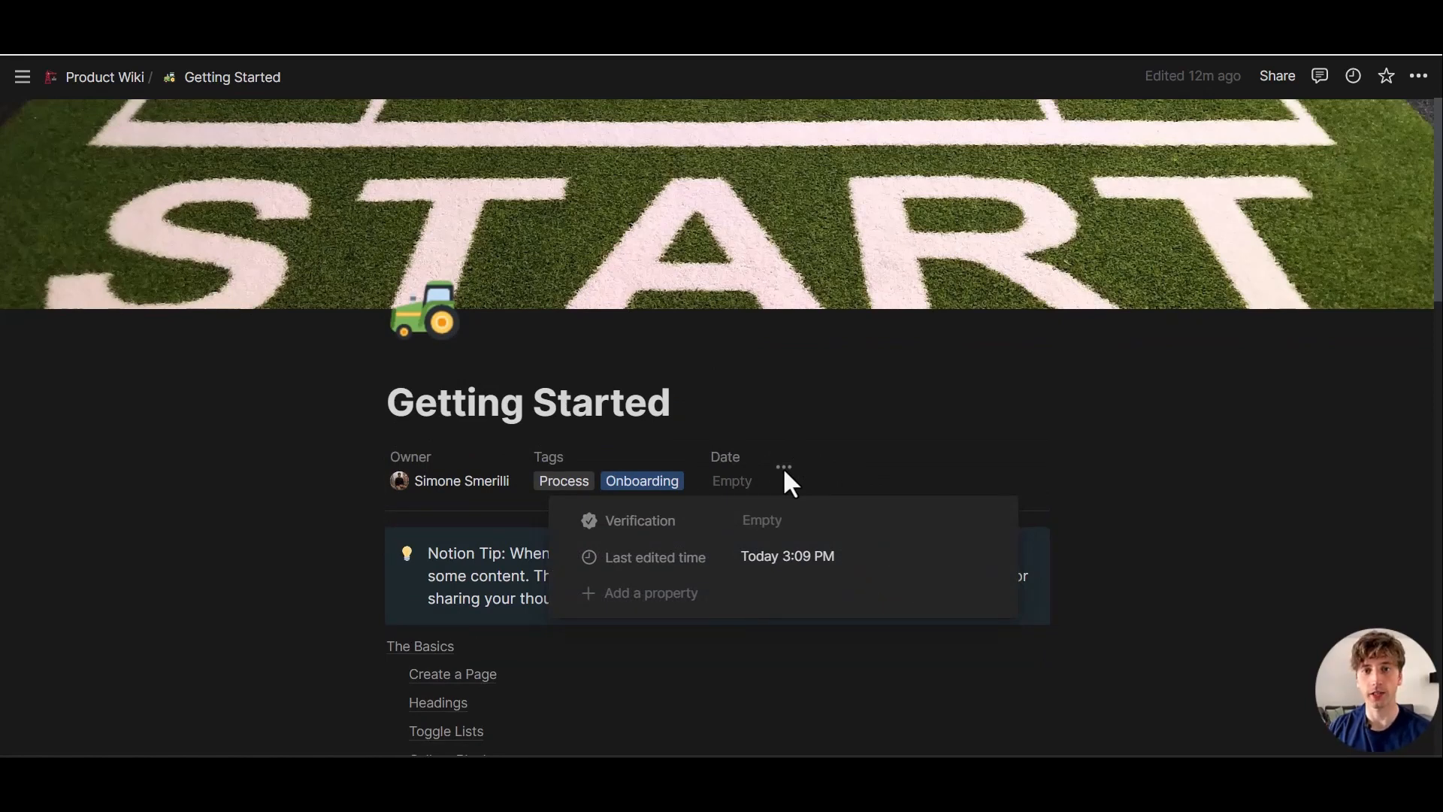
mouse_move(640, 520)
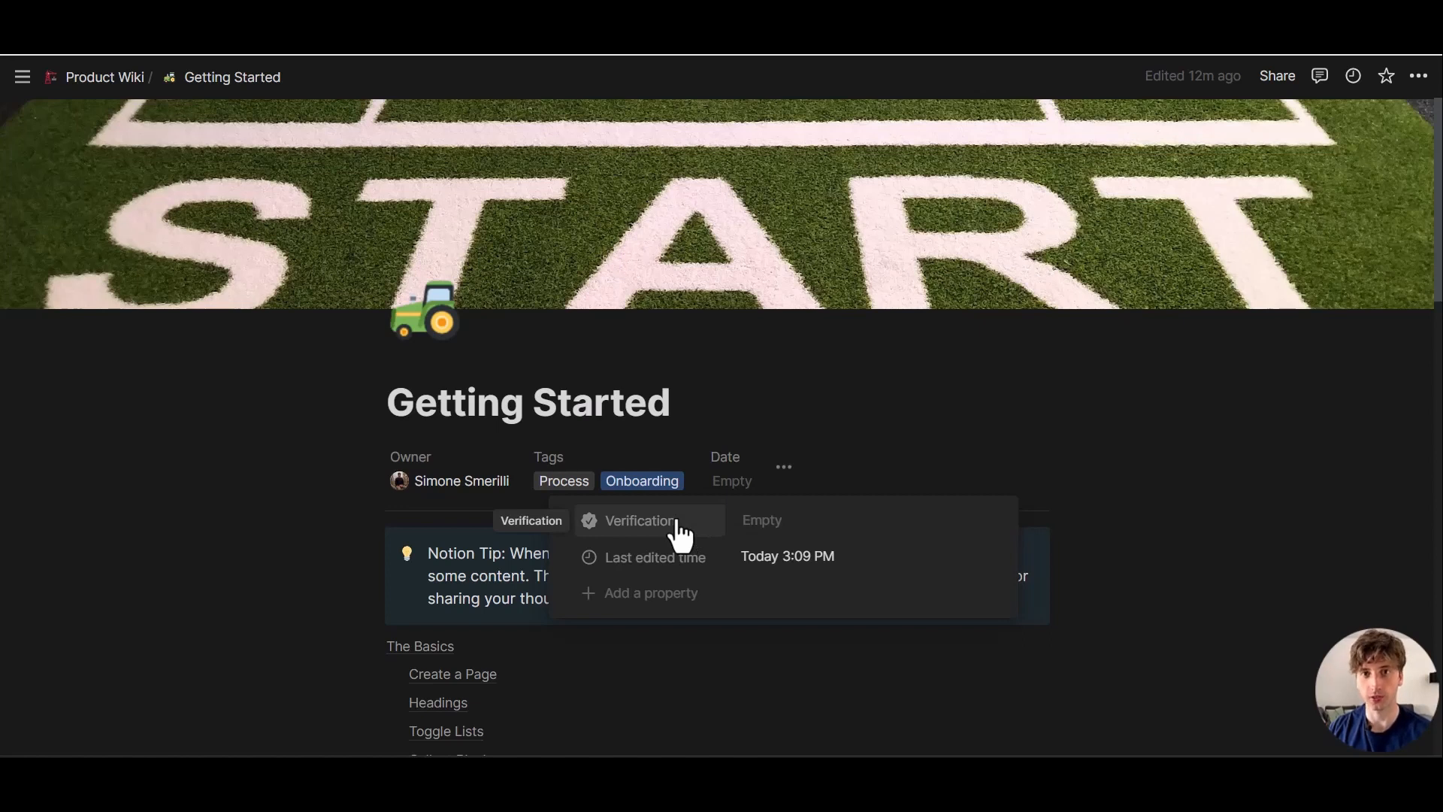
click(640, 521)
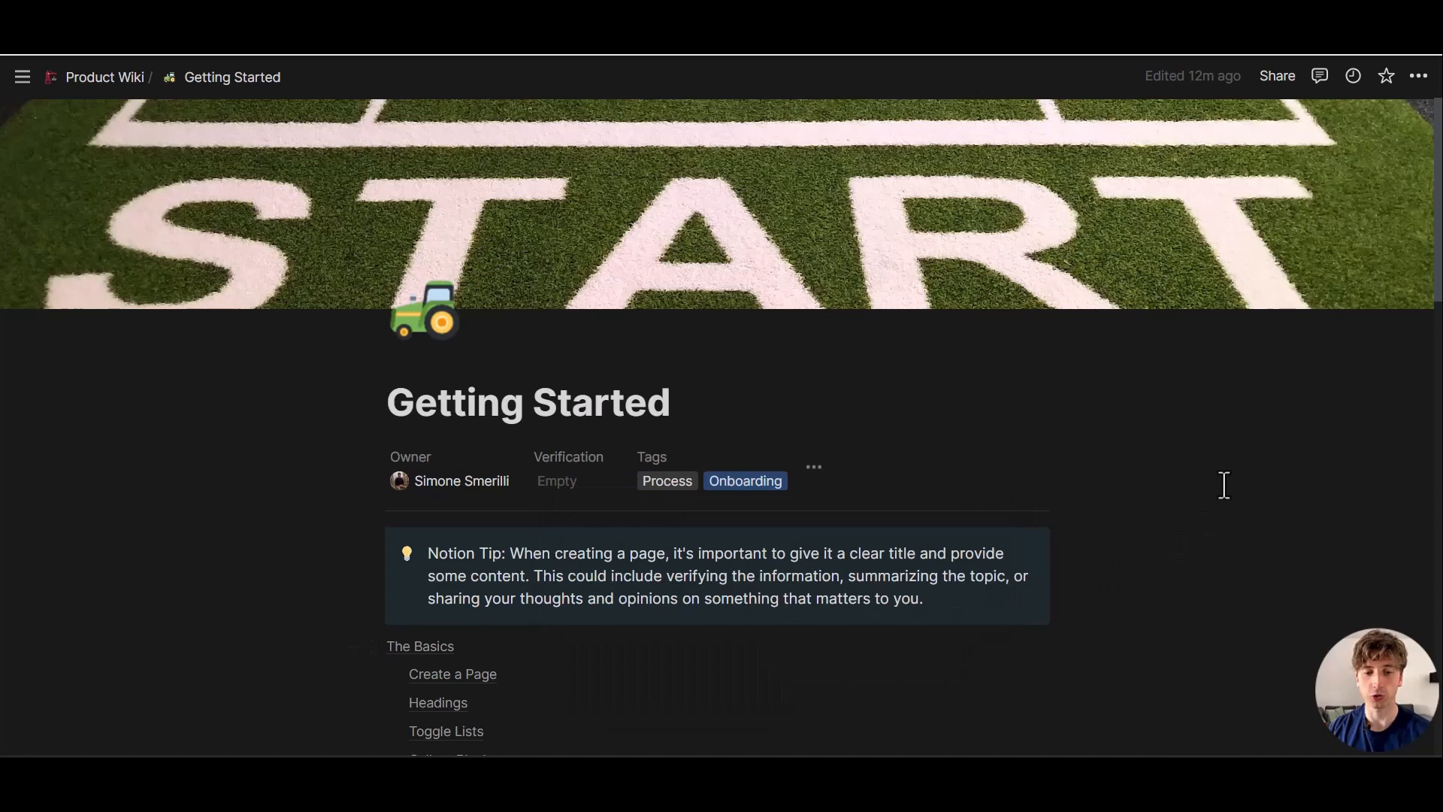
click(556, 481)
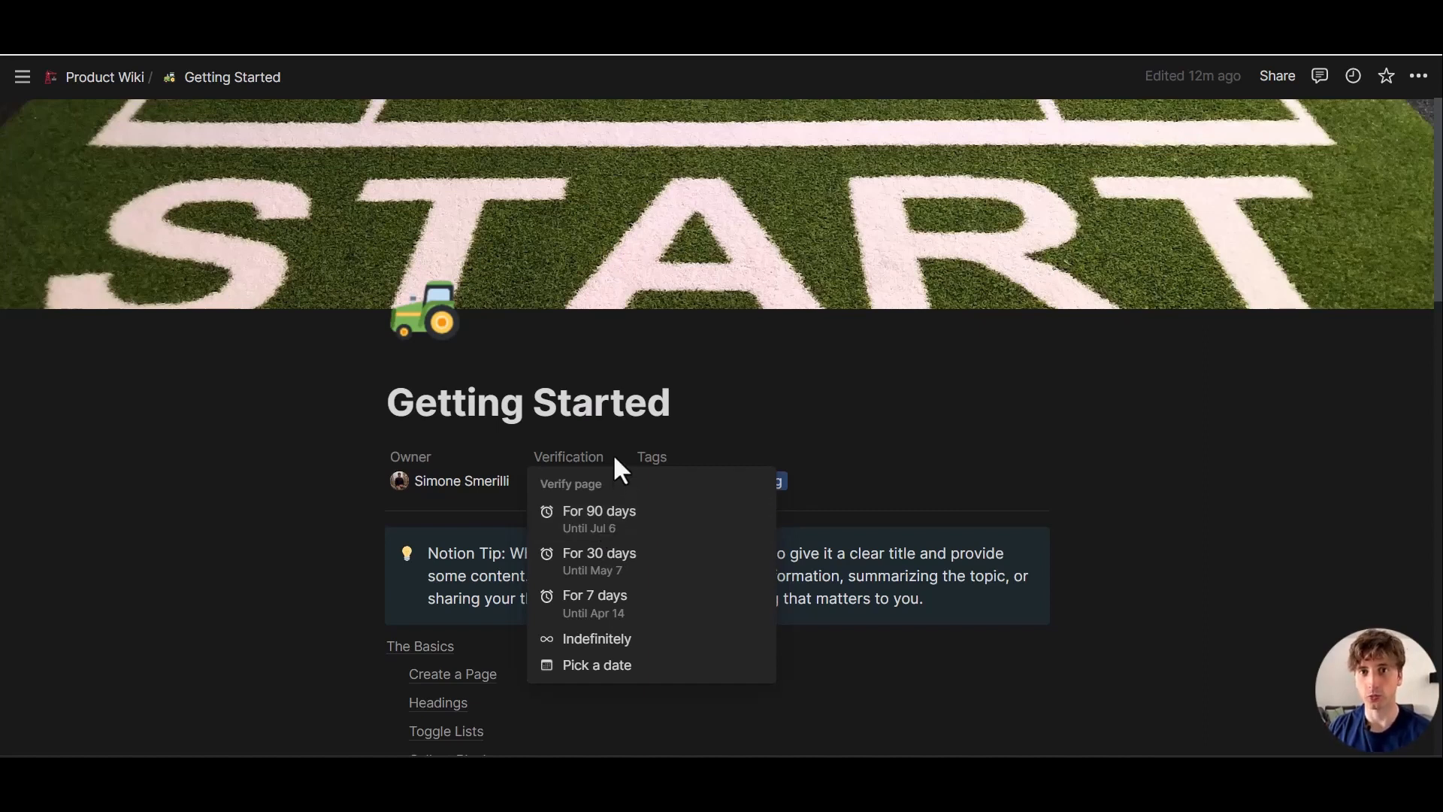
mouse_move(624, 451)
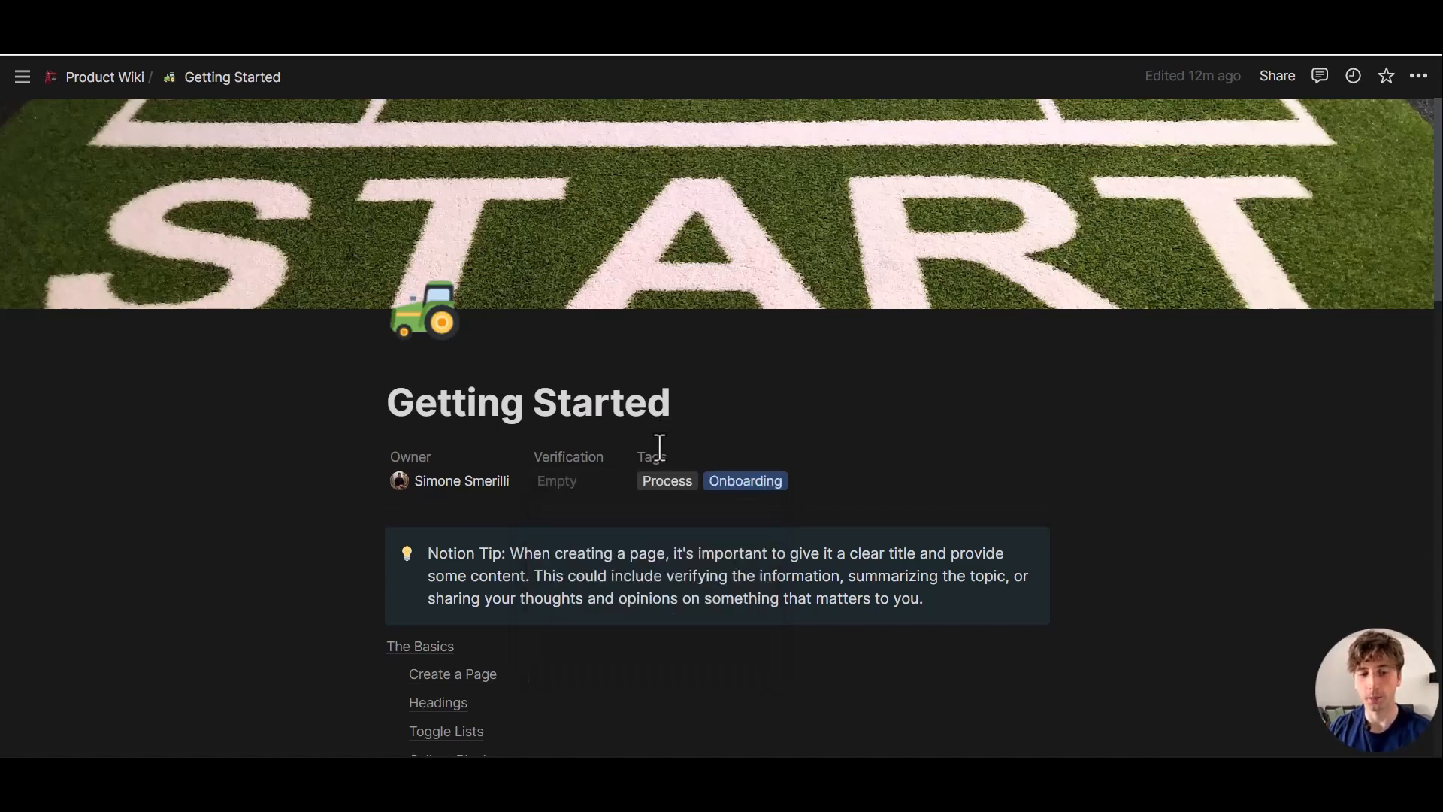
mouse_move(492, 497)
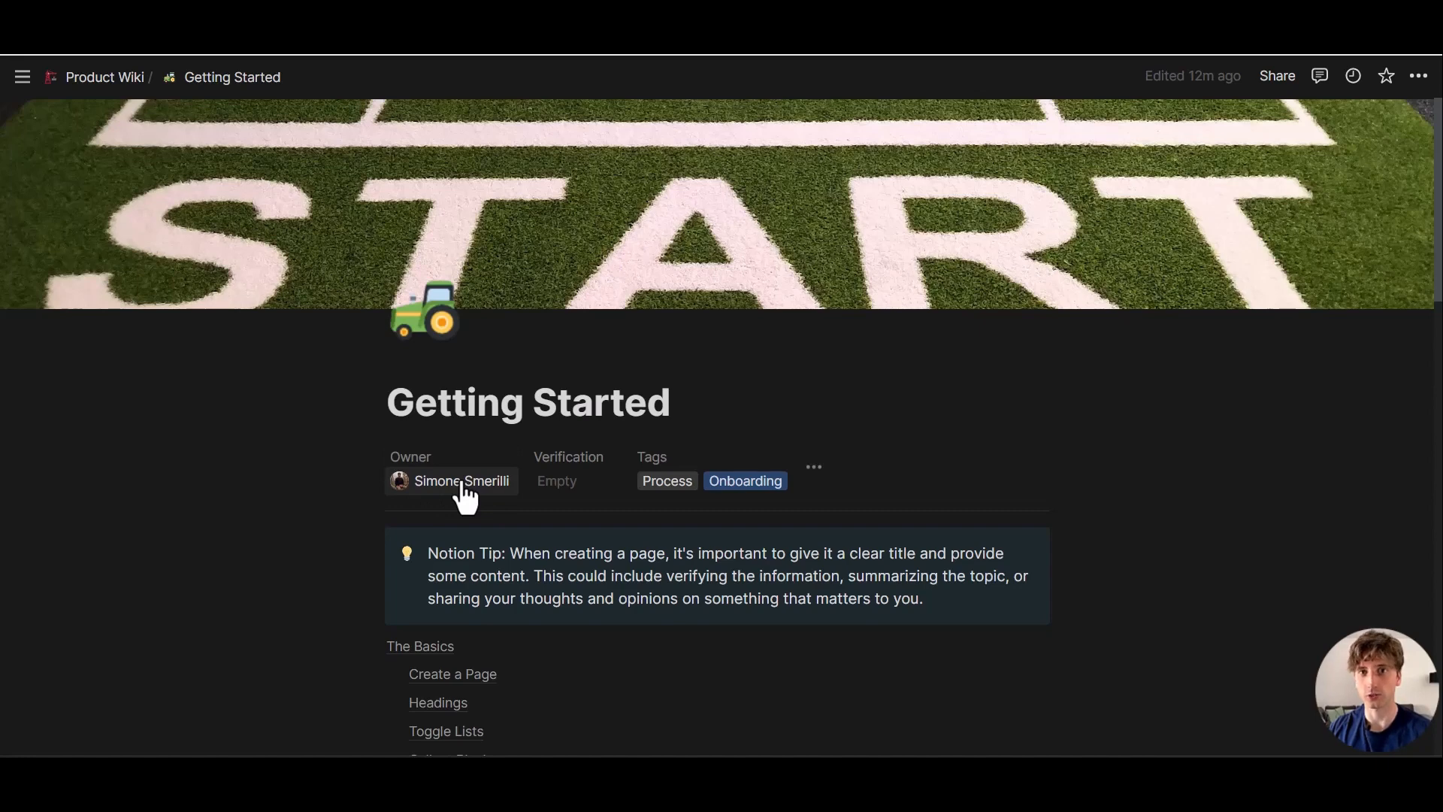
Verify Getting Started until April 21, 2023, then list its remaining hidden properties
click(557, 481)
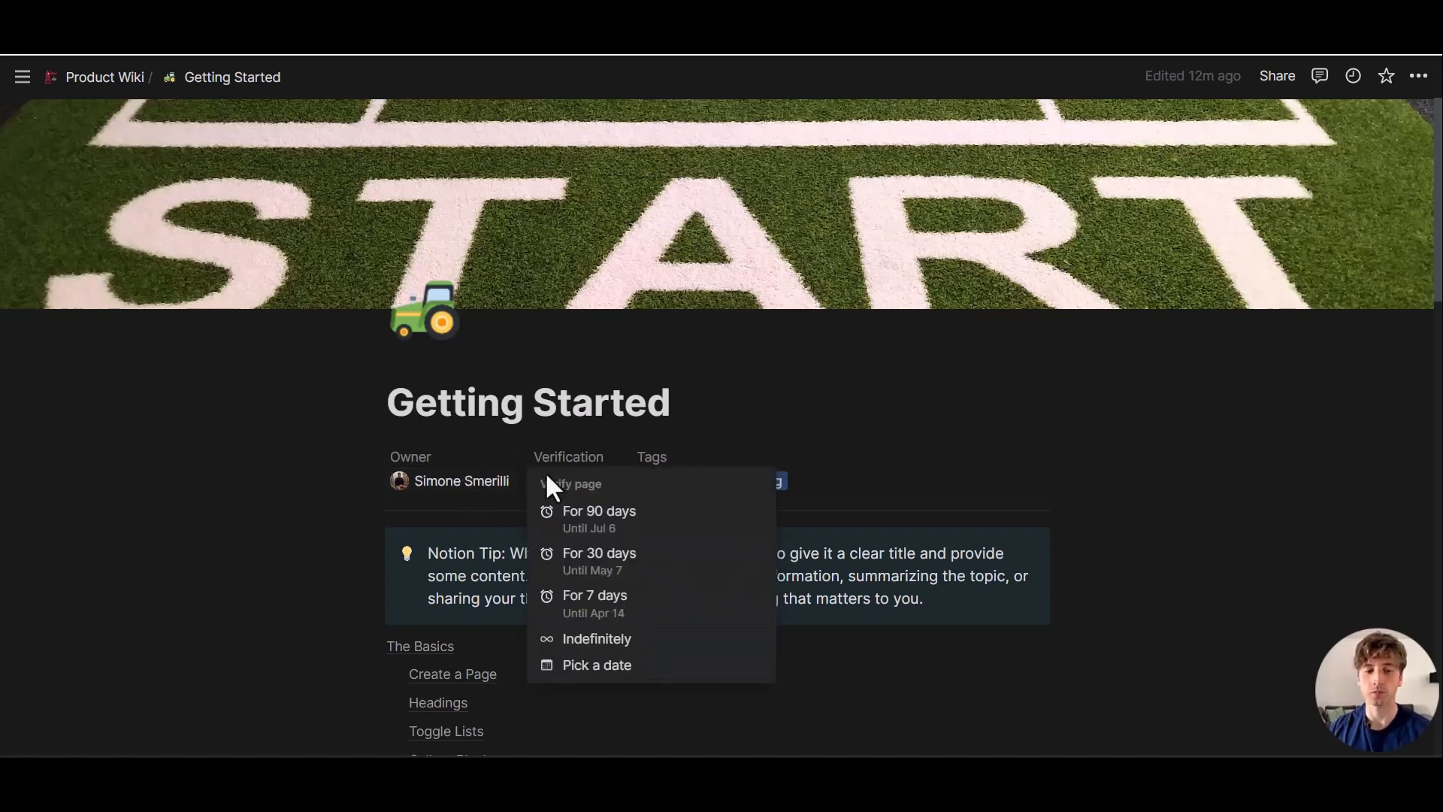
mouse_move(575, 520)
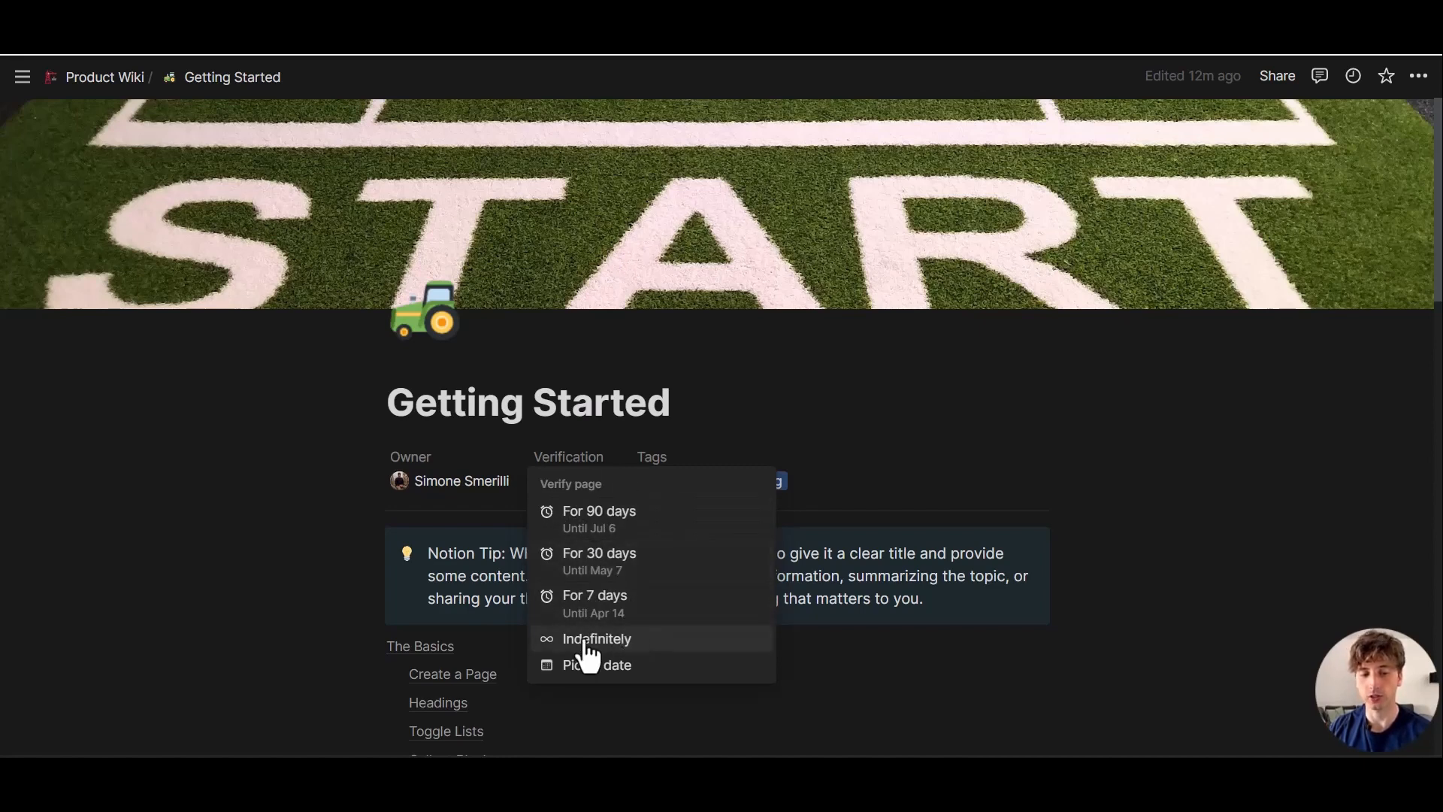
click(596, 664)
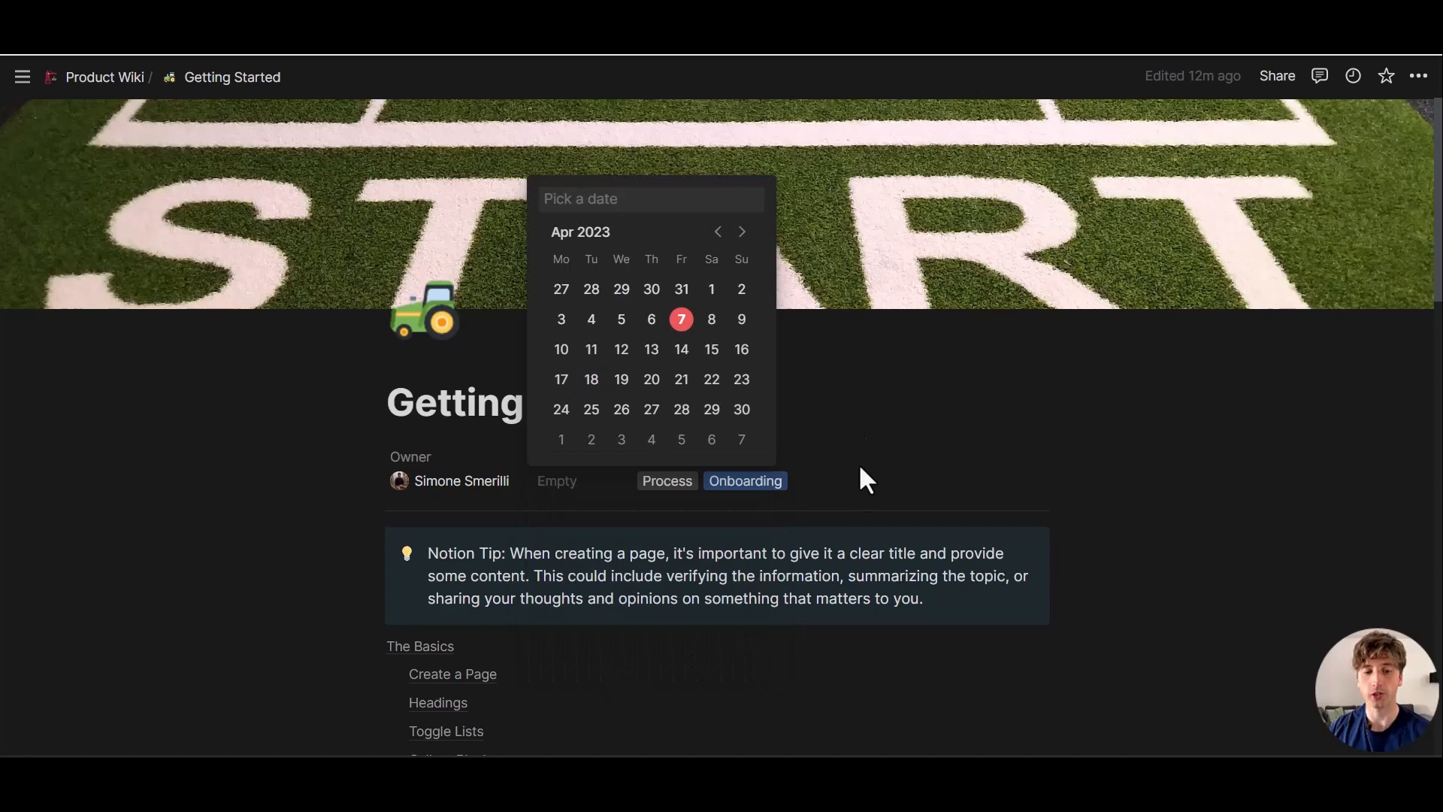
mouse_move(654, 286)
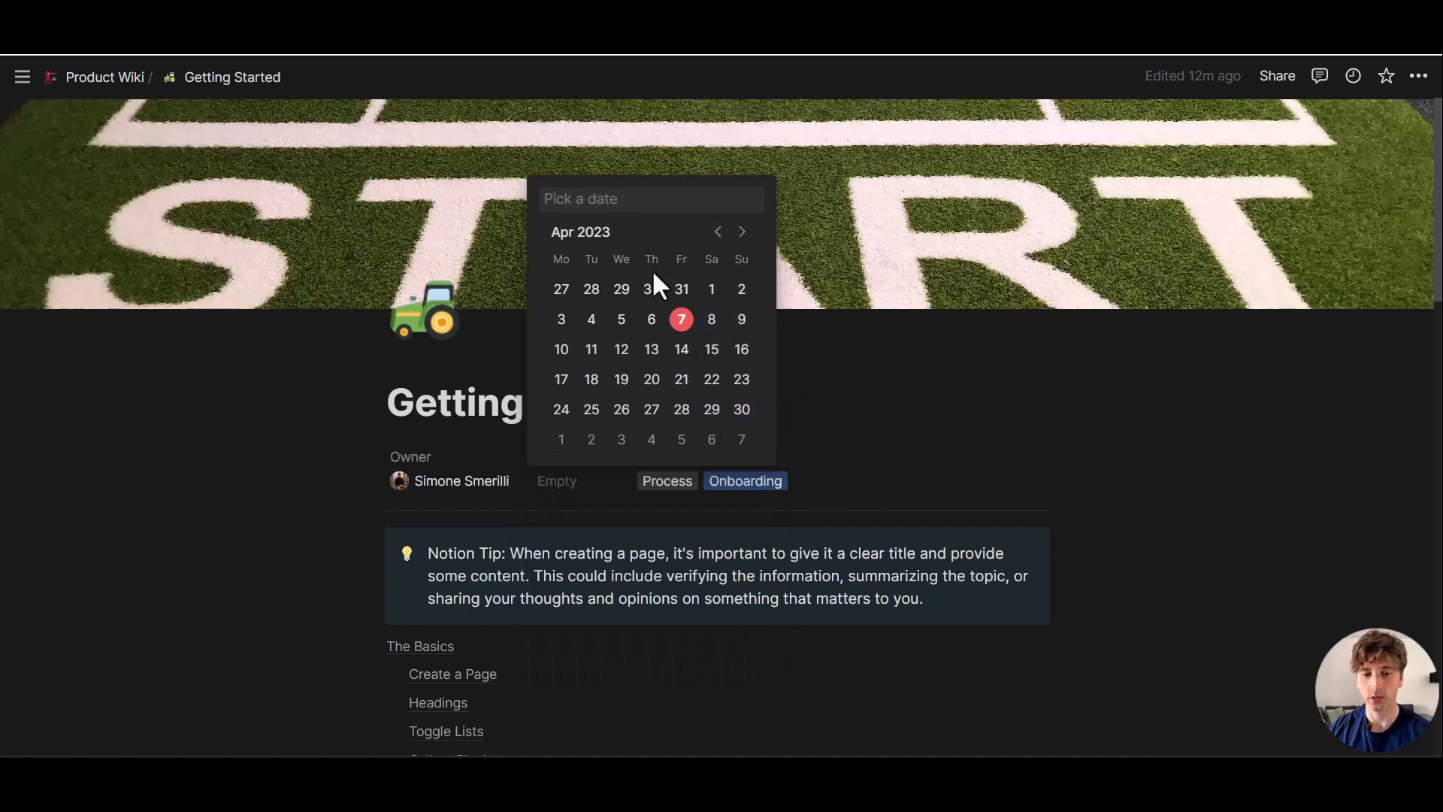
click(681, 378)
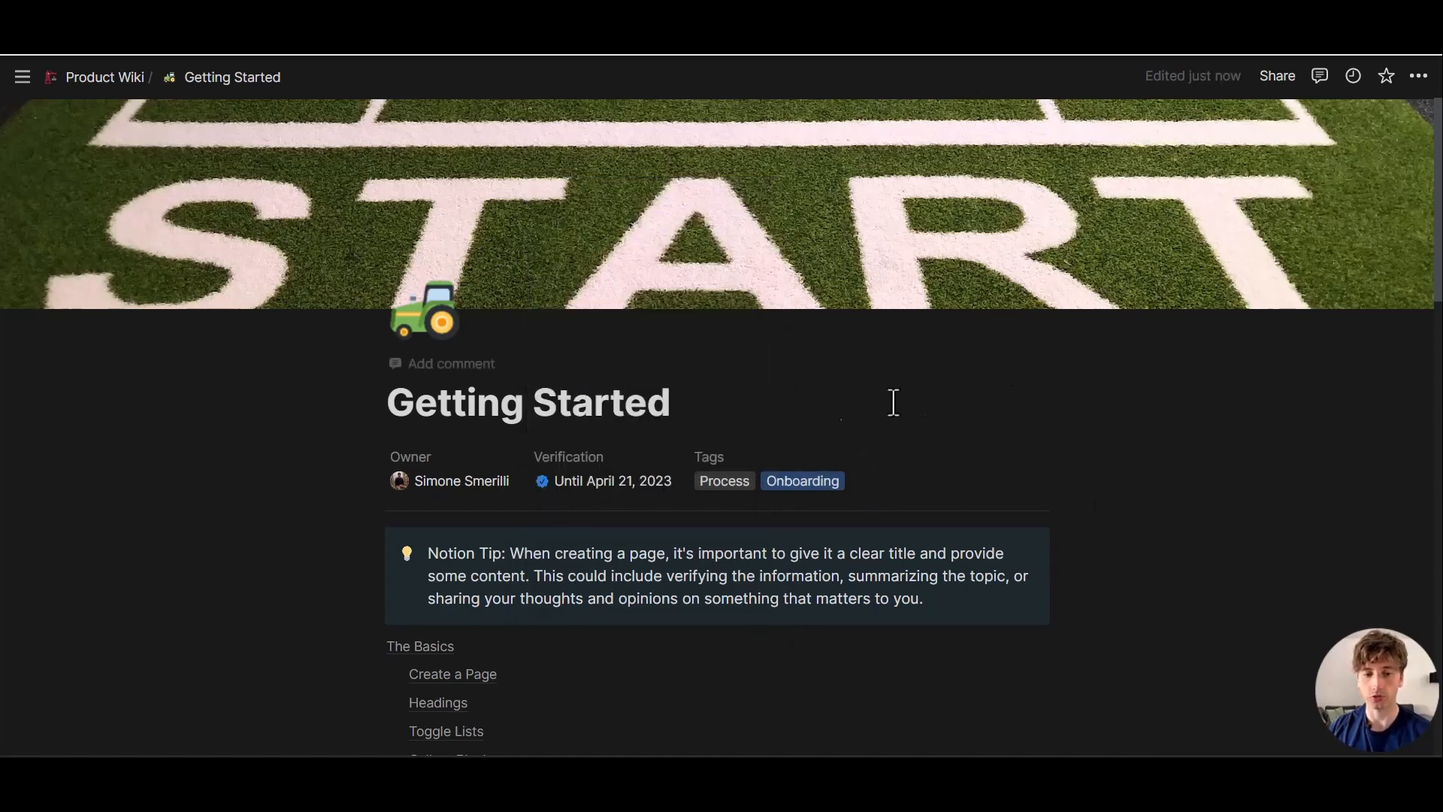
mouse_move(543, 480)
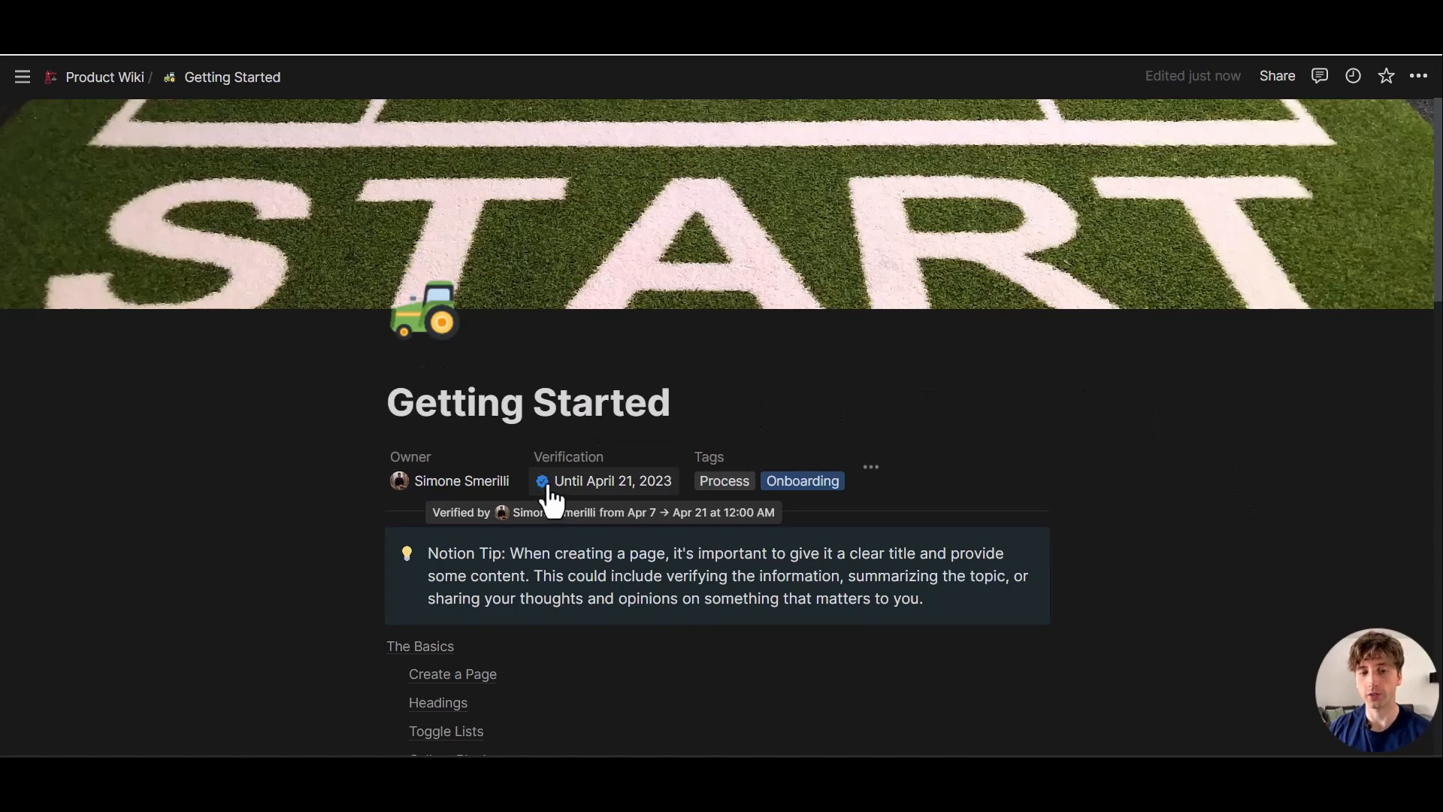
mouse_move(612, 492)
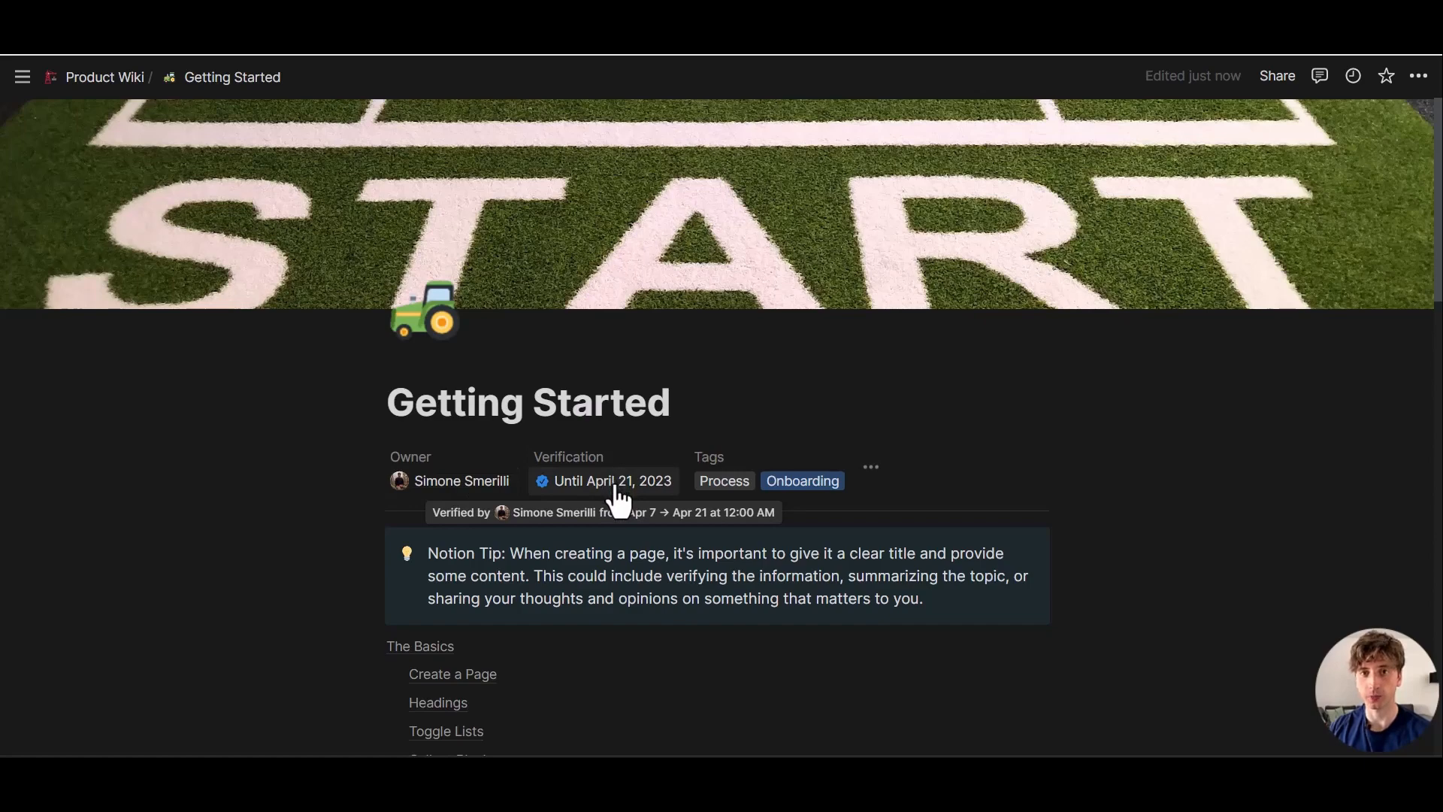
click(869, 467)
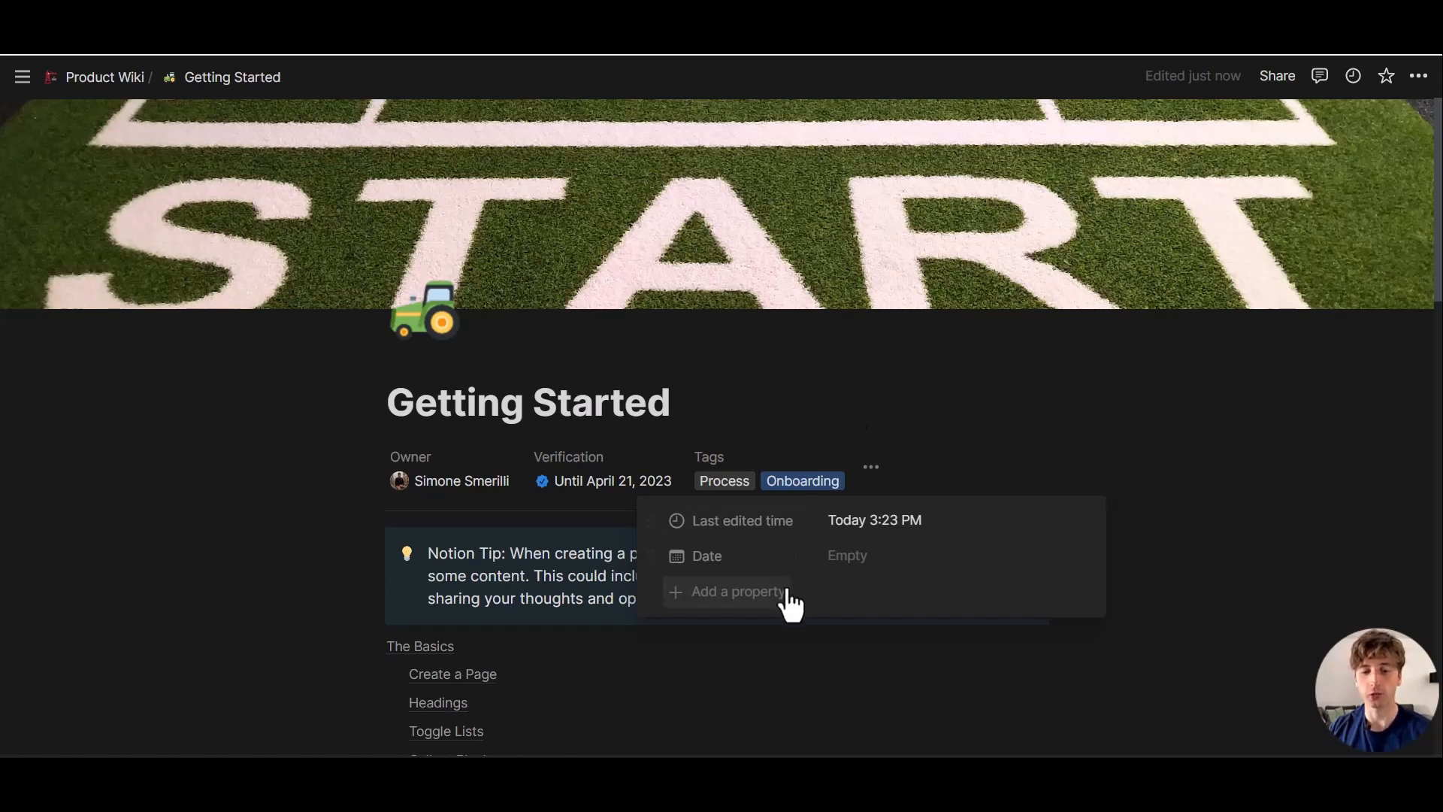
mouse_move(790, 598)
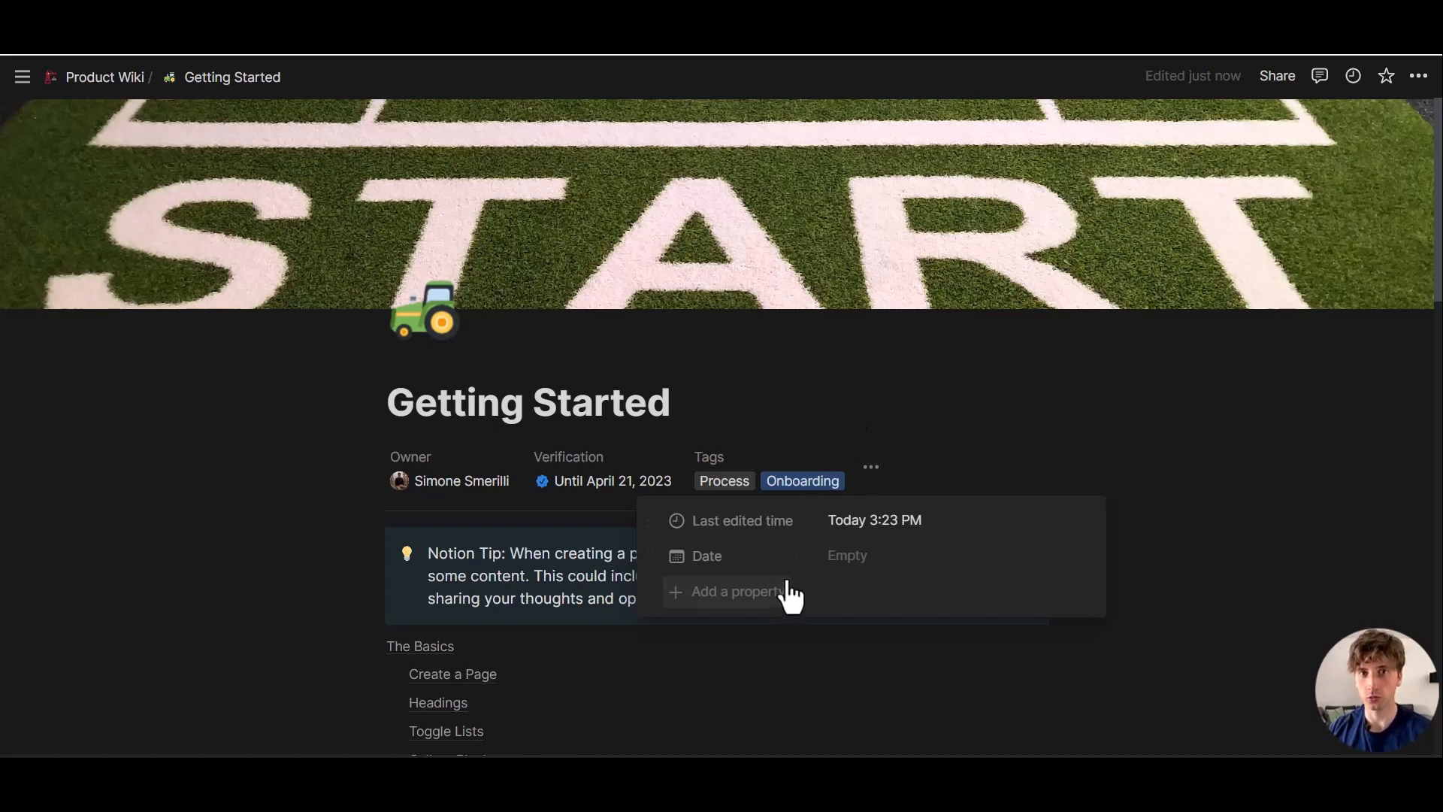
Leave Getting Started and return to the Product Wiki Processes gallery
click(736, 590)
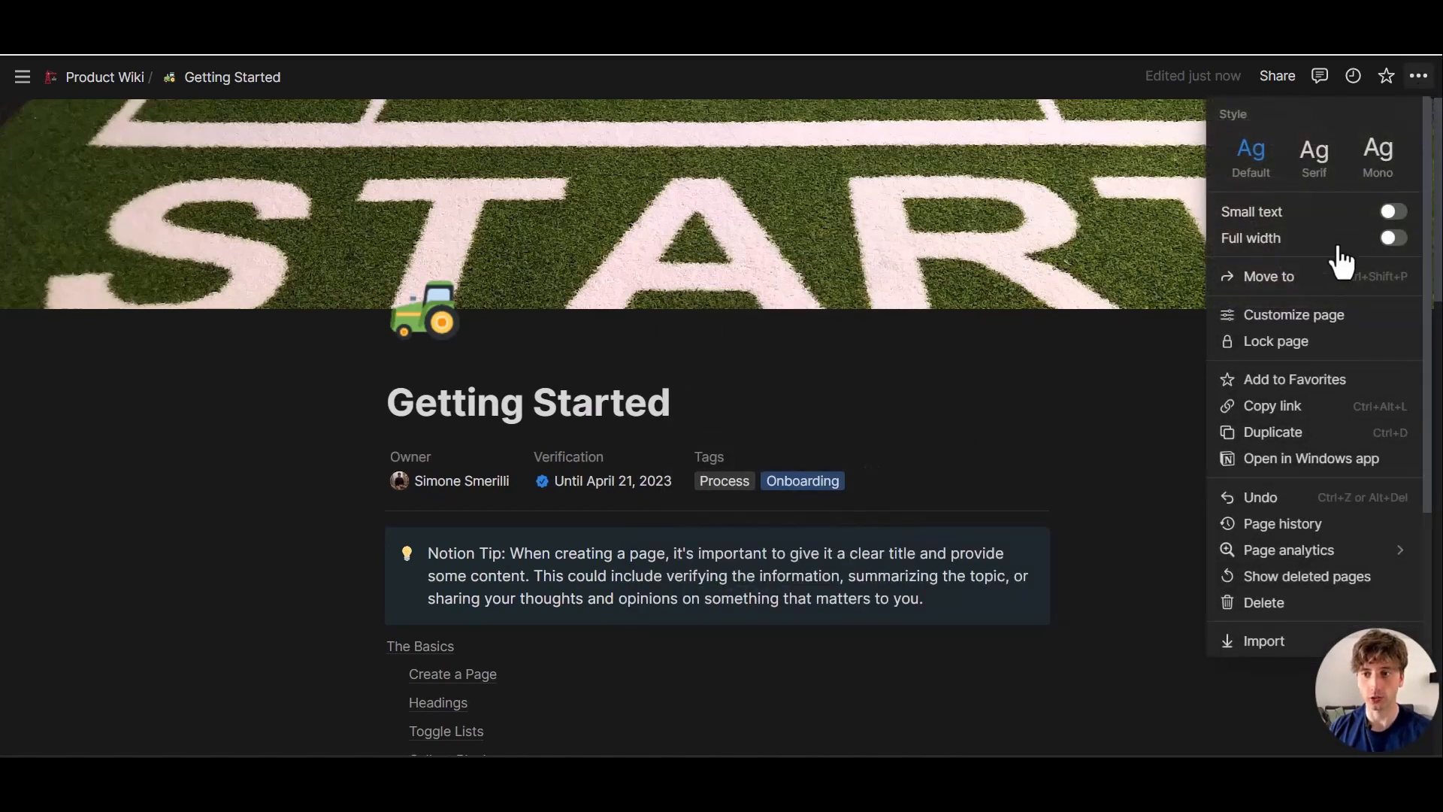
click(1292, 314)
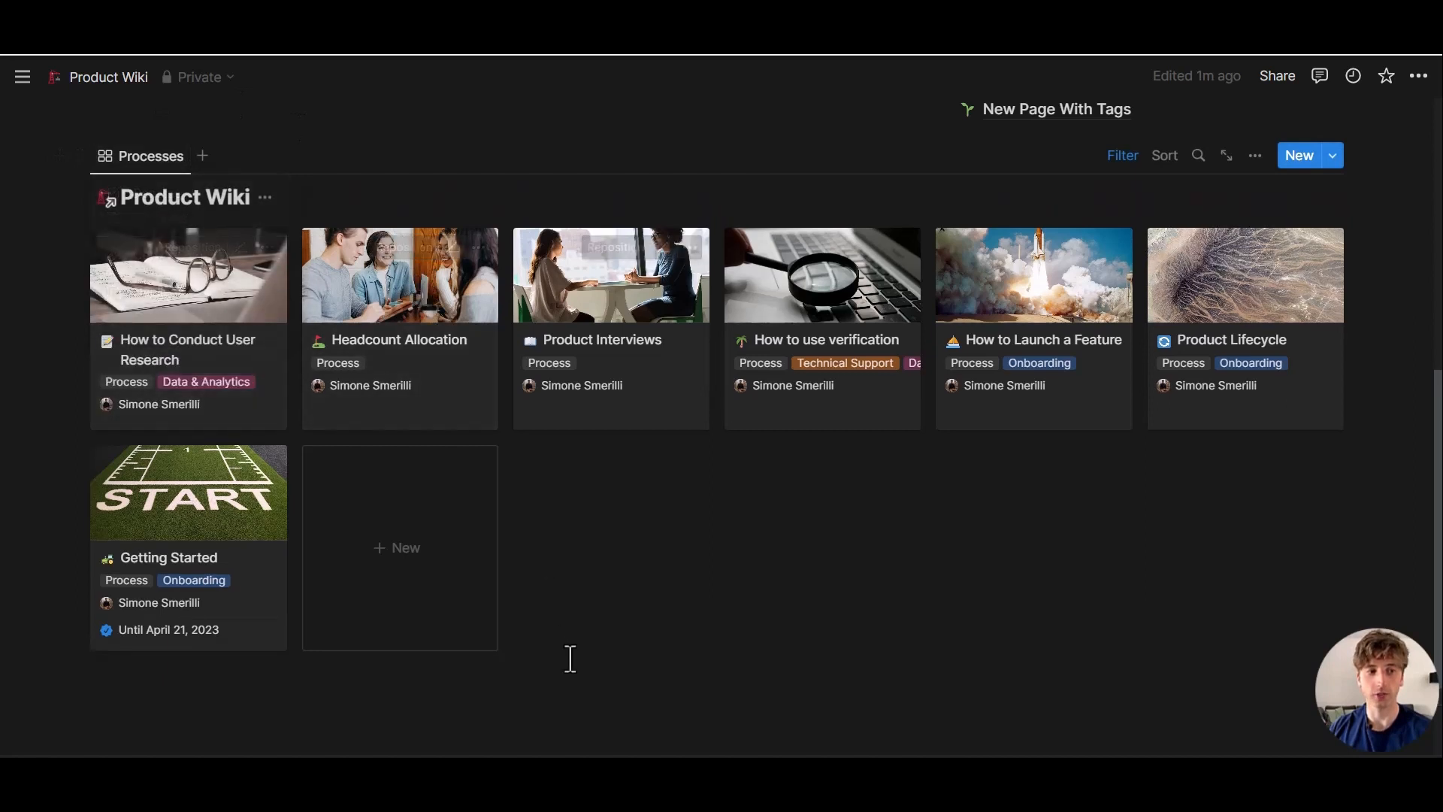
Insert a linked view of a database via /linked, using Product Wiki as its source
text(/)
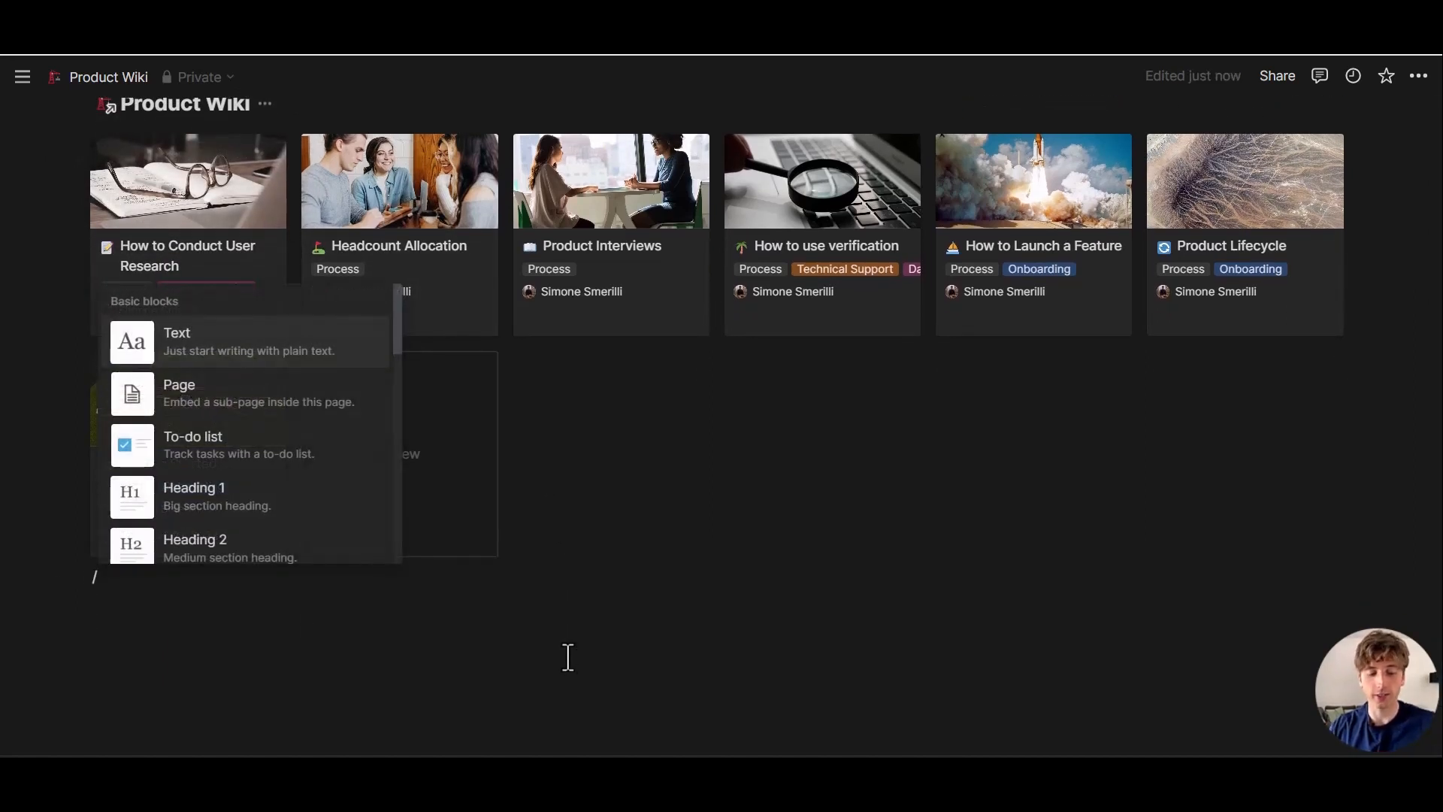
text(linked)
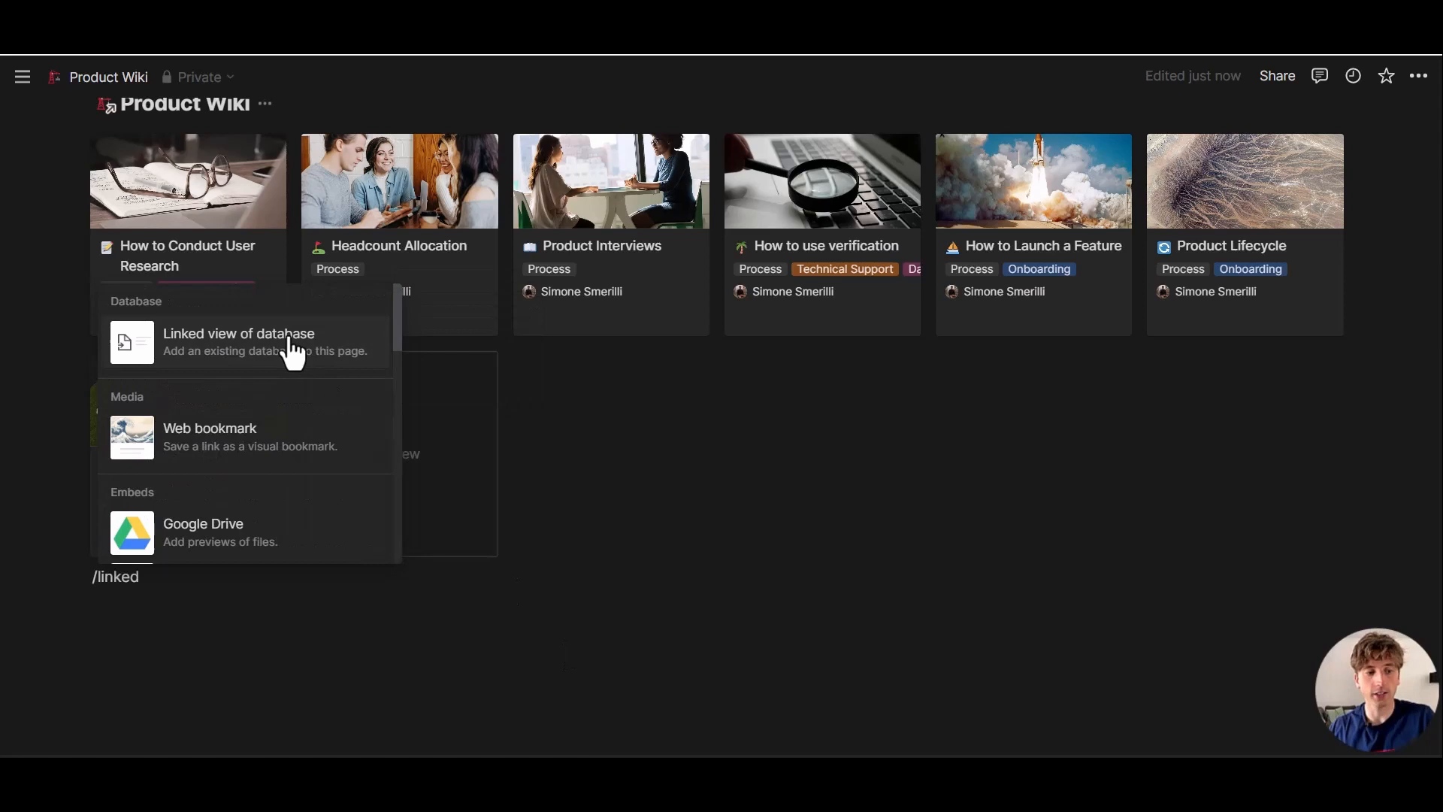
click(238, 333)
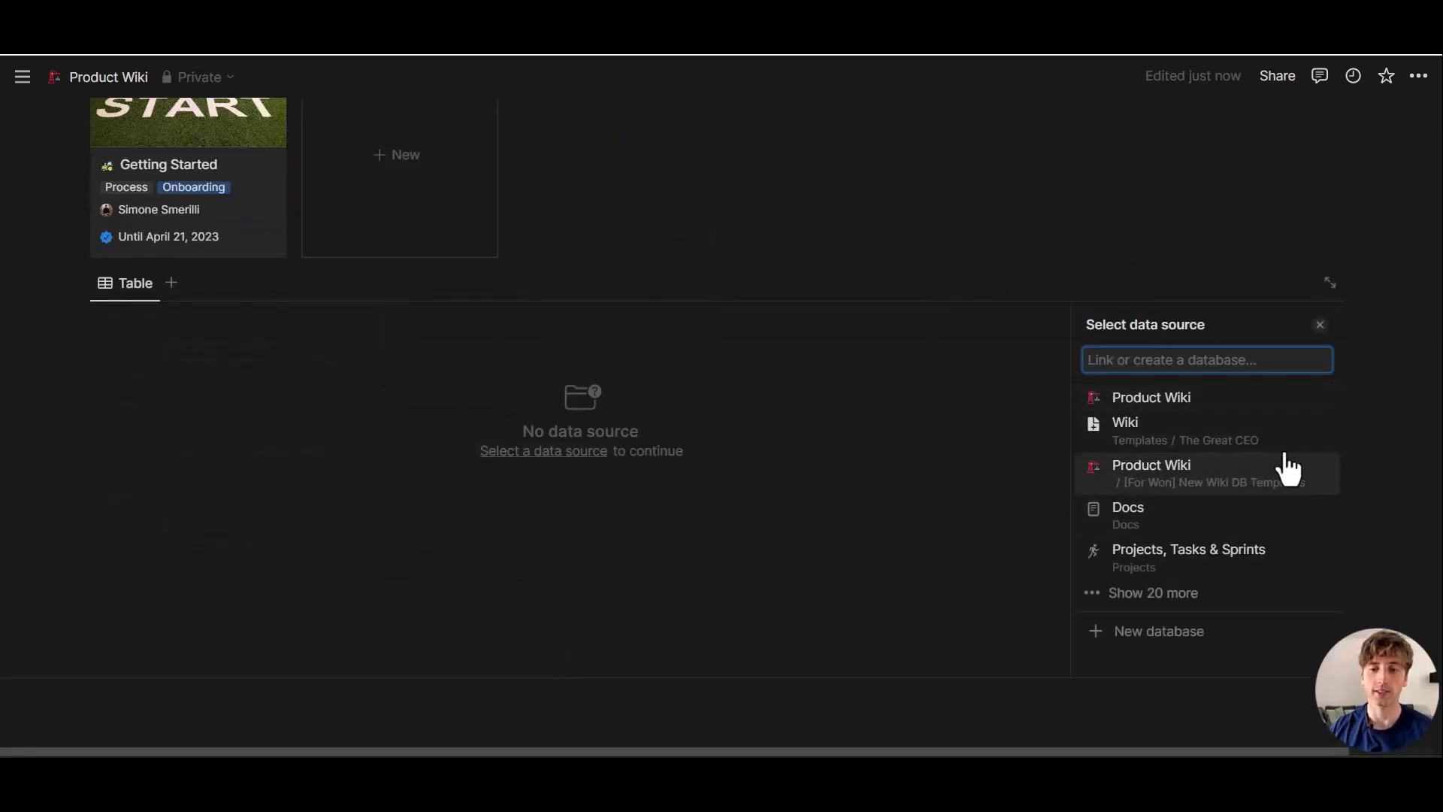
mouse_move(1190, 410)
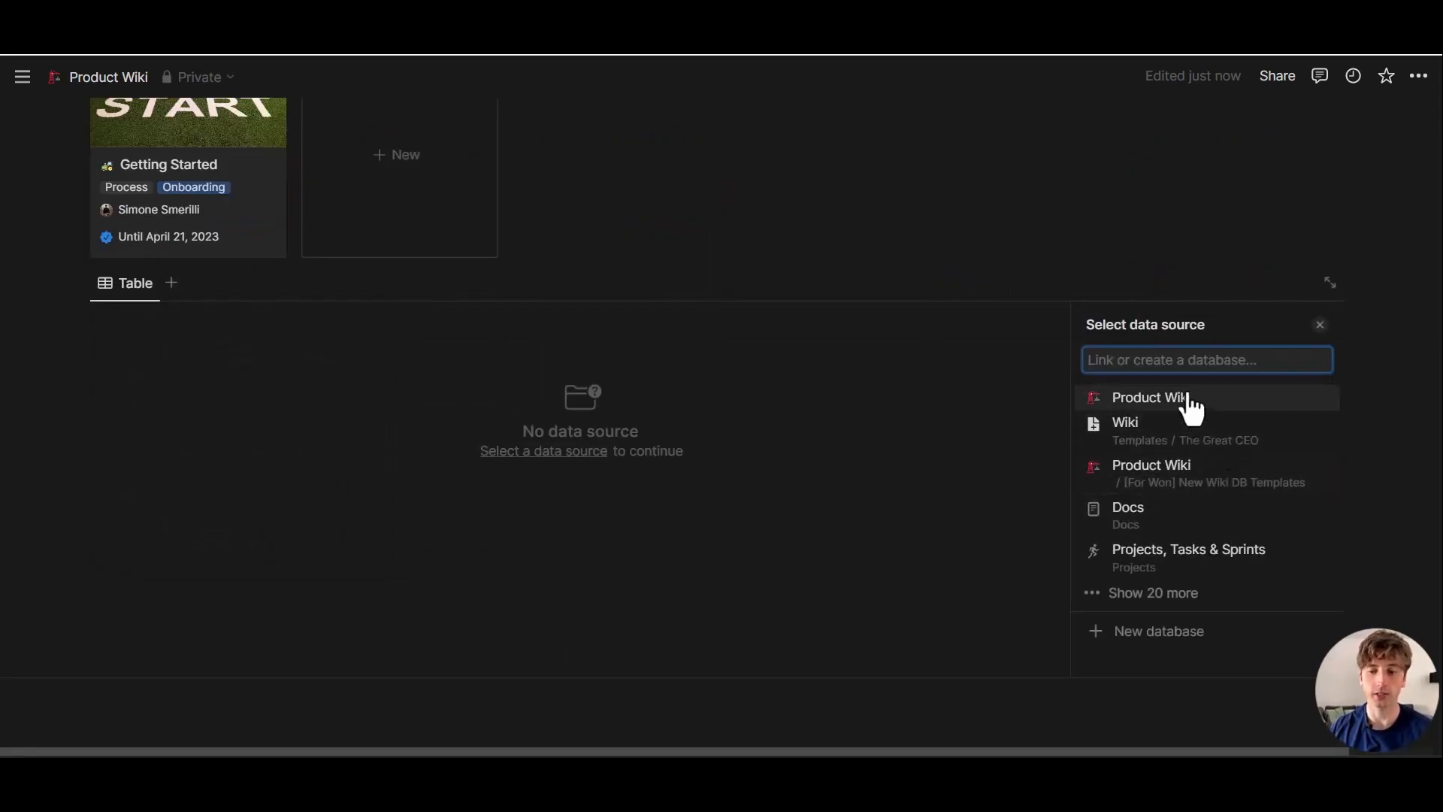
click(1149, 397)
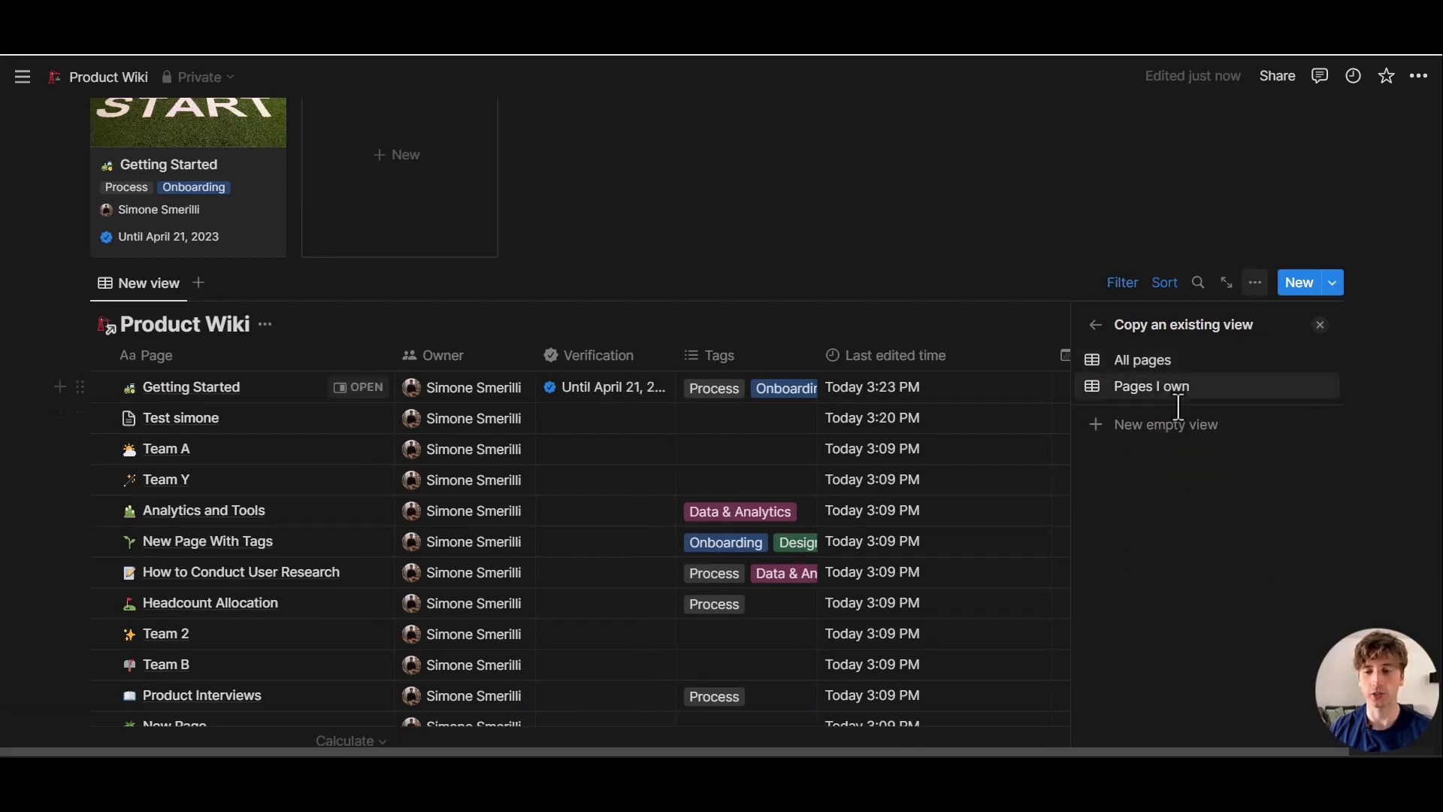
mouse_move(1233, 433)
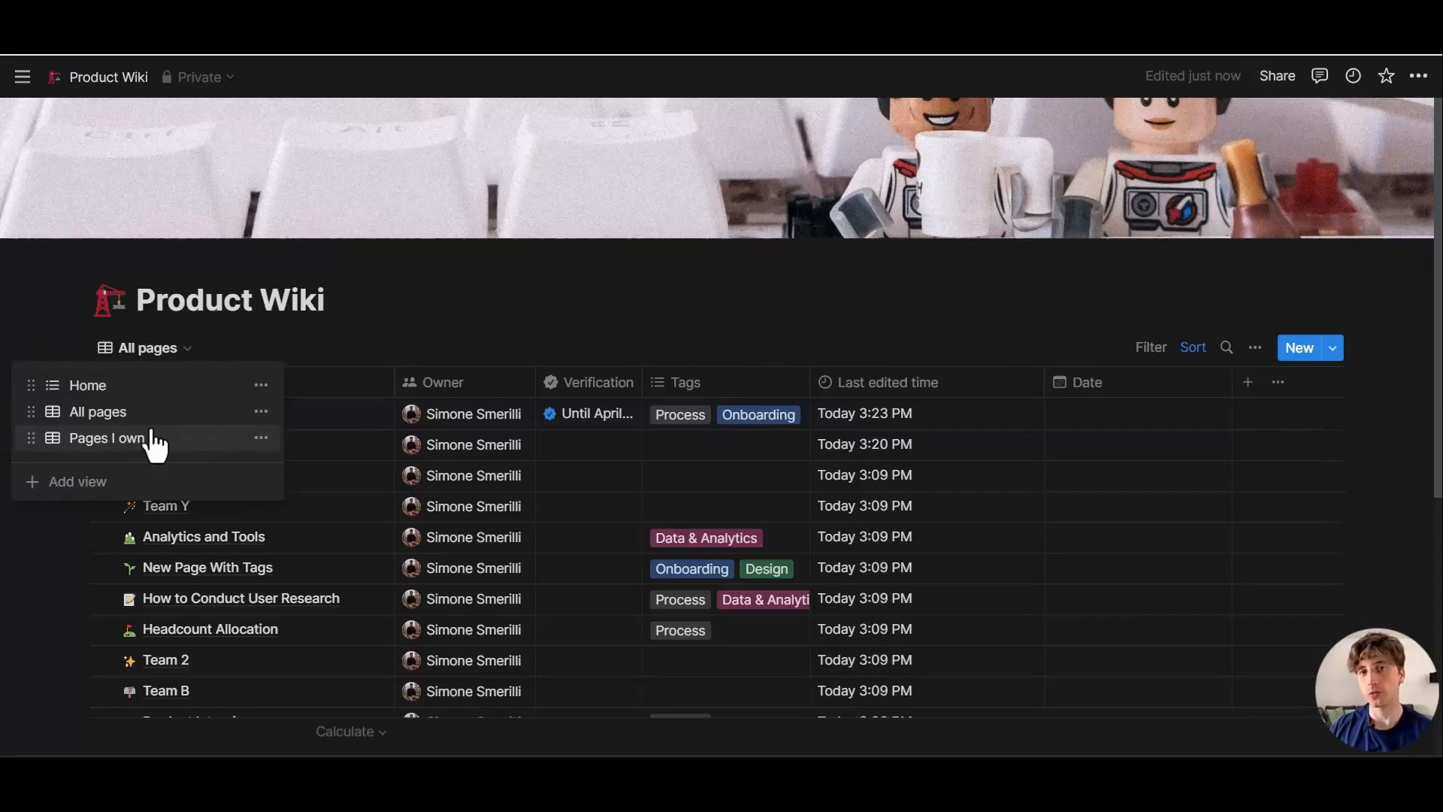
mouse_move(87, 385)
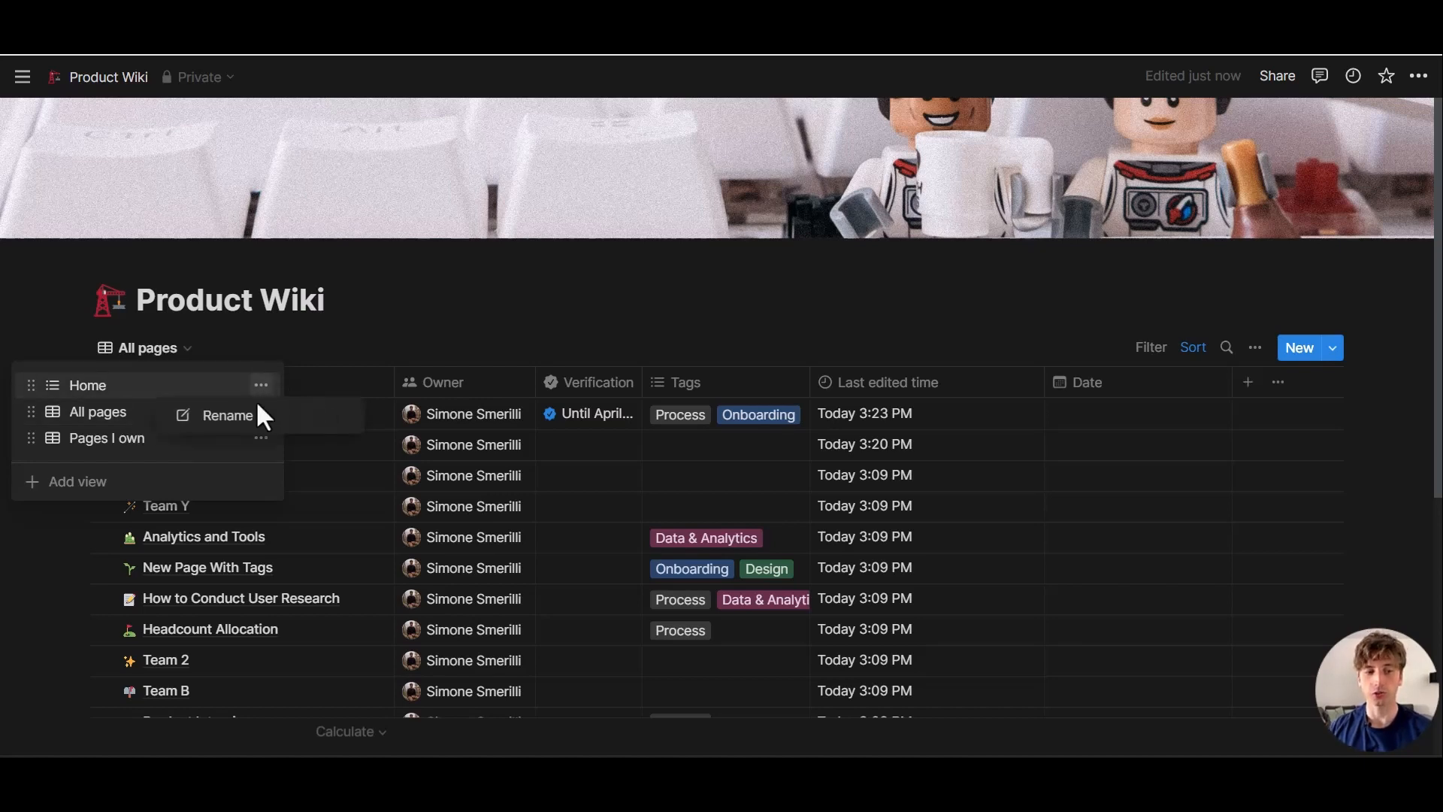
mouse_move(283, 386)
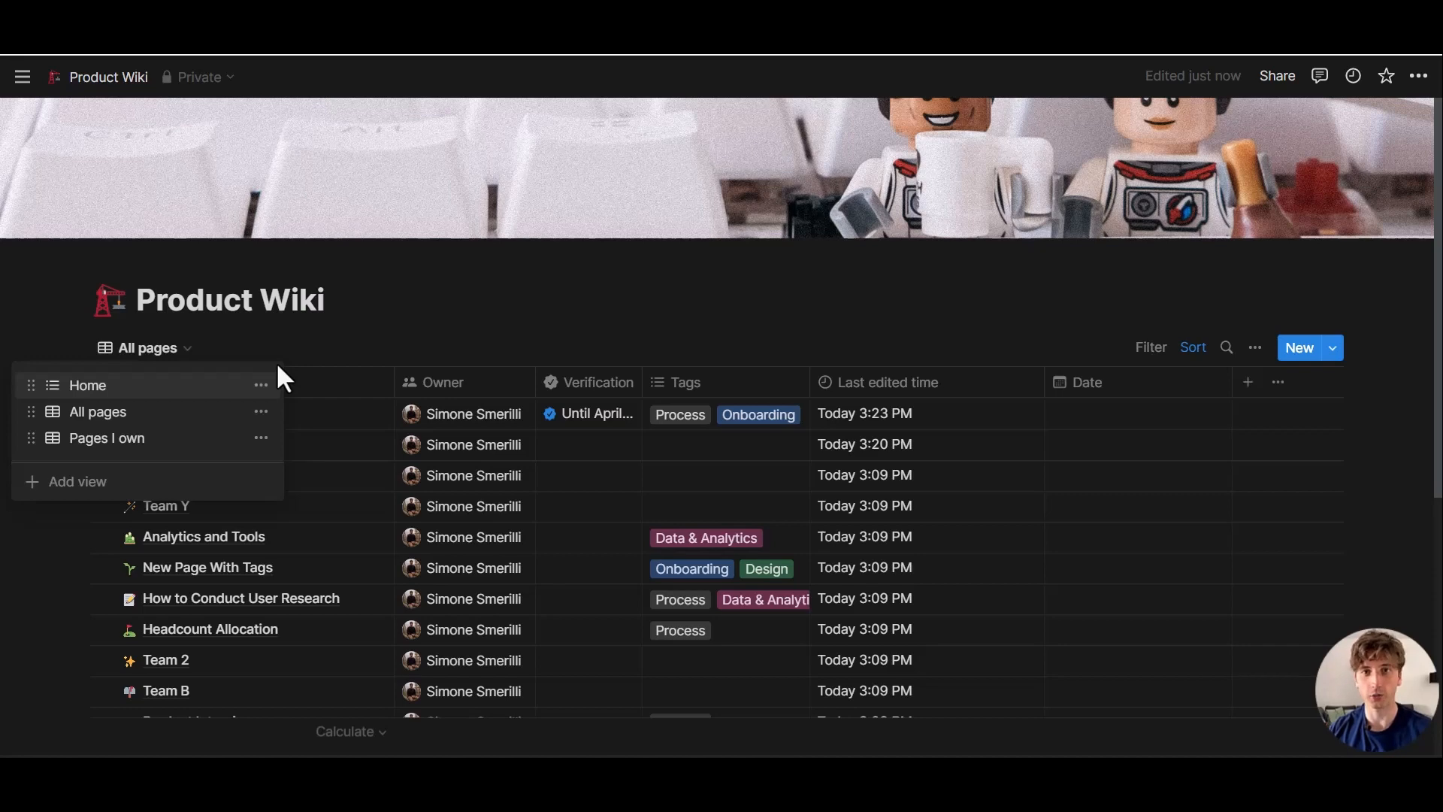
mouse_move(311, 348)
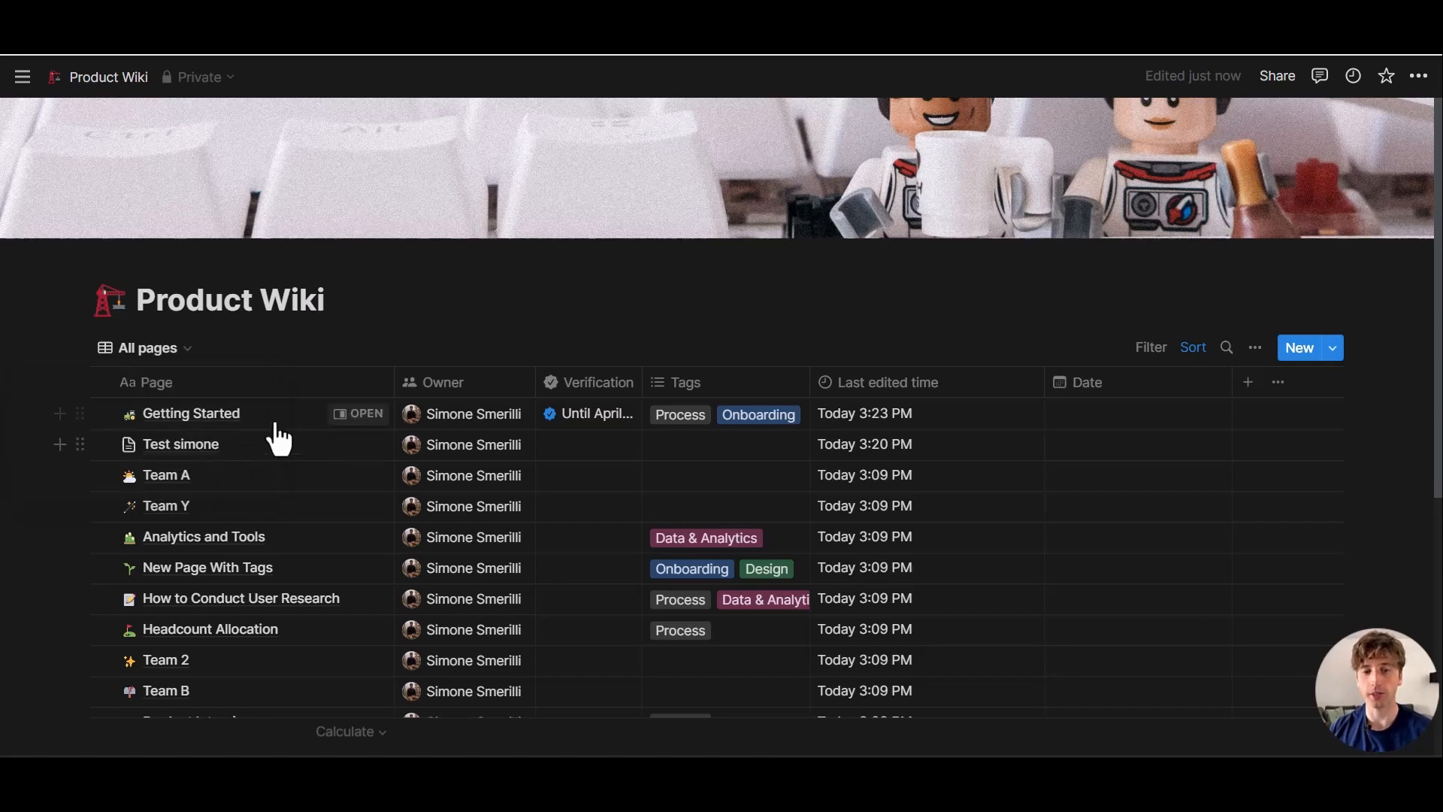
Switch the Product Wiki between Pages I own, the new Table view, and back to All pages
click(147, 347)
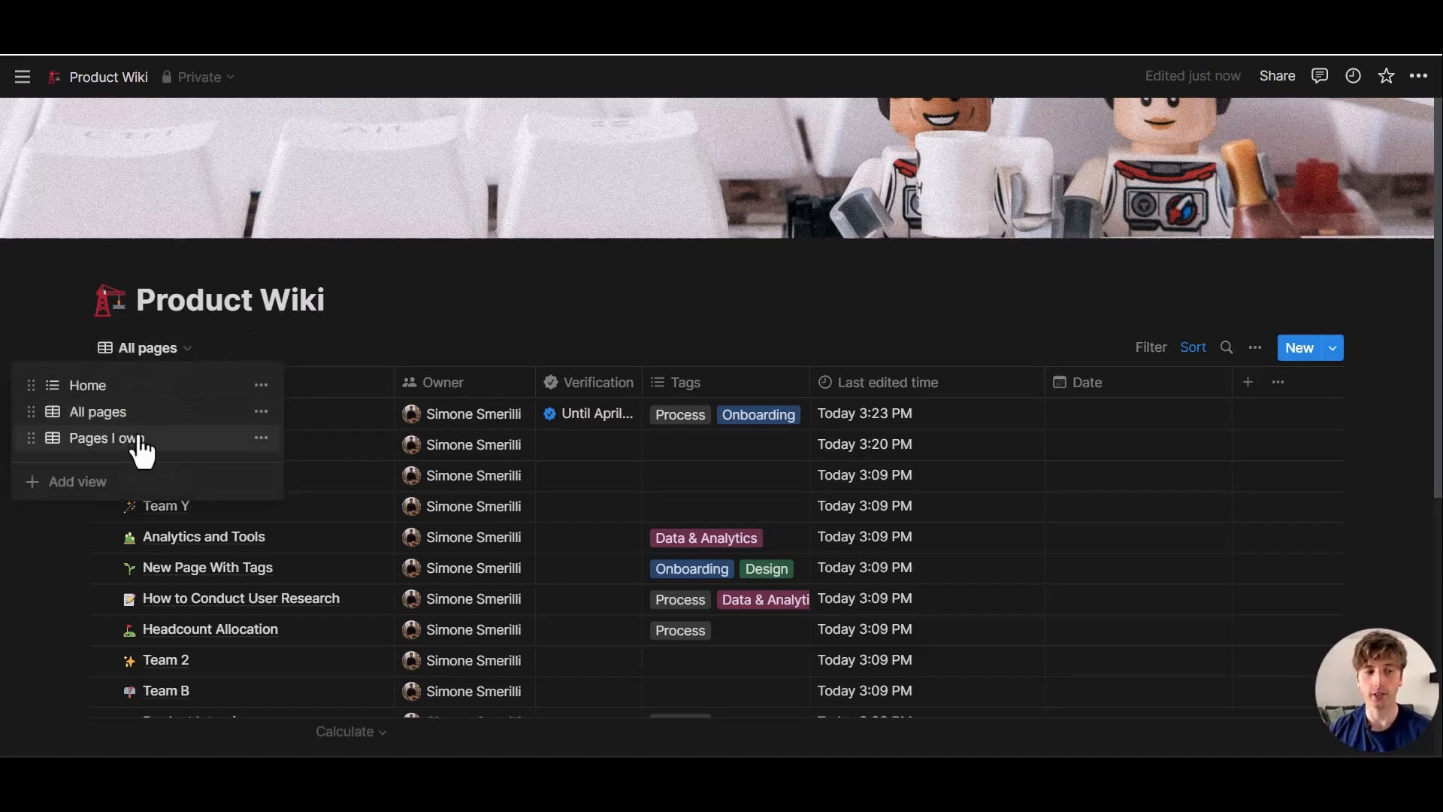
click(104, 437)
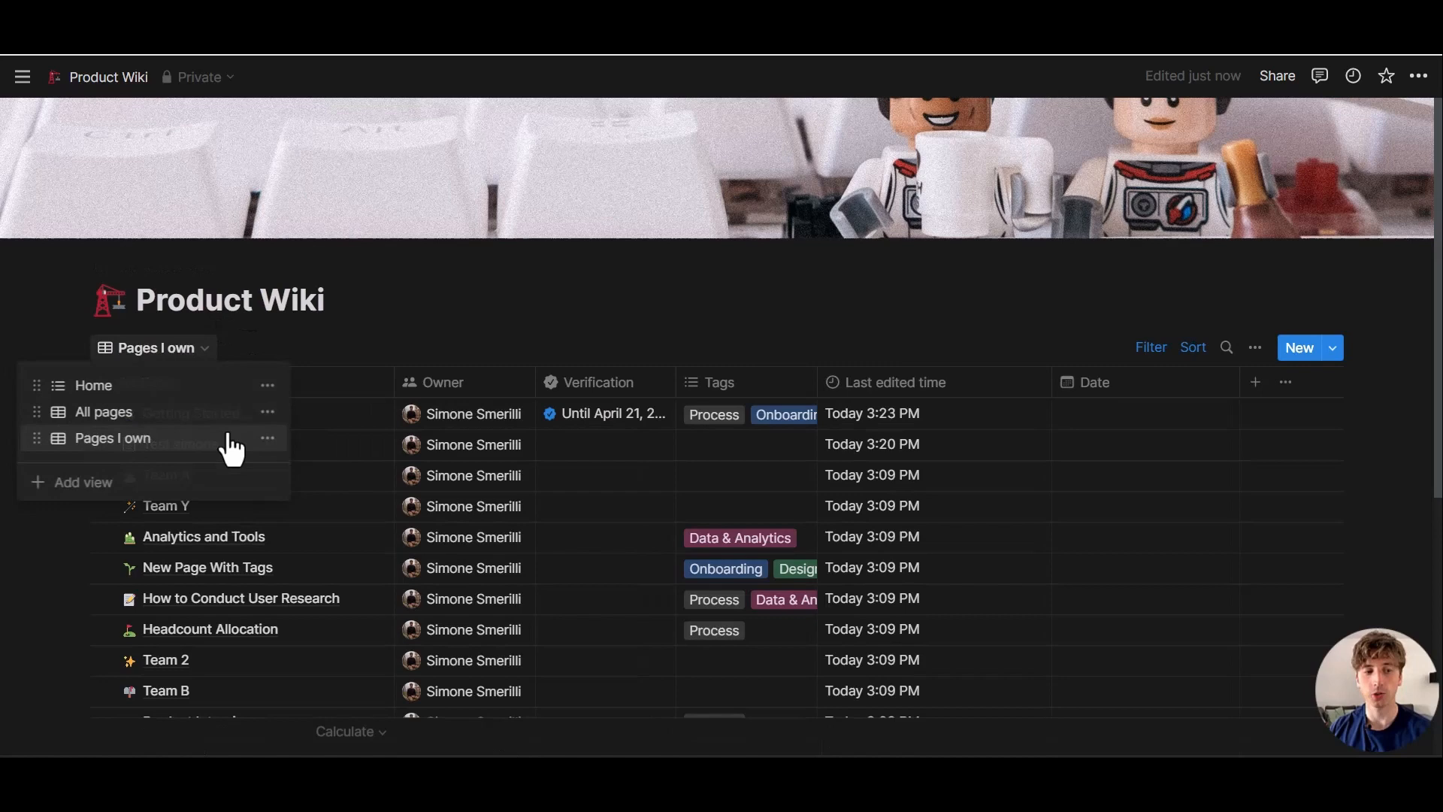
click(267, 438)
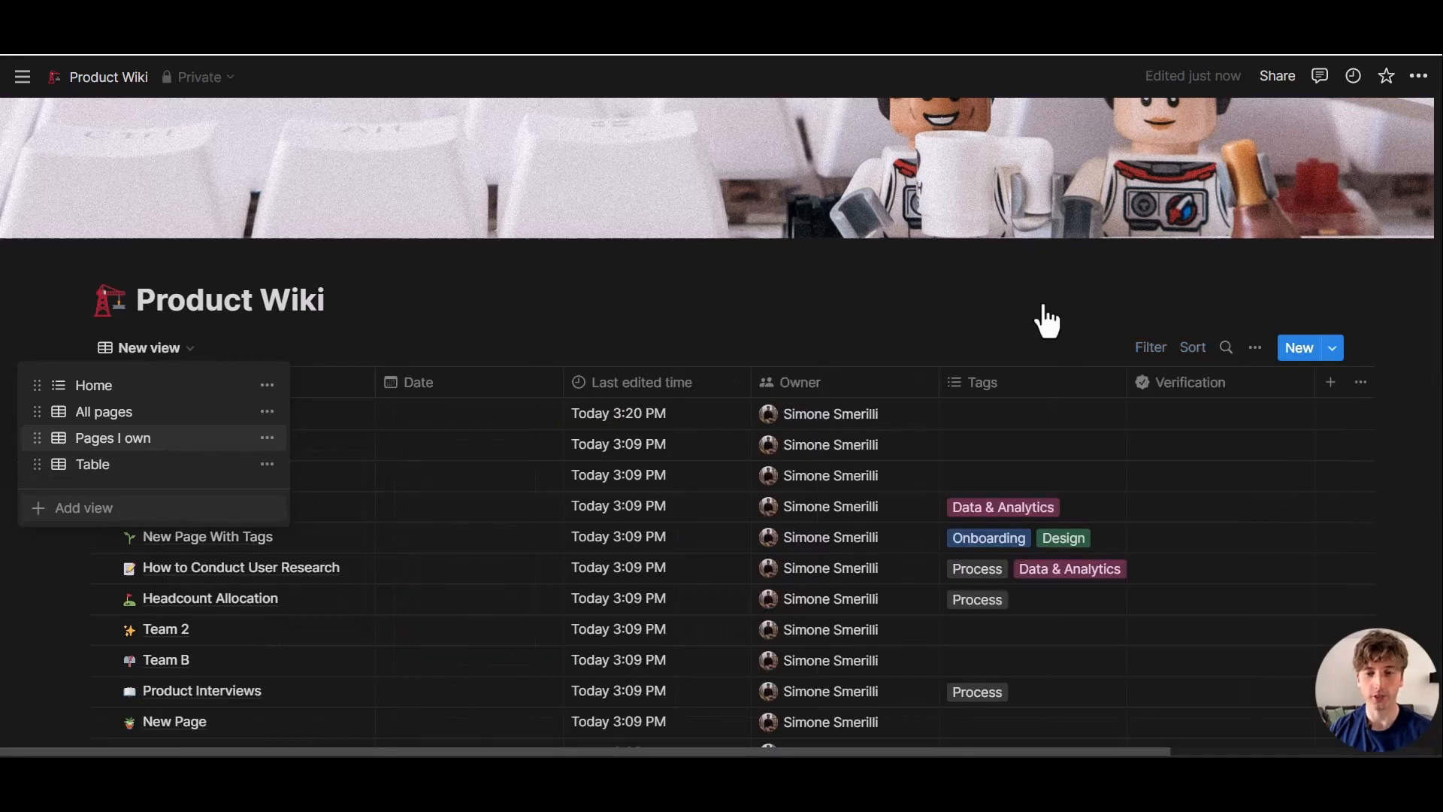
click(92, 464)
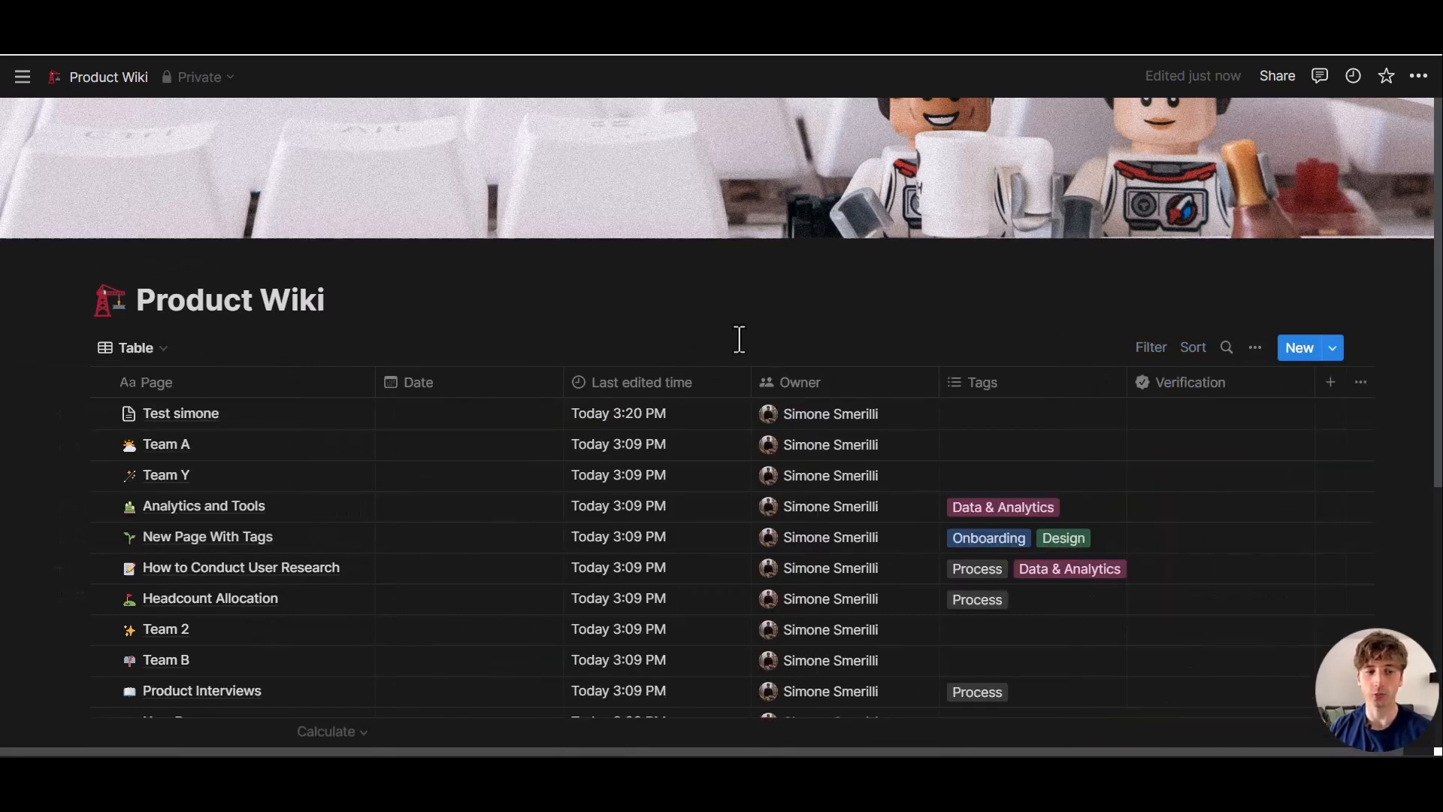
click(1330, 348)
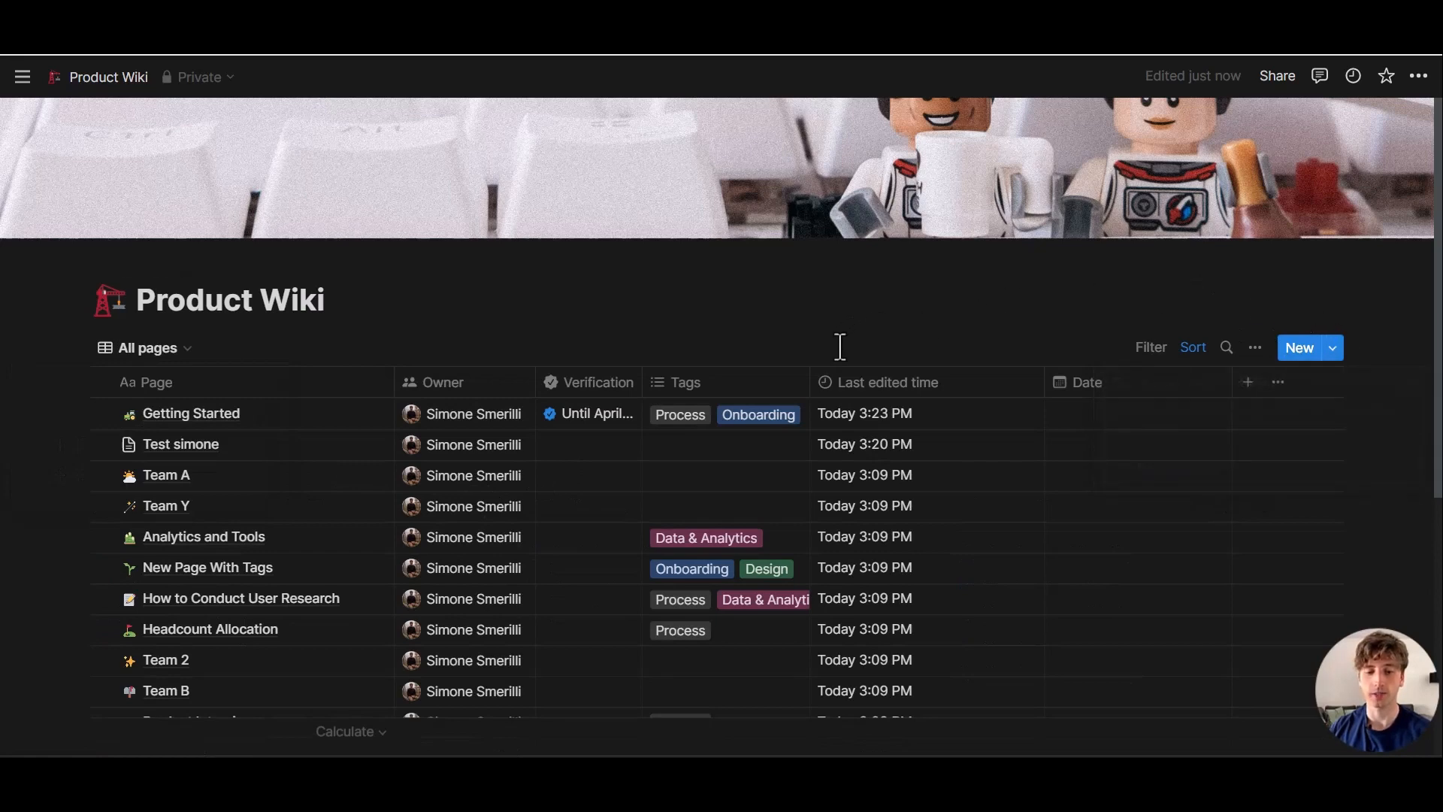
mouse_move(791, 419)
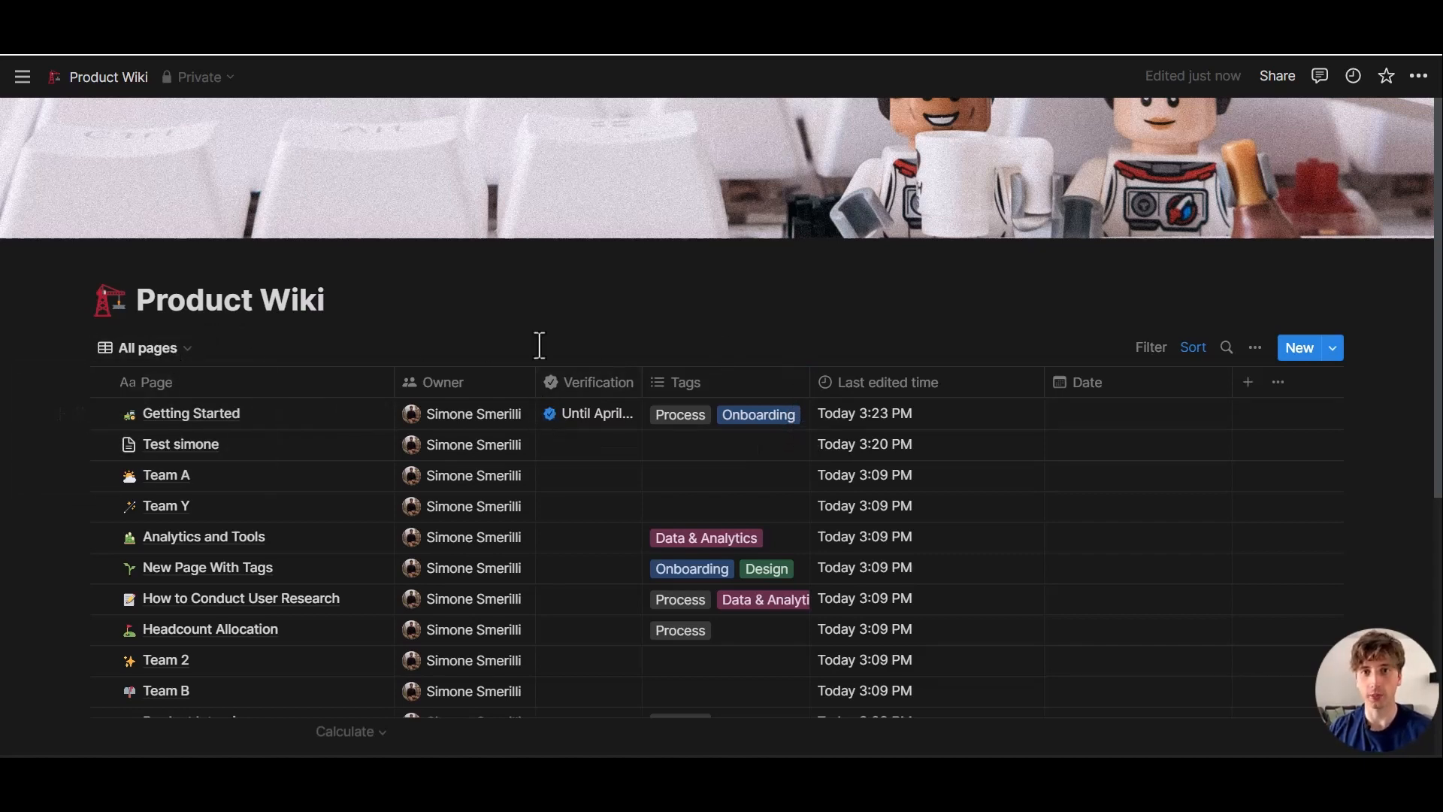
mouse_move(267, 347)
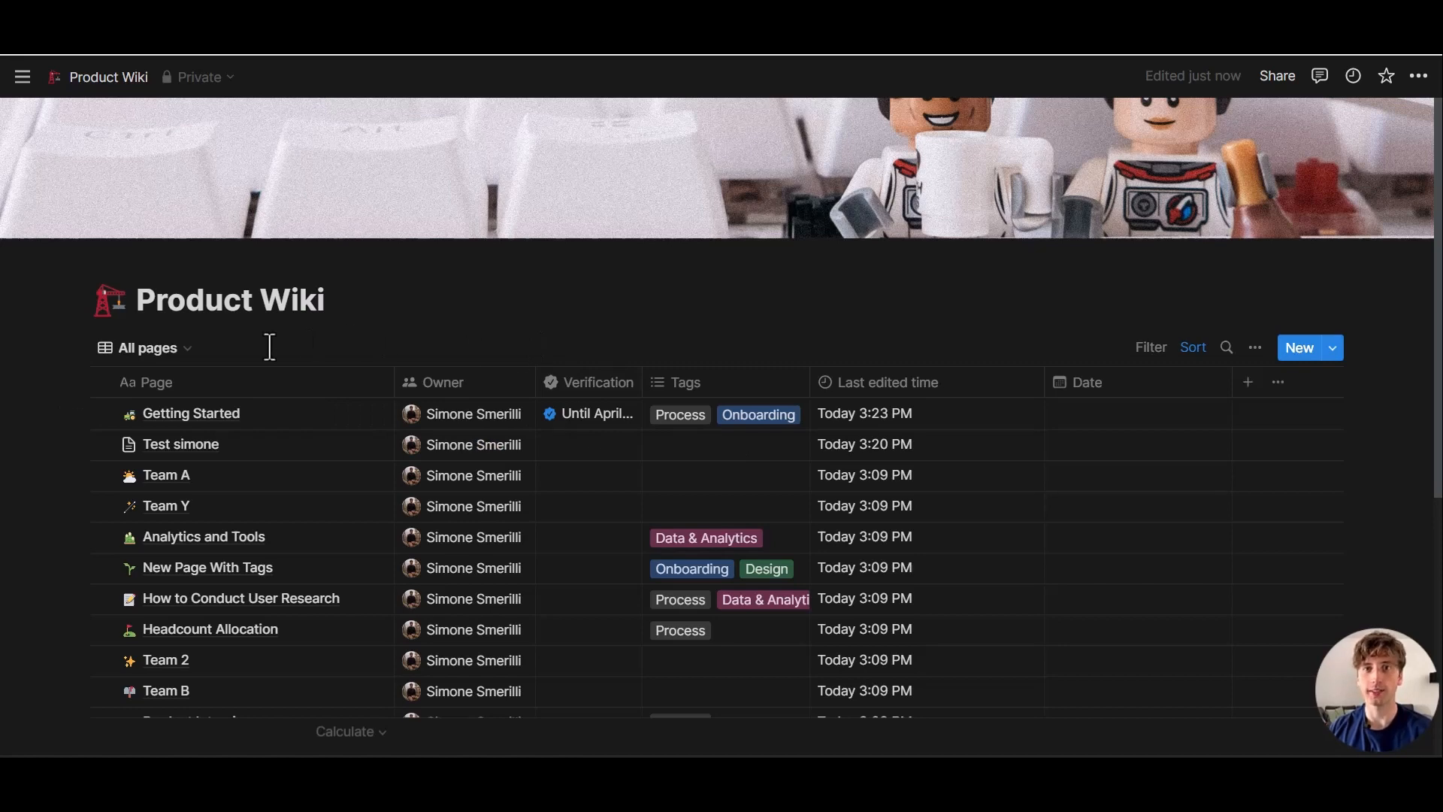
mouse_move(1299, 352)
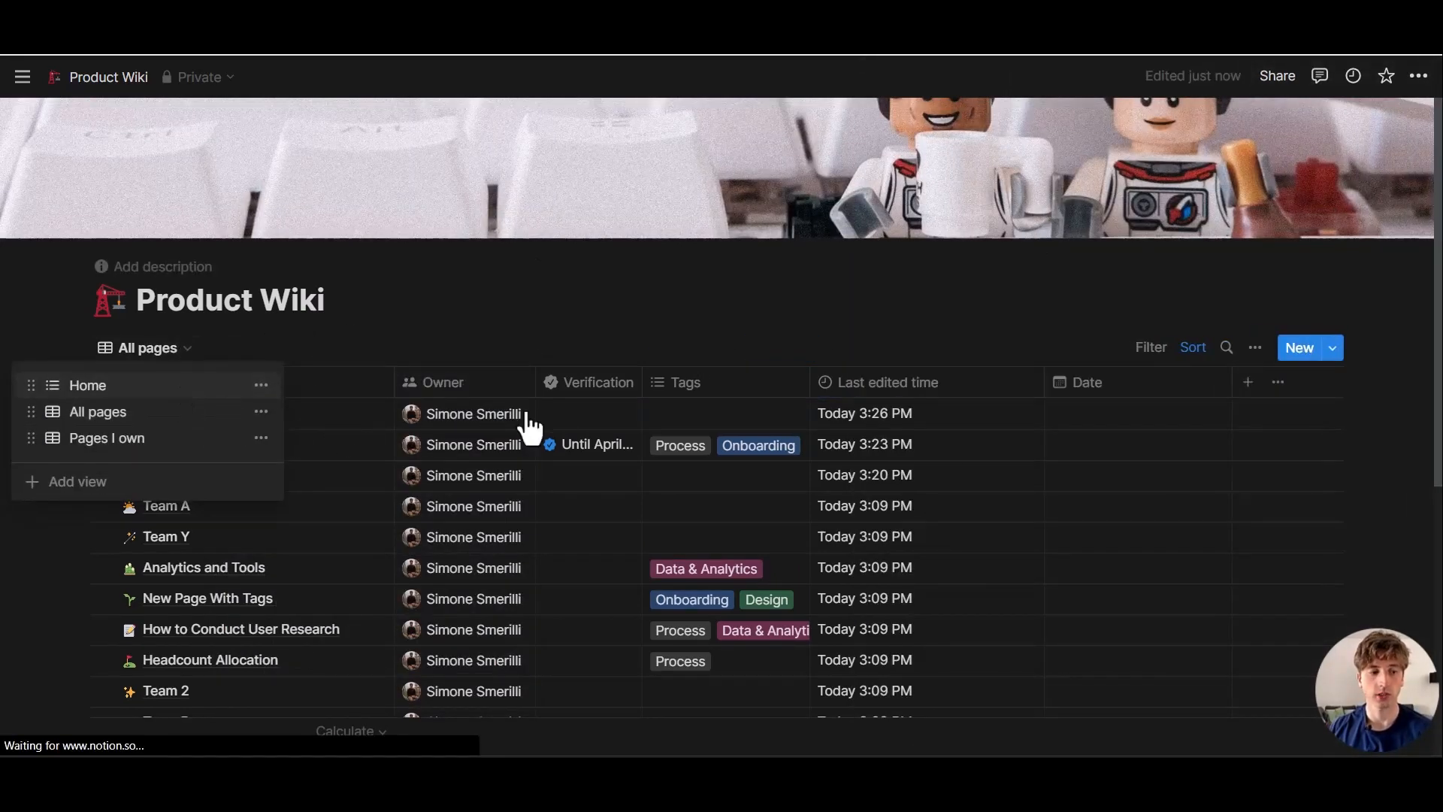
Switch to the Home view and scroll through its Onboarding, Analytics and Planning lists
click(87, 385)
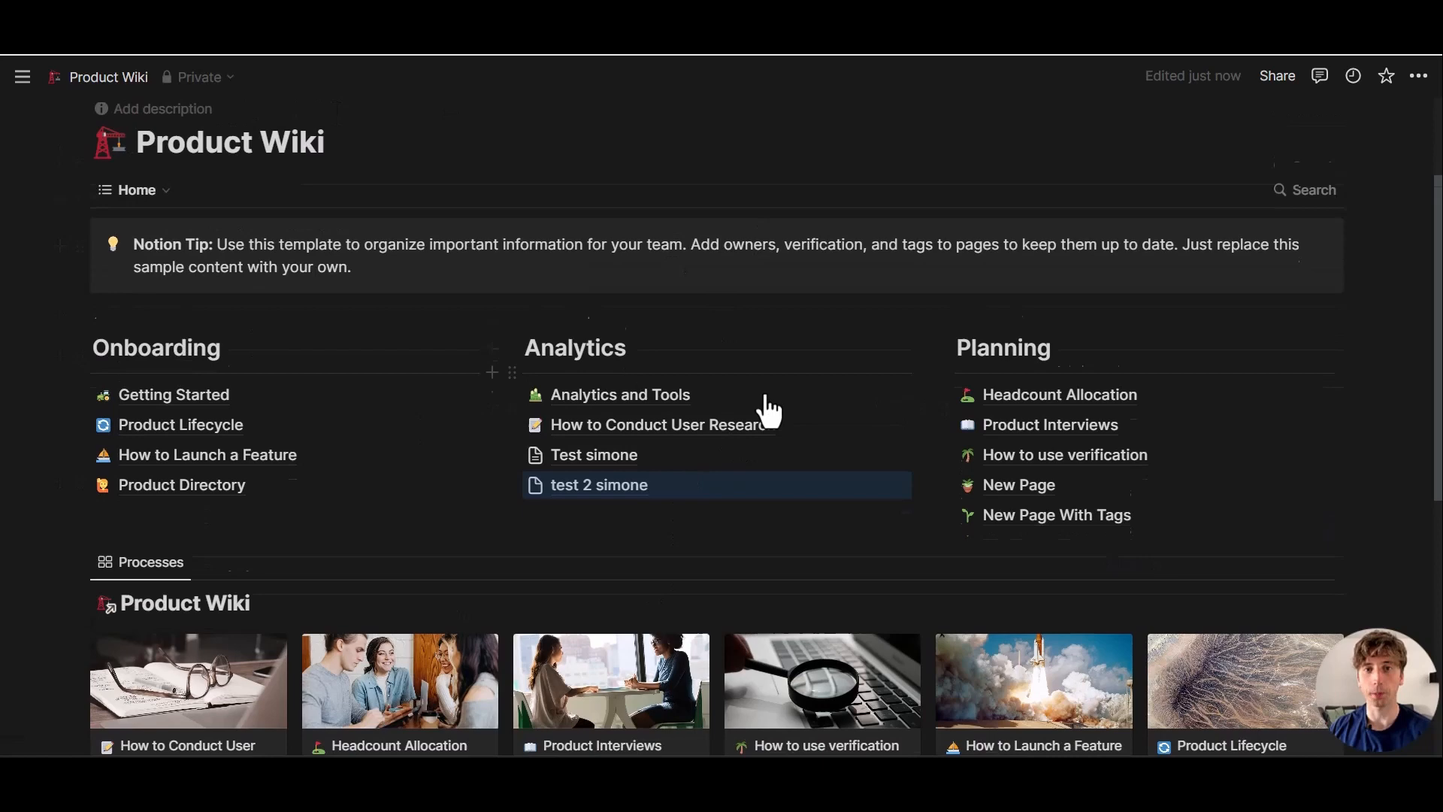
scroll(down, 3)
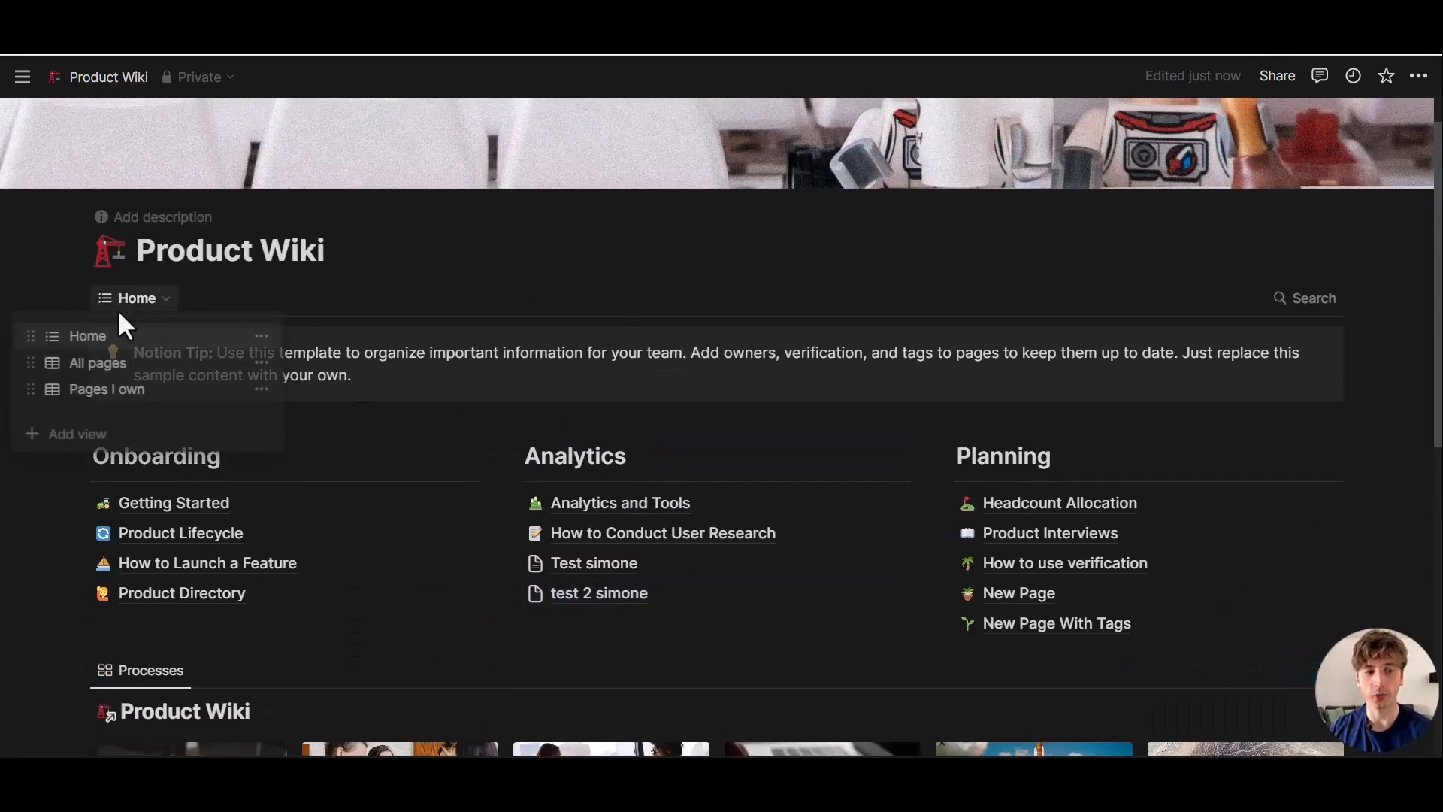
click(97, 362)
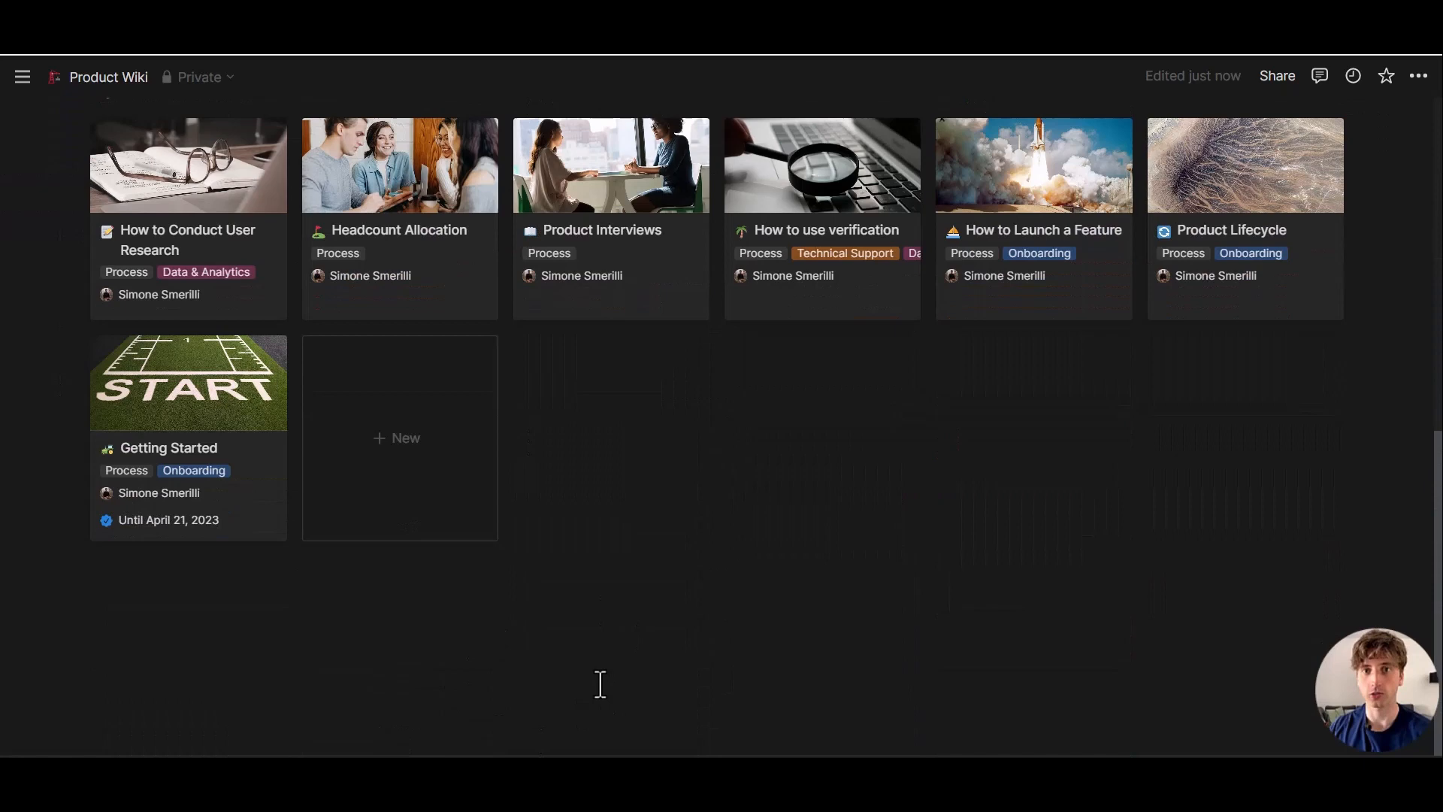
mouse_move(603, 681)
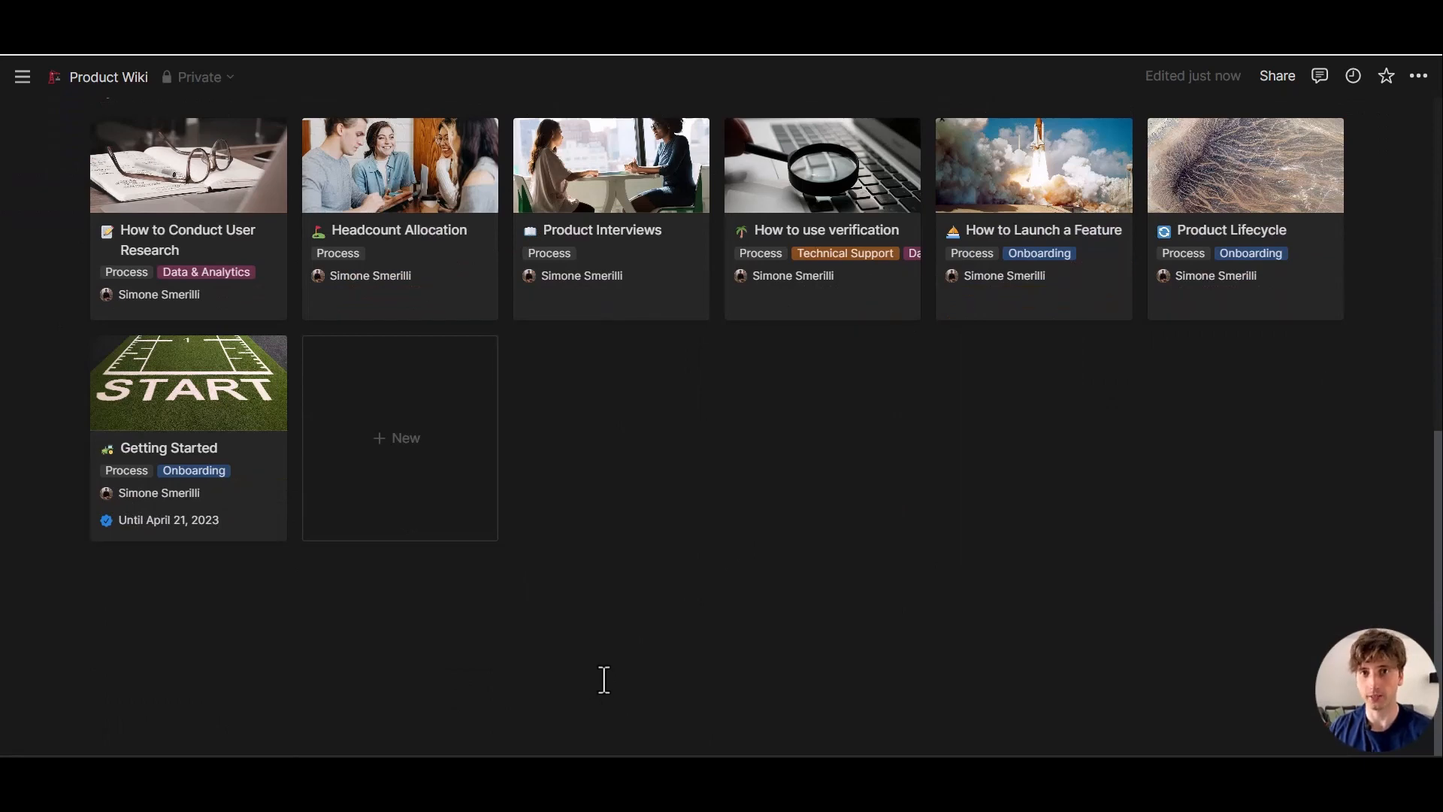
mouse_move(608, 681)
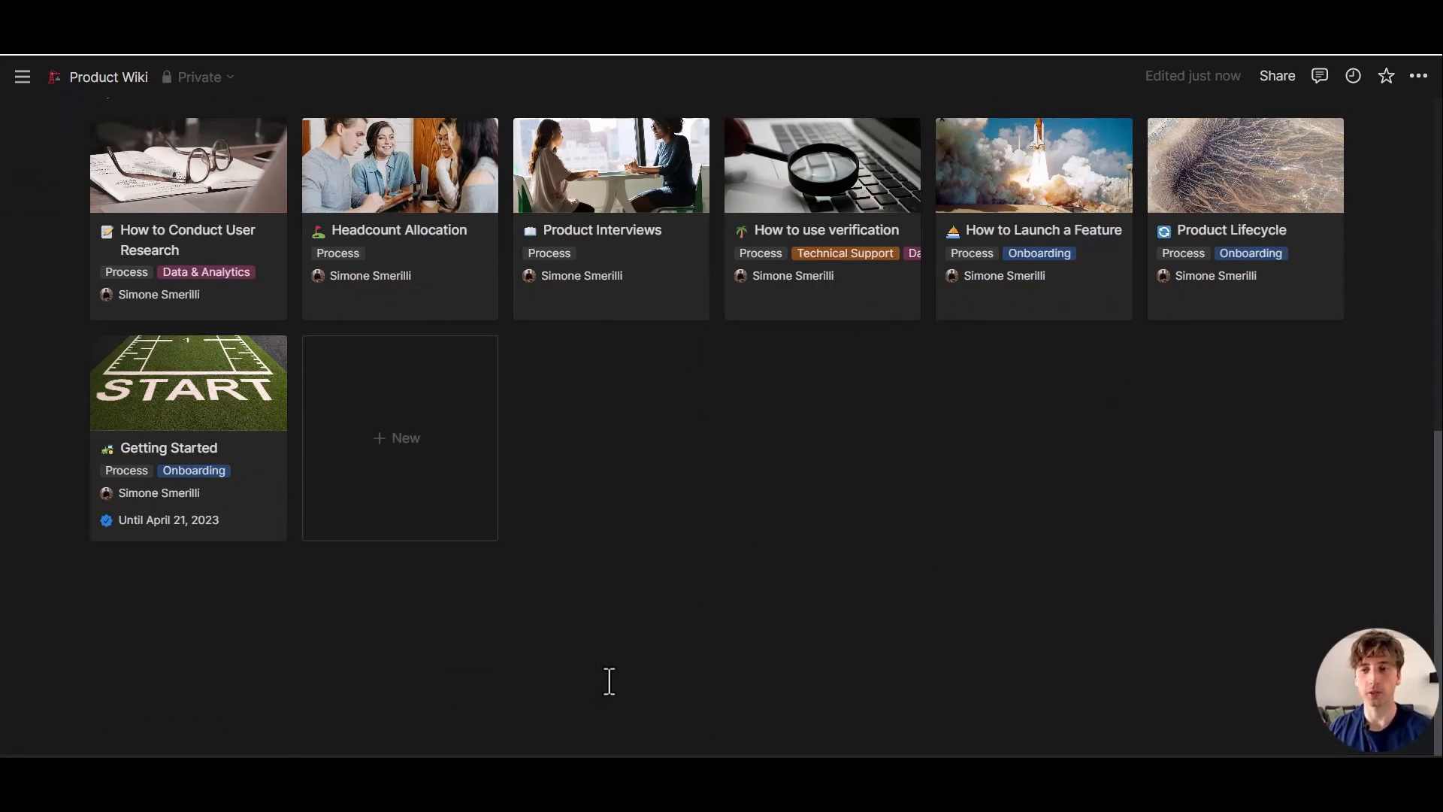
mouse_move(587, 581)
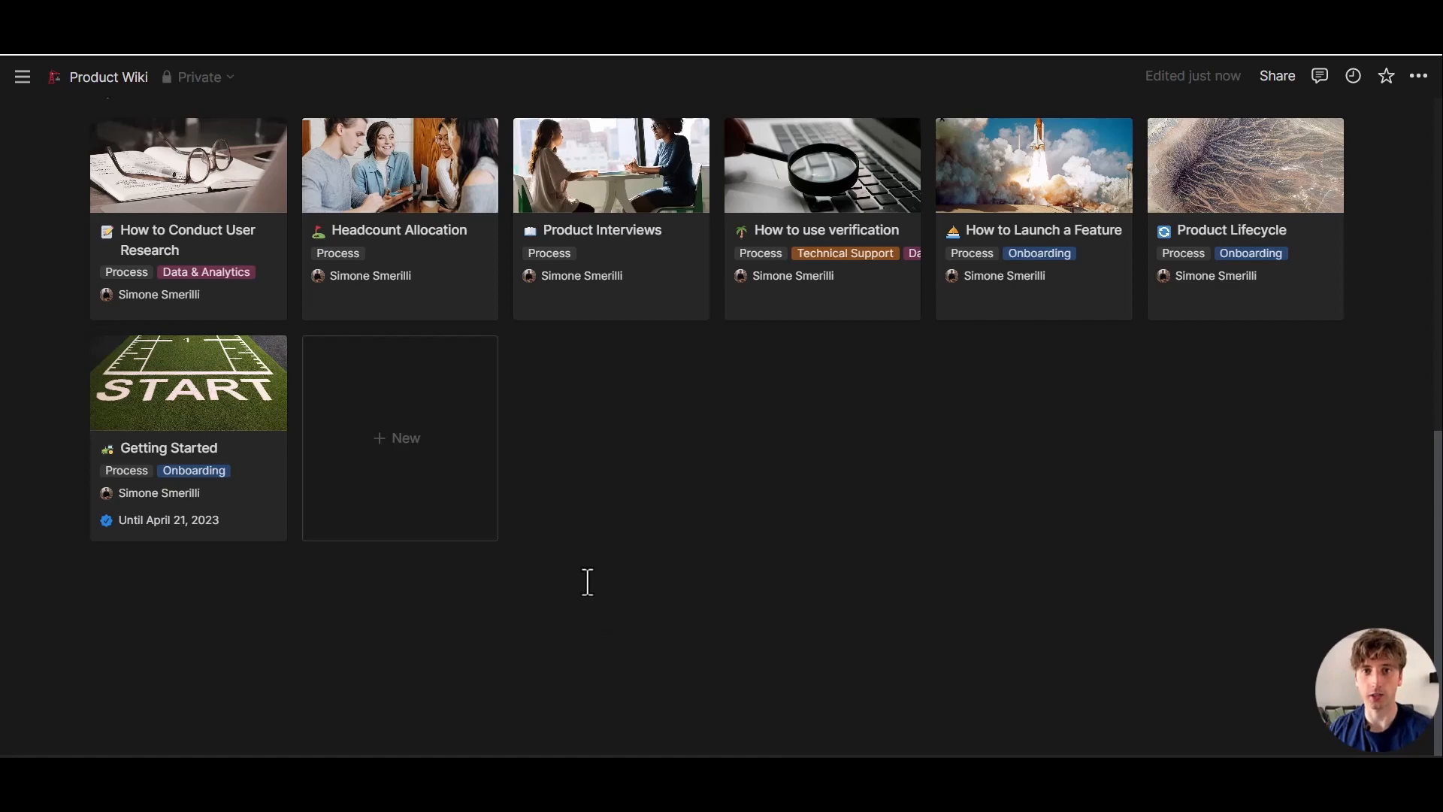
mouse_move(683, 468)
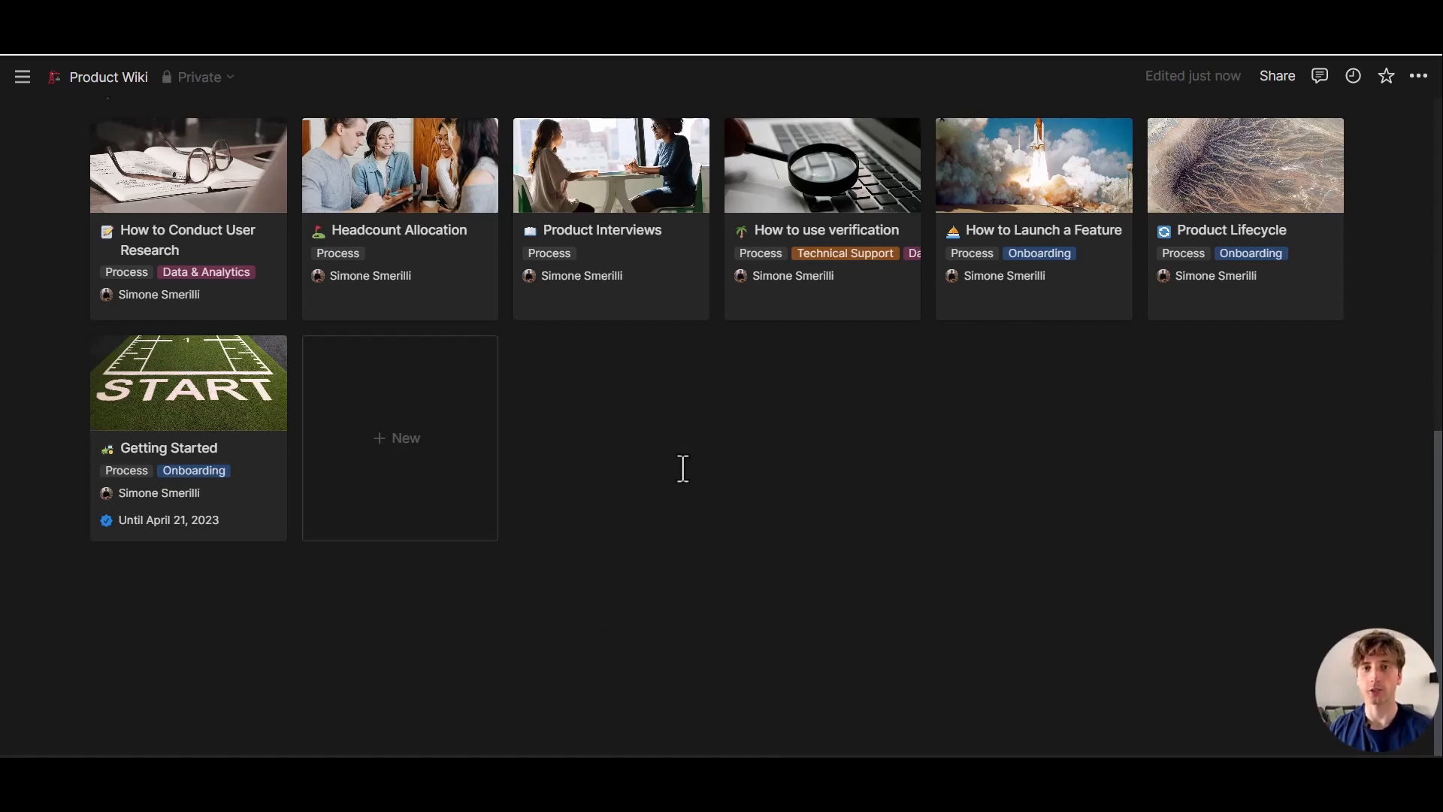